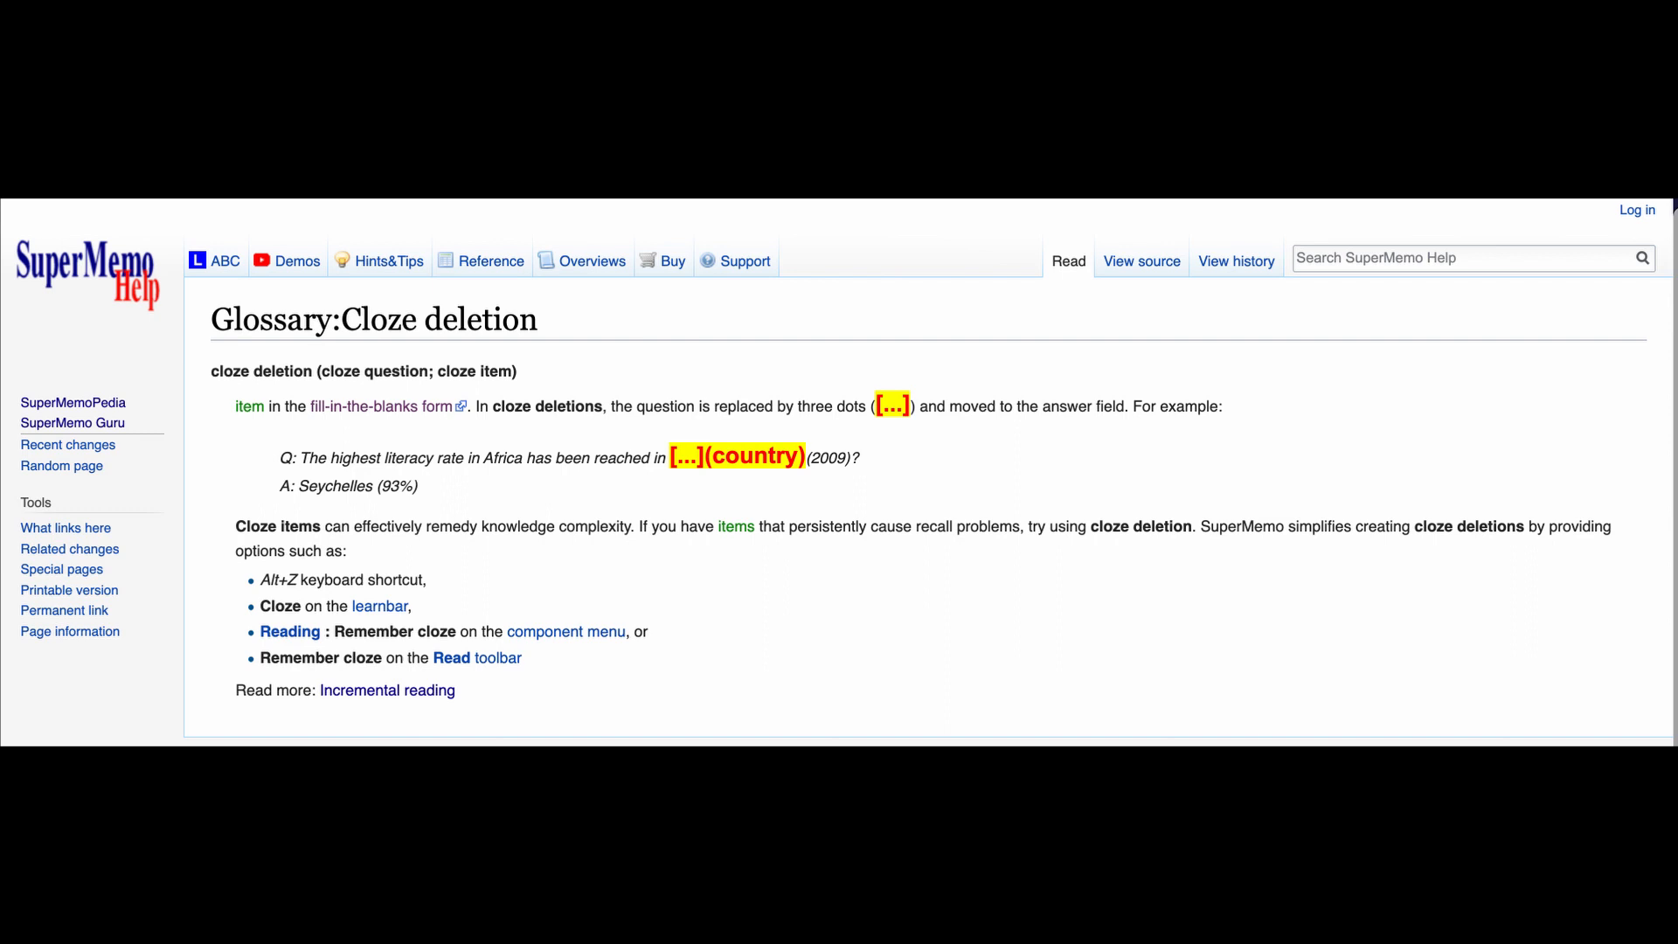
Open the fill-in-the-blanks link in a new tab and switch to the Wikipedia Cloze test article
{"action": "right_click", "coordinate": [271, 266]}
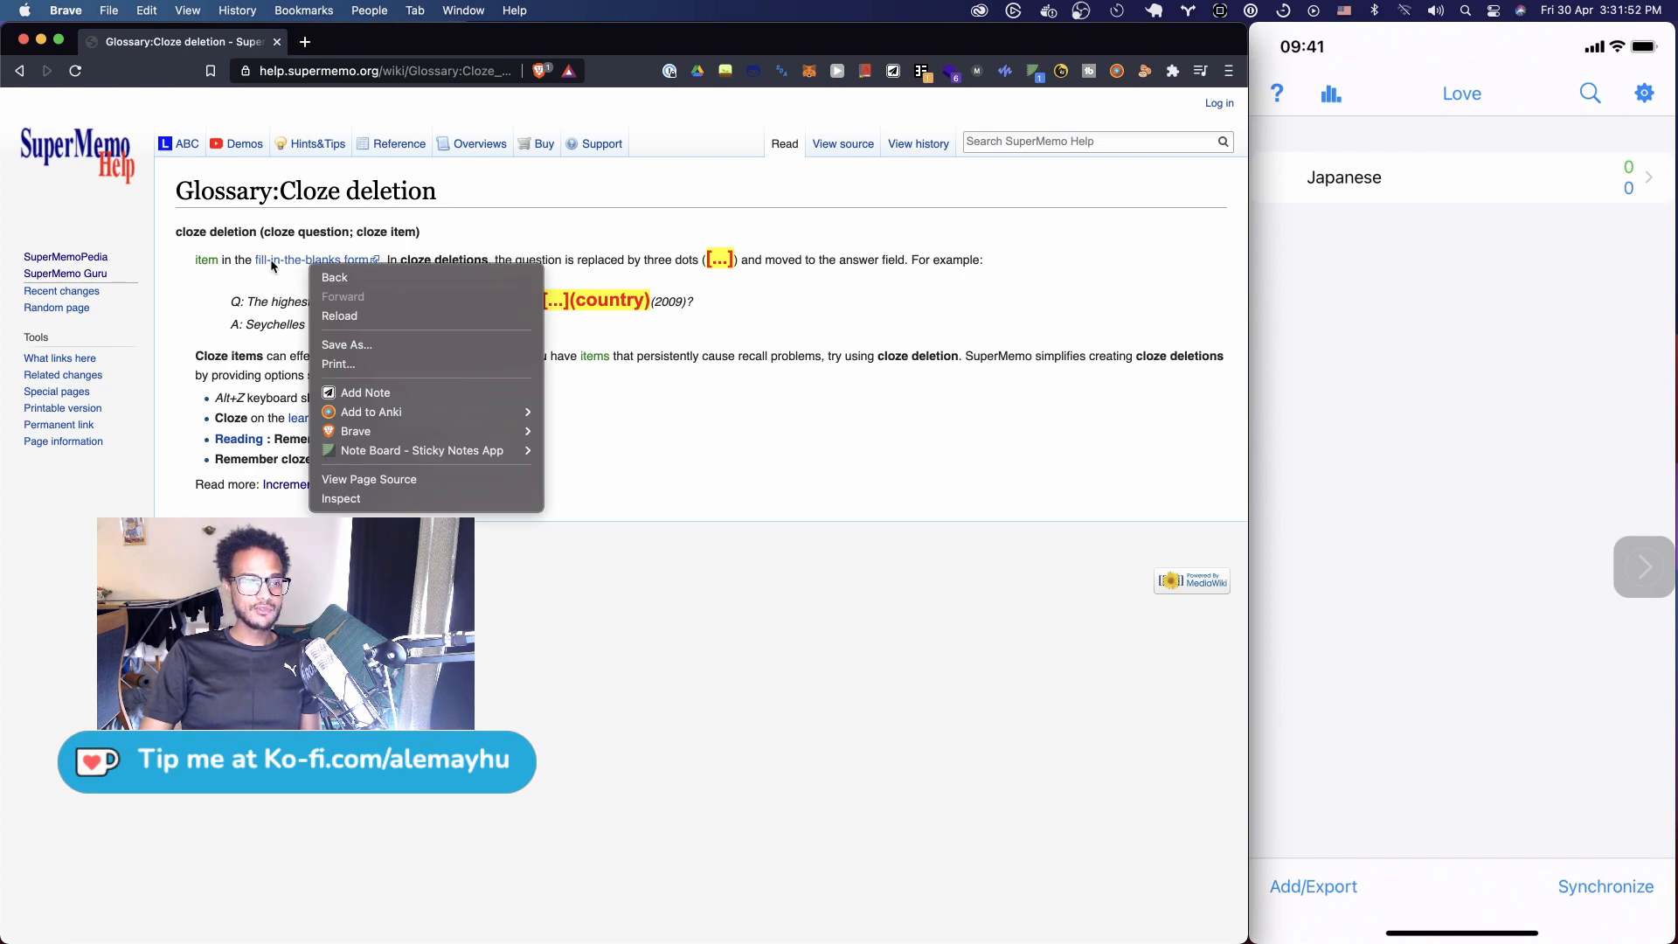
{"action": "left_click", "coordinate": [317, 259]}
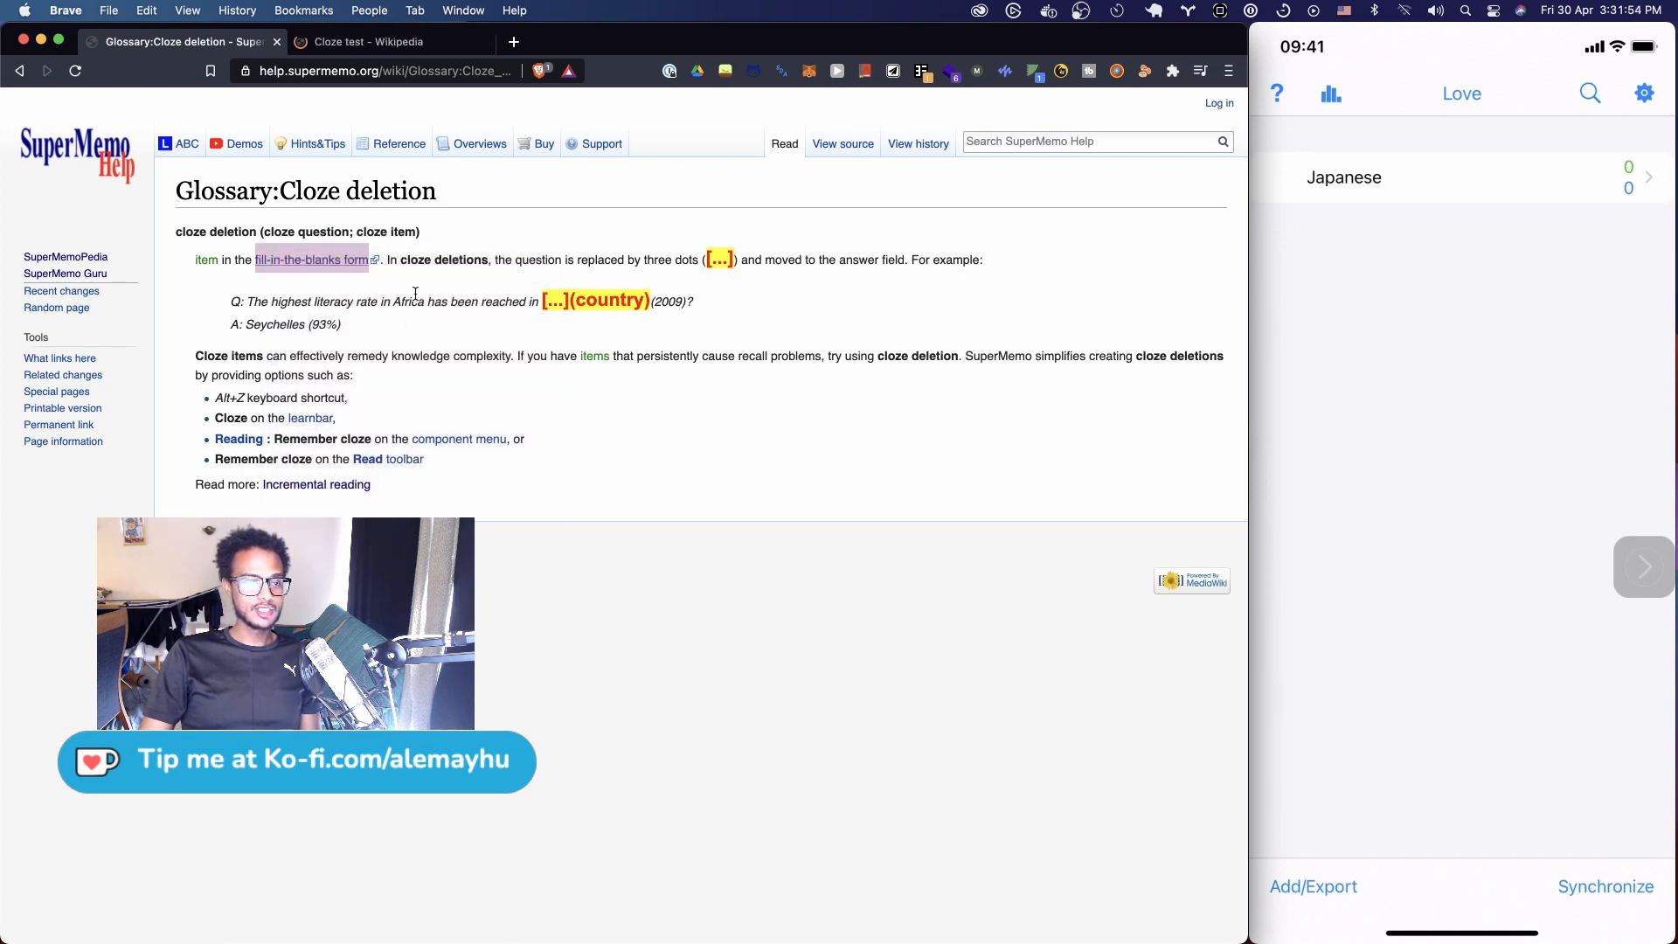
{"action": "left_click", "coordinate": [388, 42]}
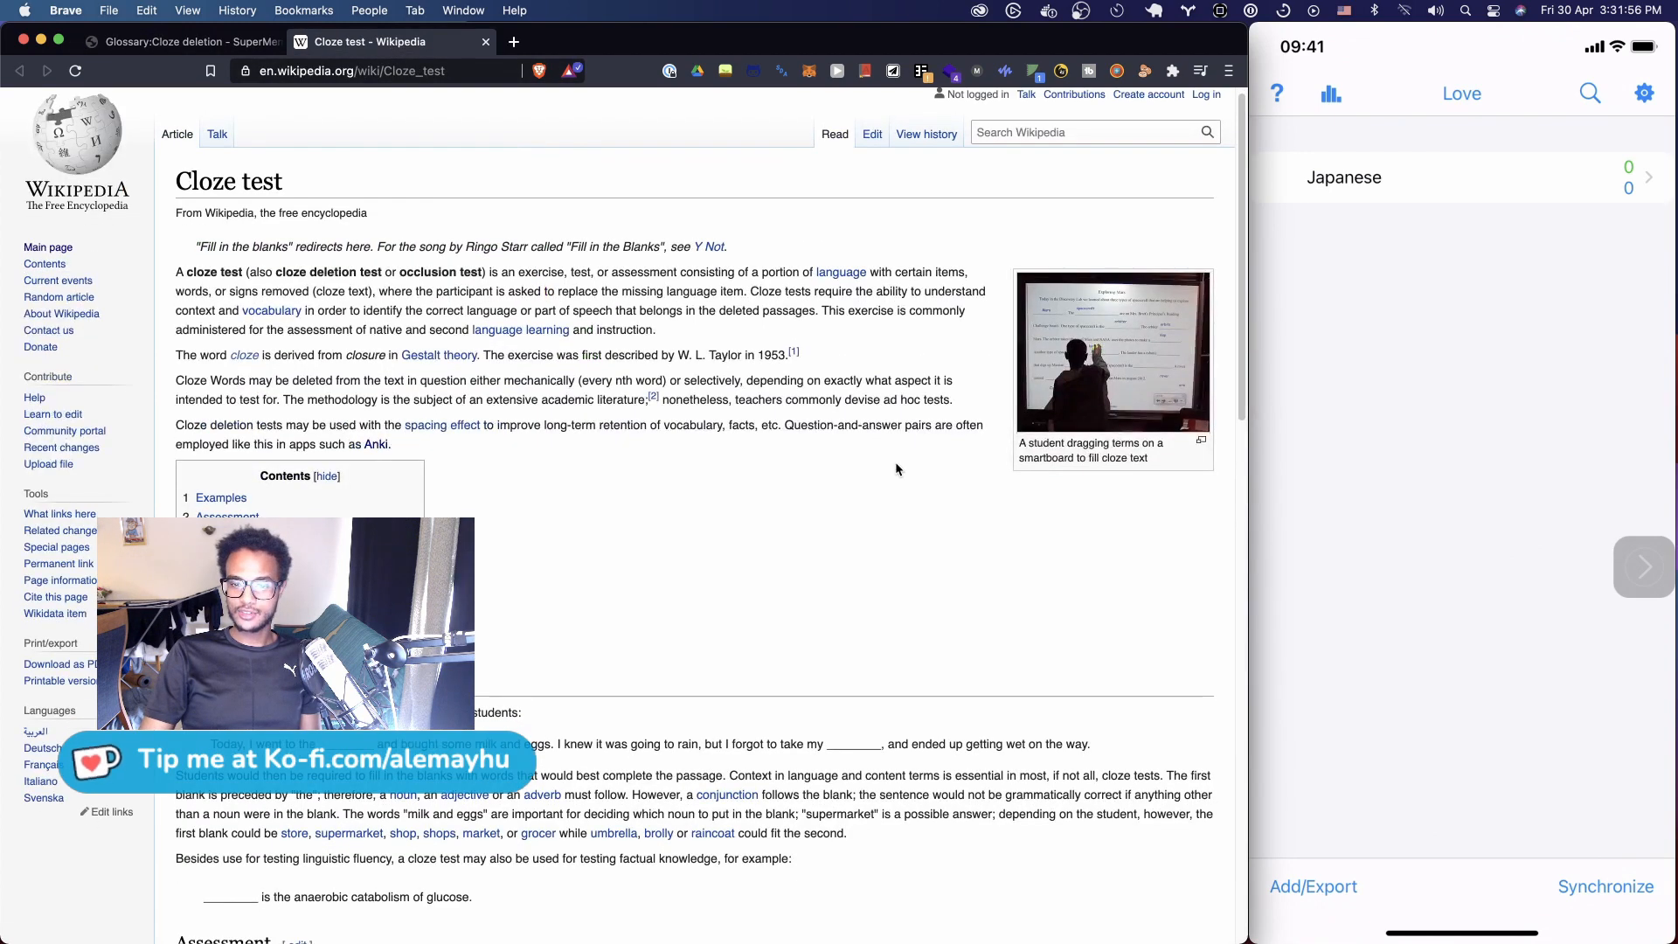
{"action": "scroll", "scroll_direction": "up", "scroll_amount": 3}
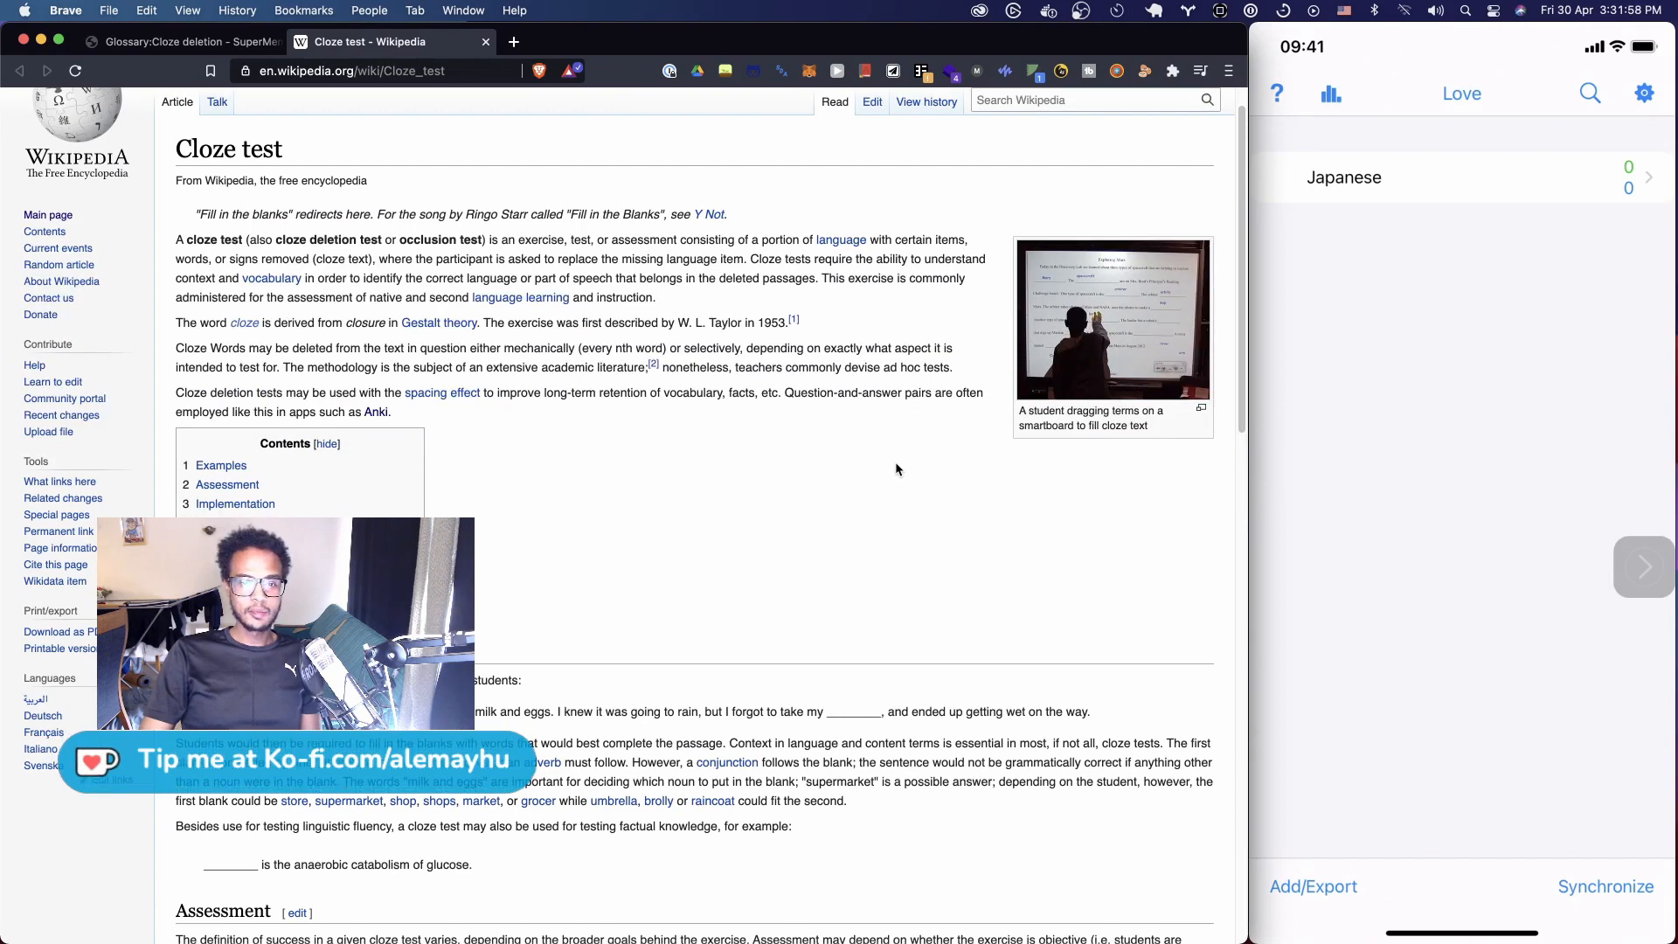
Enlarge the photo of the smartboard cloze exercise, then close it again
{"action": "left_click", "coordinate": [1112, 318]}
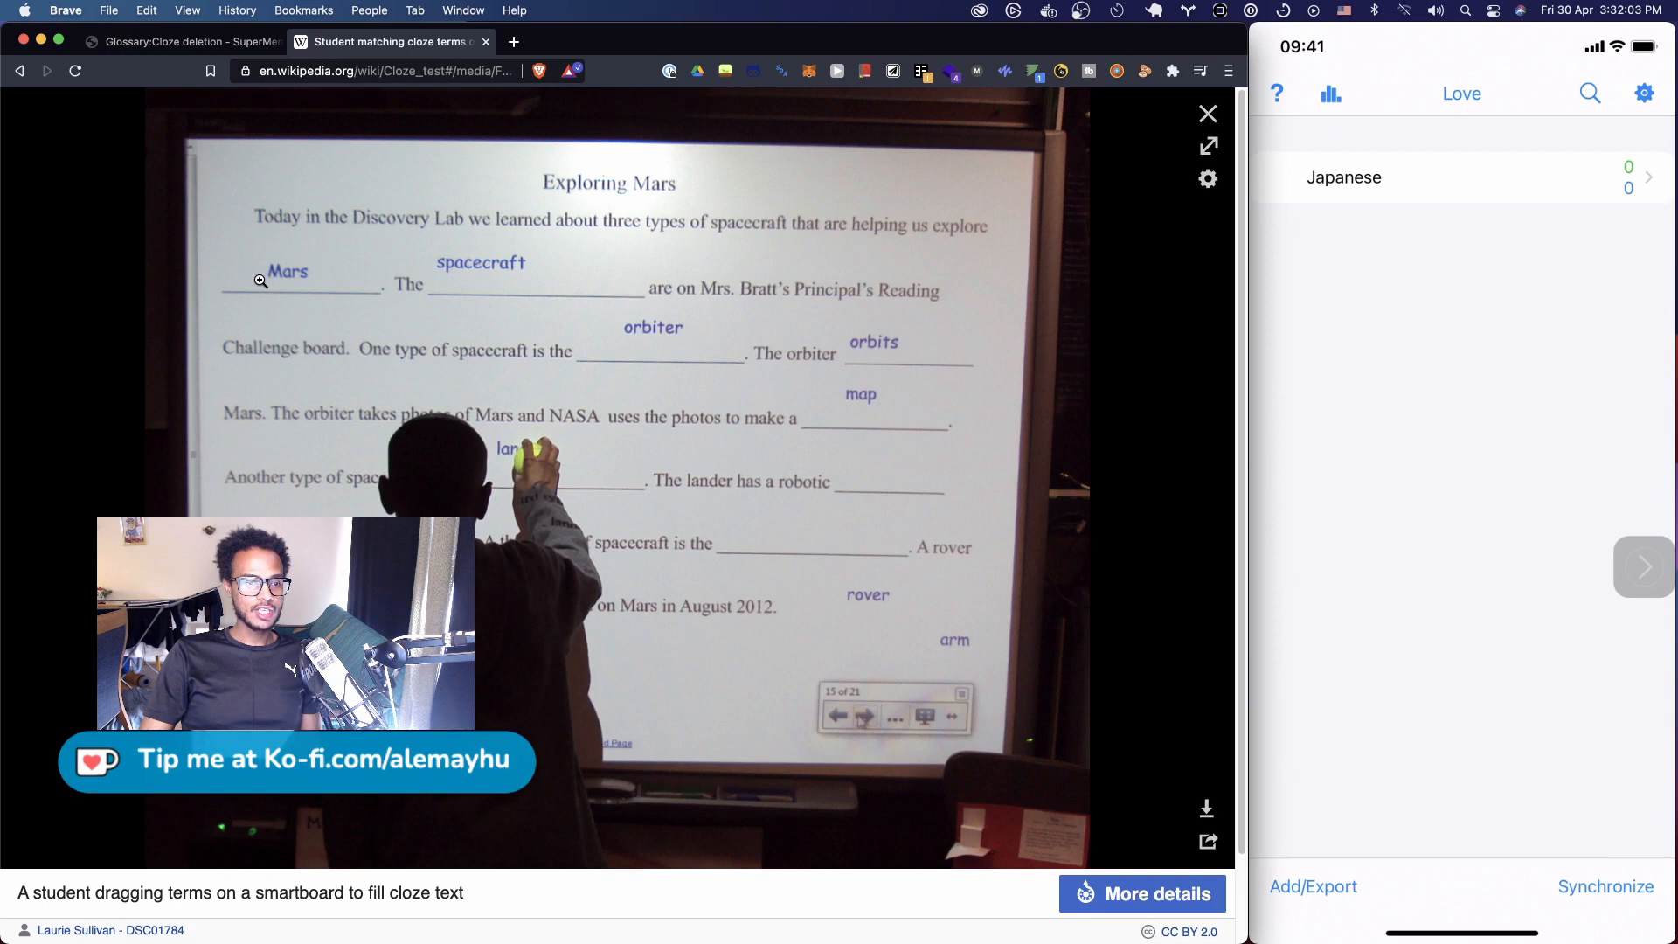
{"action": "mouse_move", "coordinate": [265, 271]}
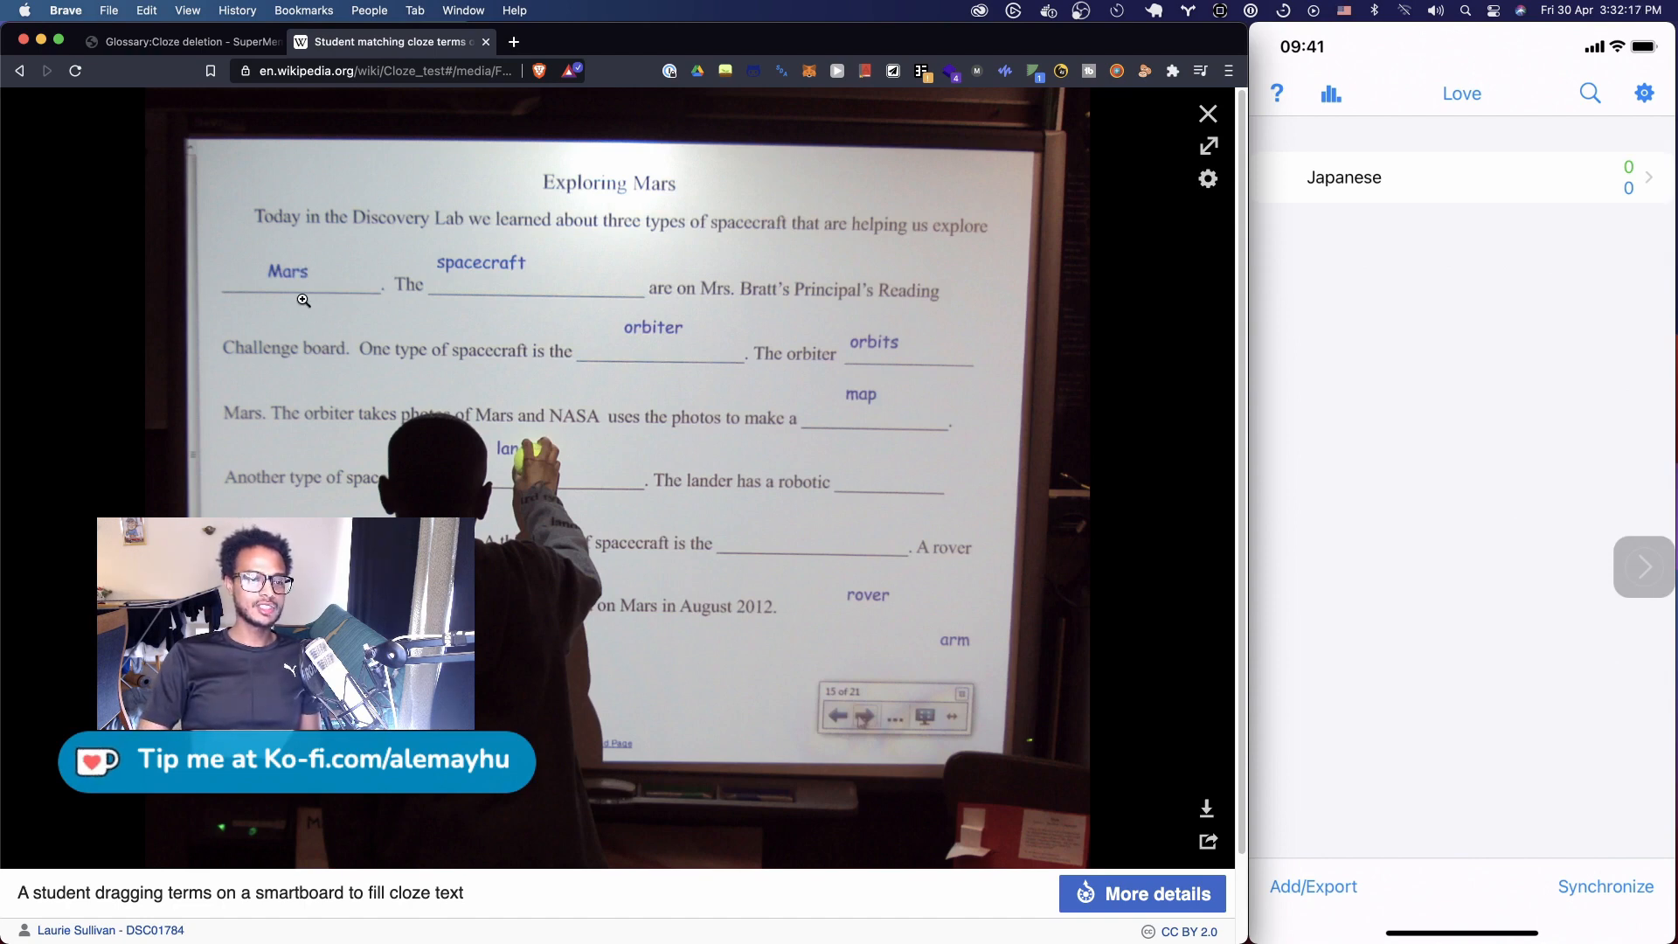
{"action": "mouse_move", "coordinate": [246, 143]}
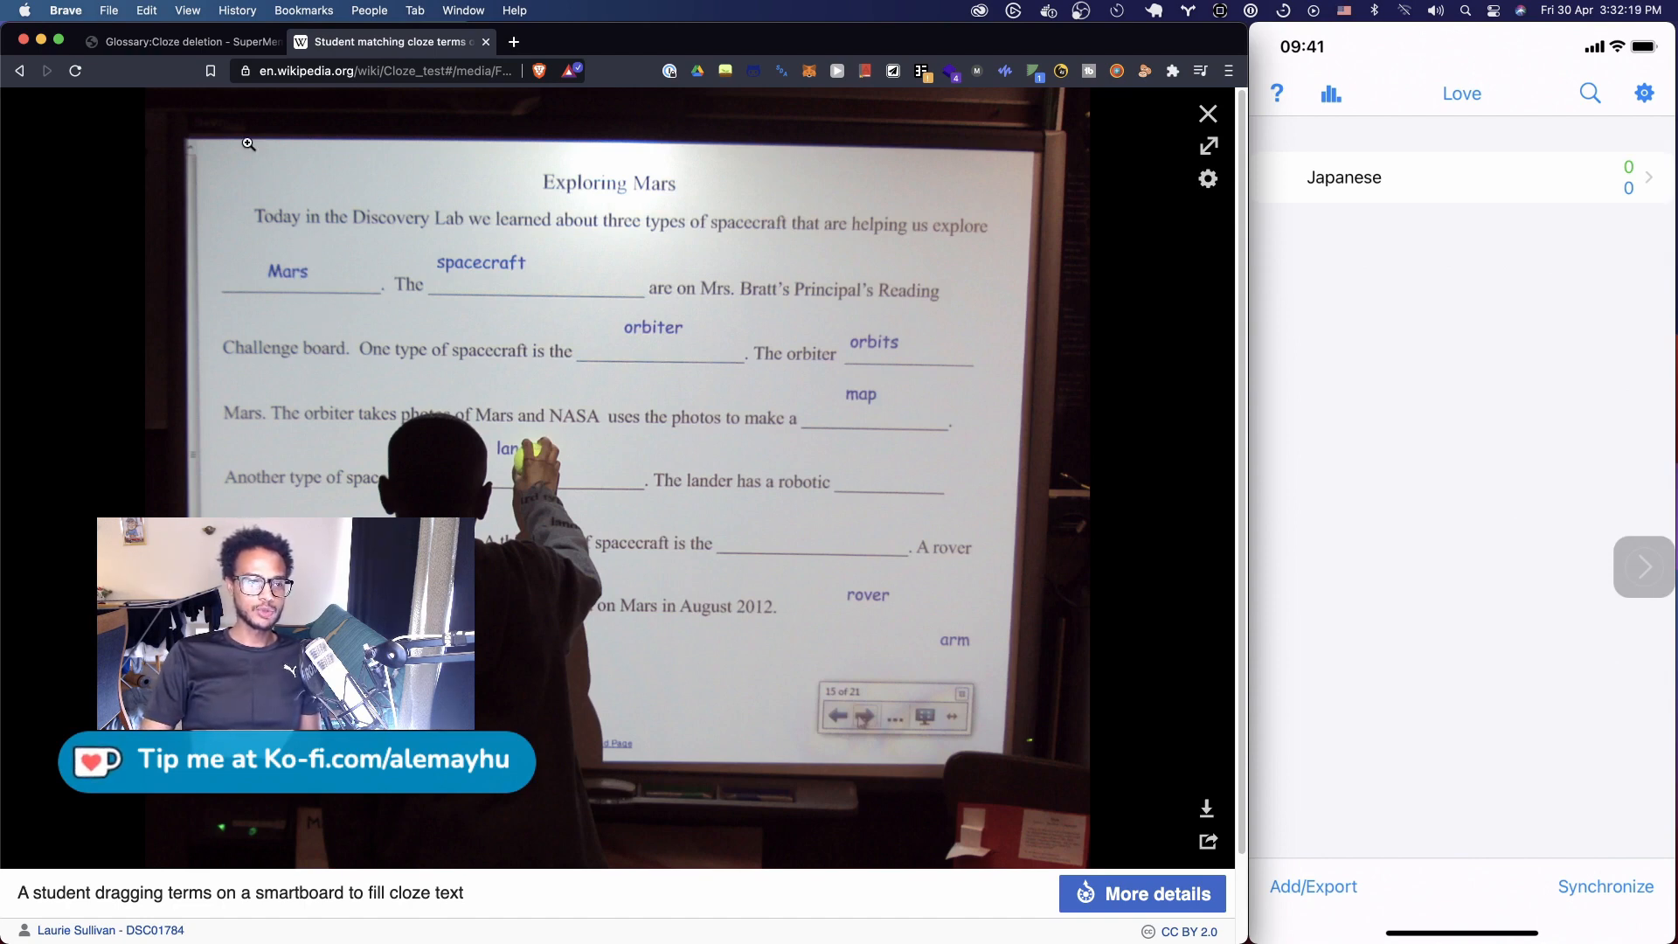
{"action": "left_click", "coordinate": [181, 42]}
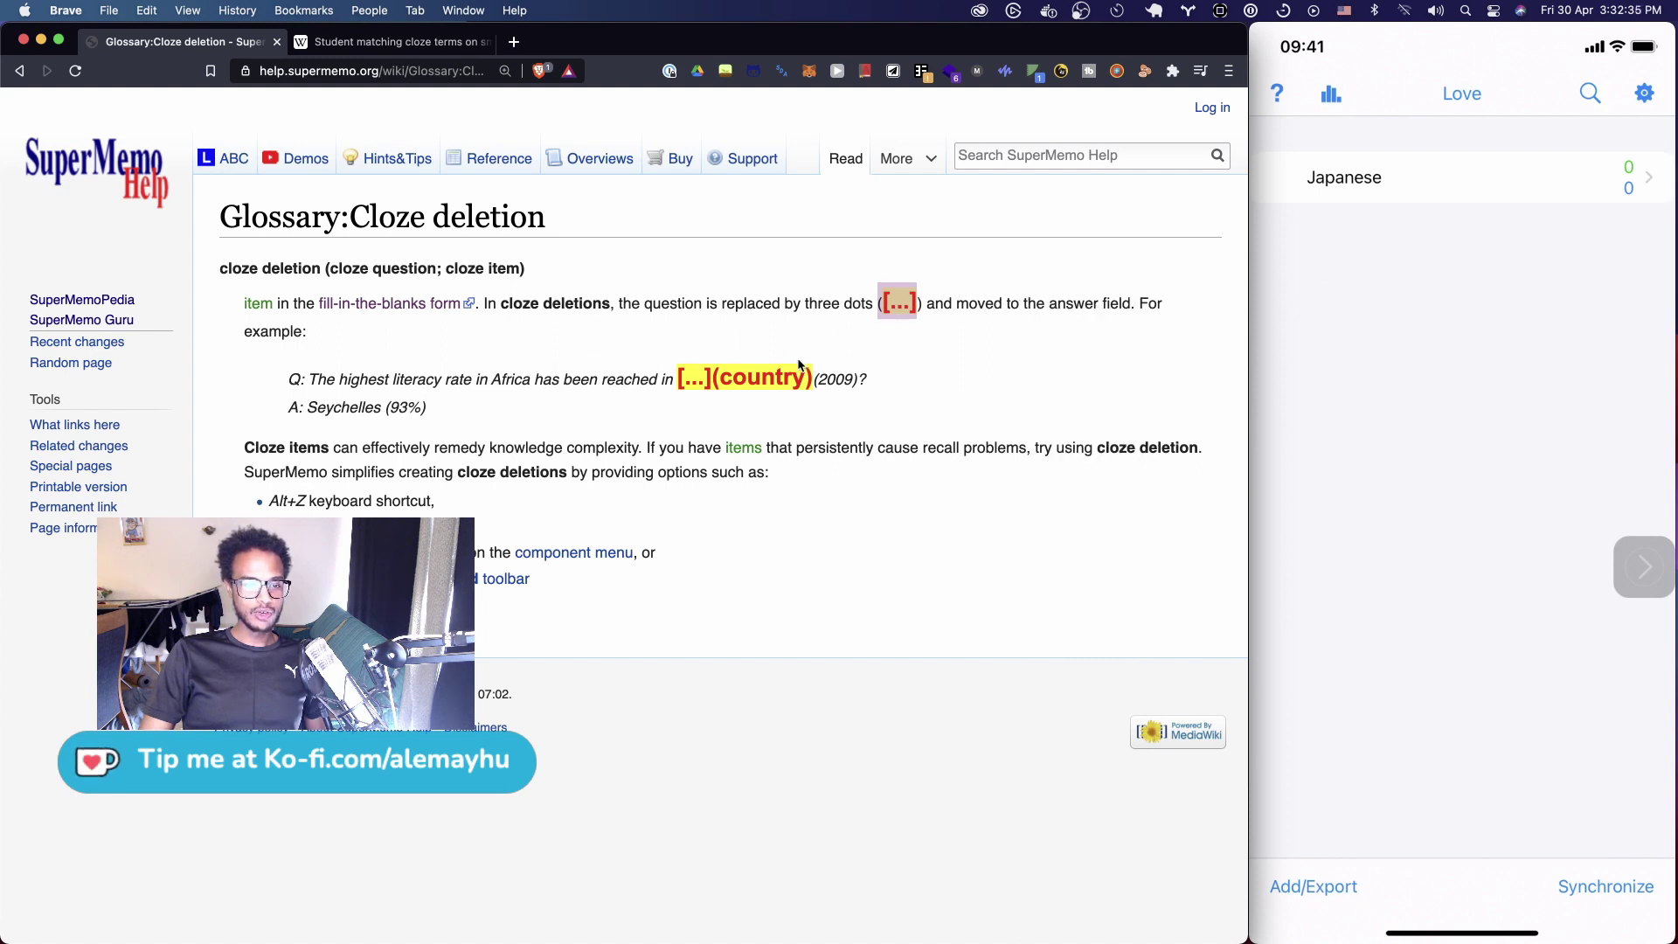
{"action": "mouse_move", "coordinate": [876, 357]}
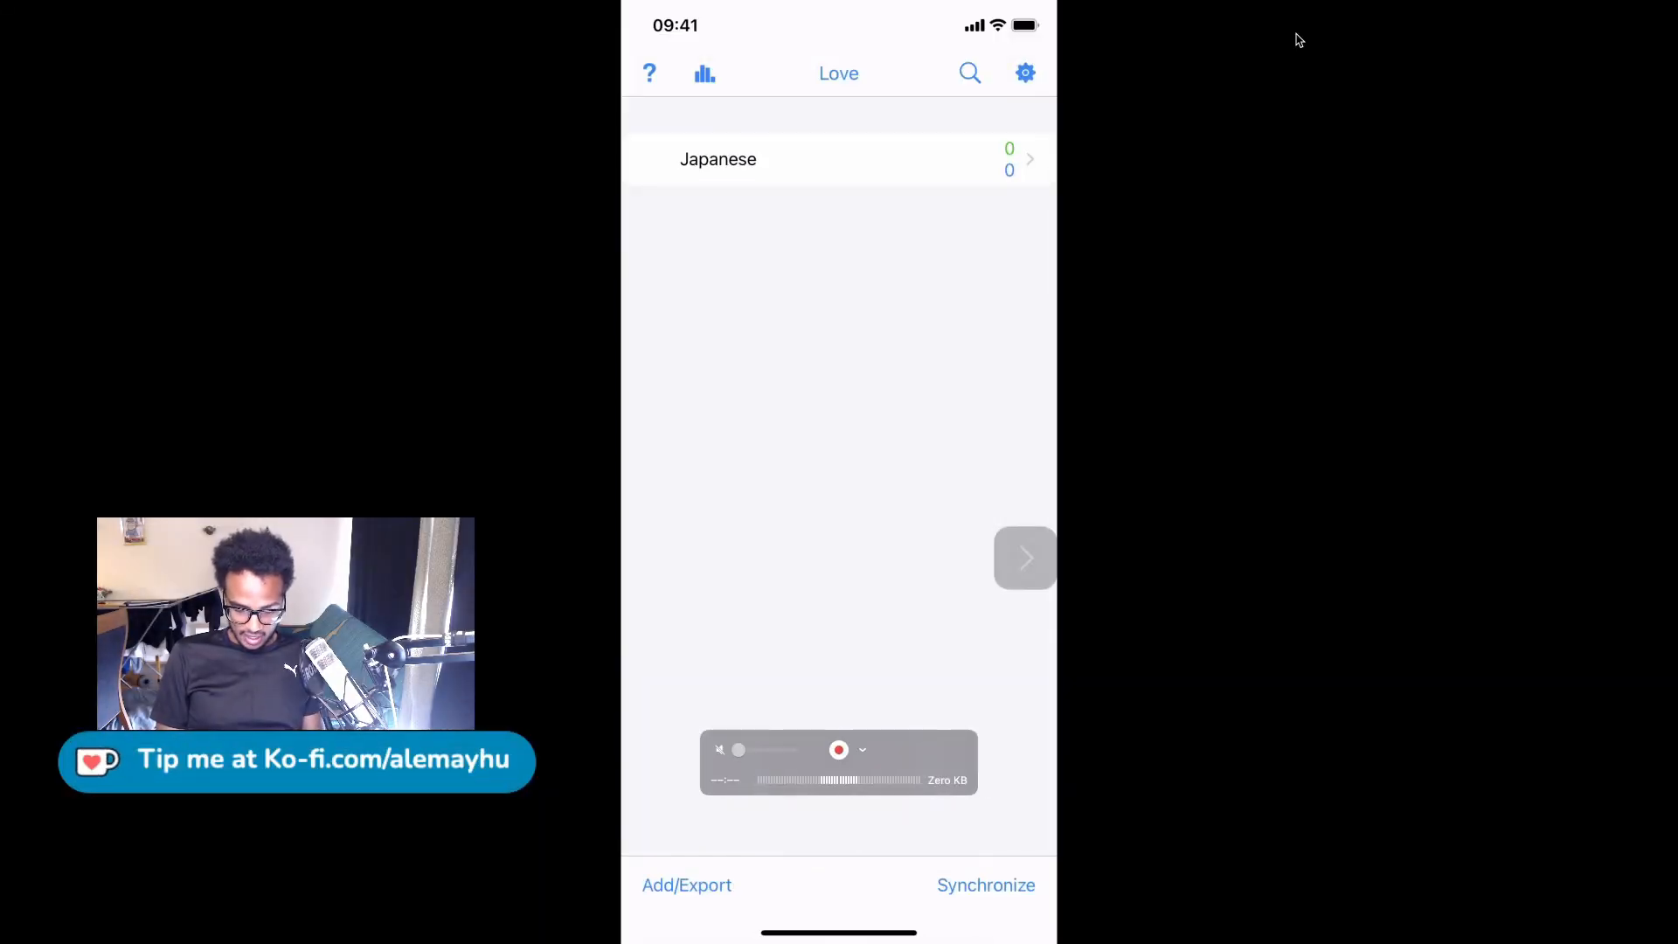
Start a new note with the Text field reading 'Yes in Japanese:'
{"action": "left_click", "coordinate": [686, 885]}
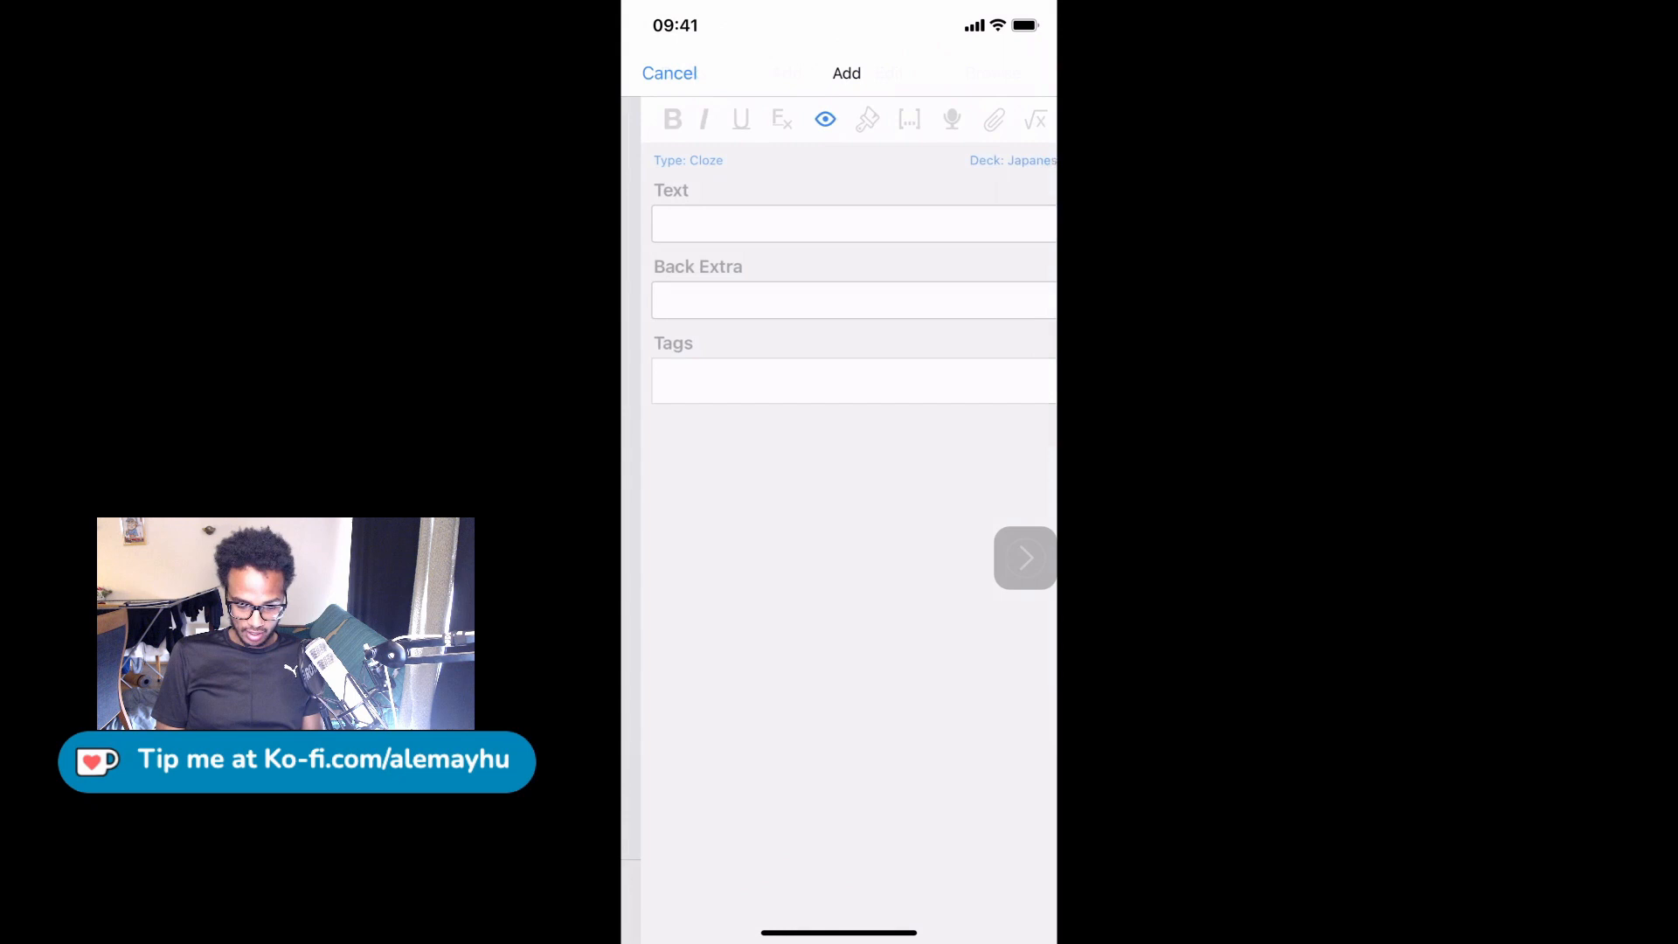
{"action": "left_click", "coordinate": [838, 222]}
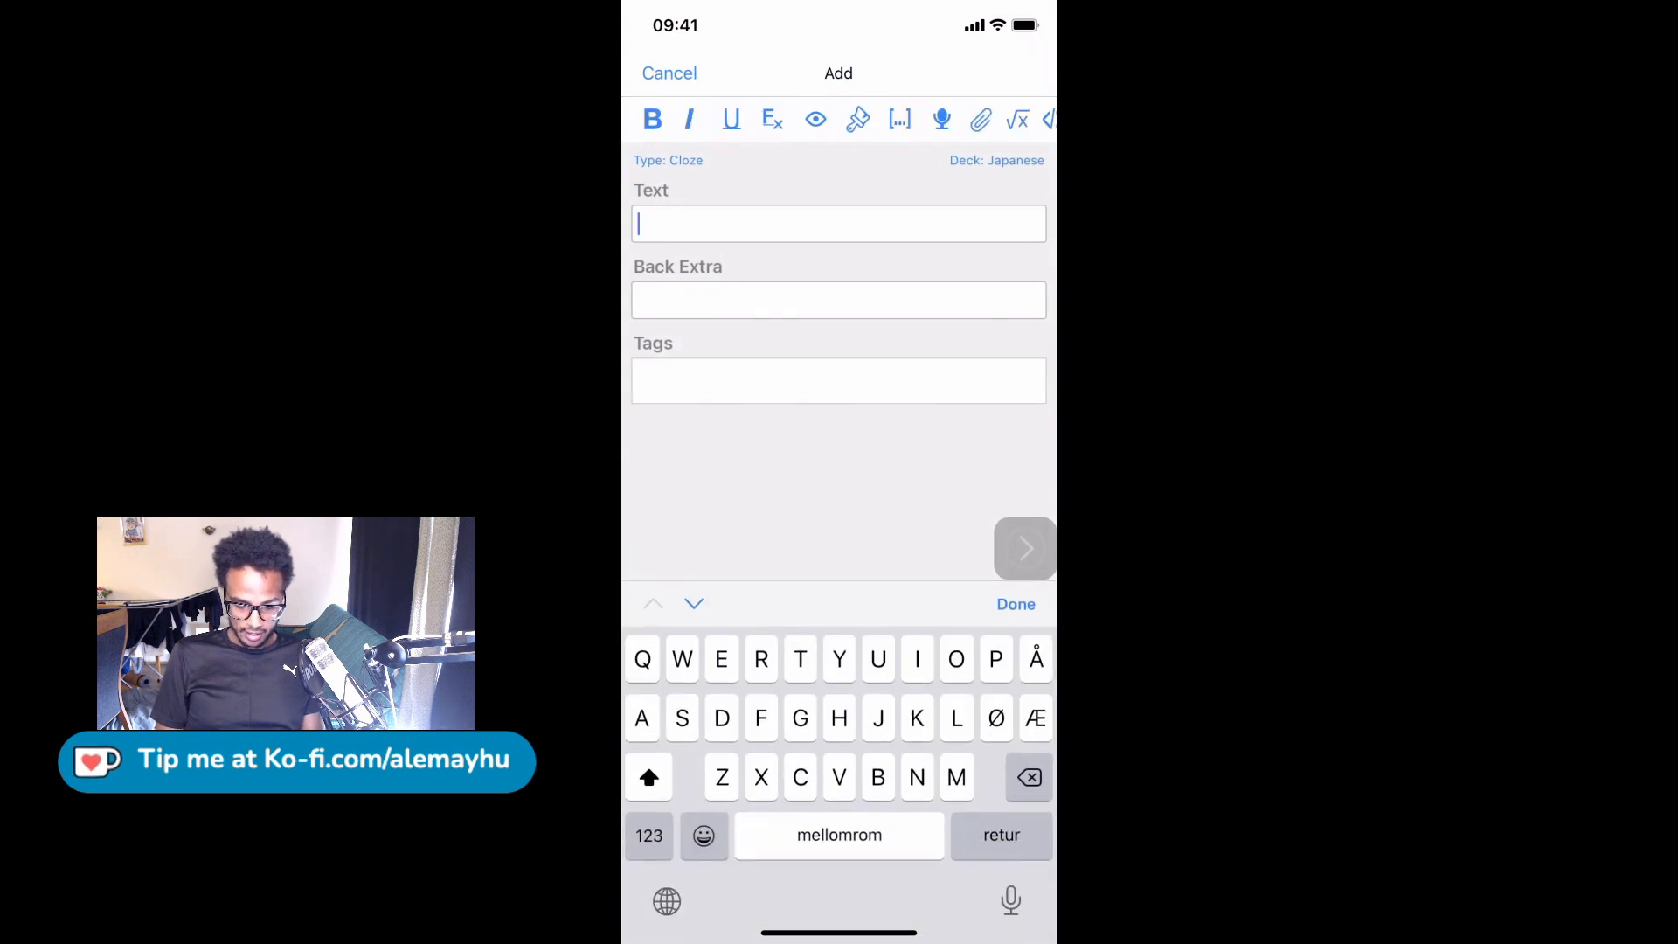
{"action": "type", "text": "Yes"}
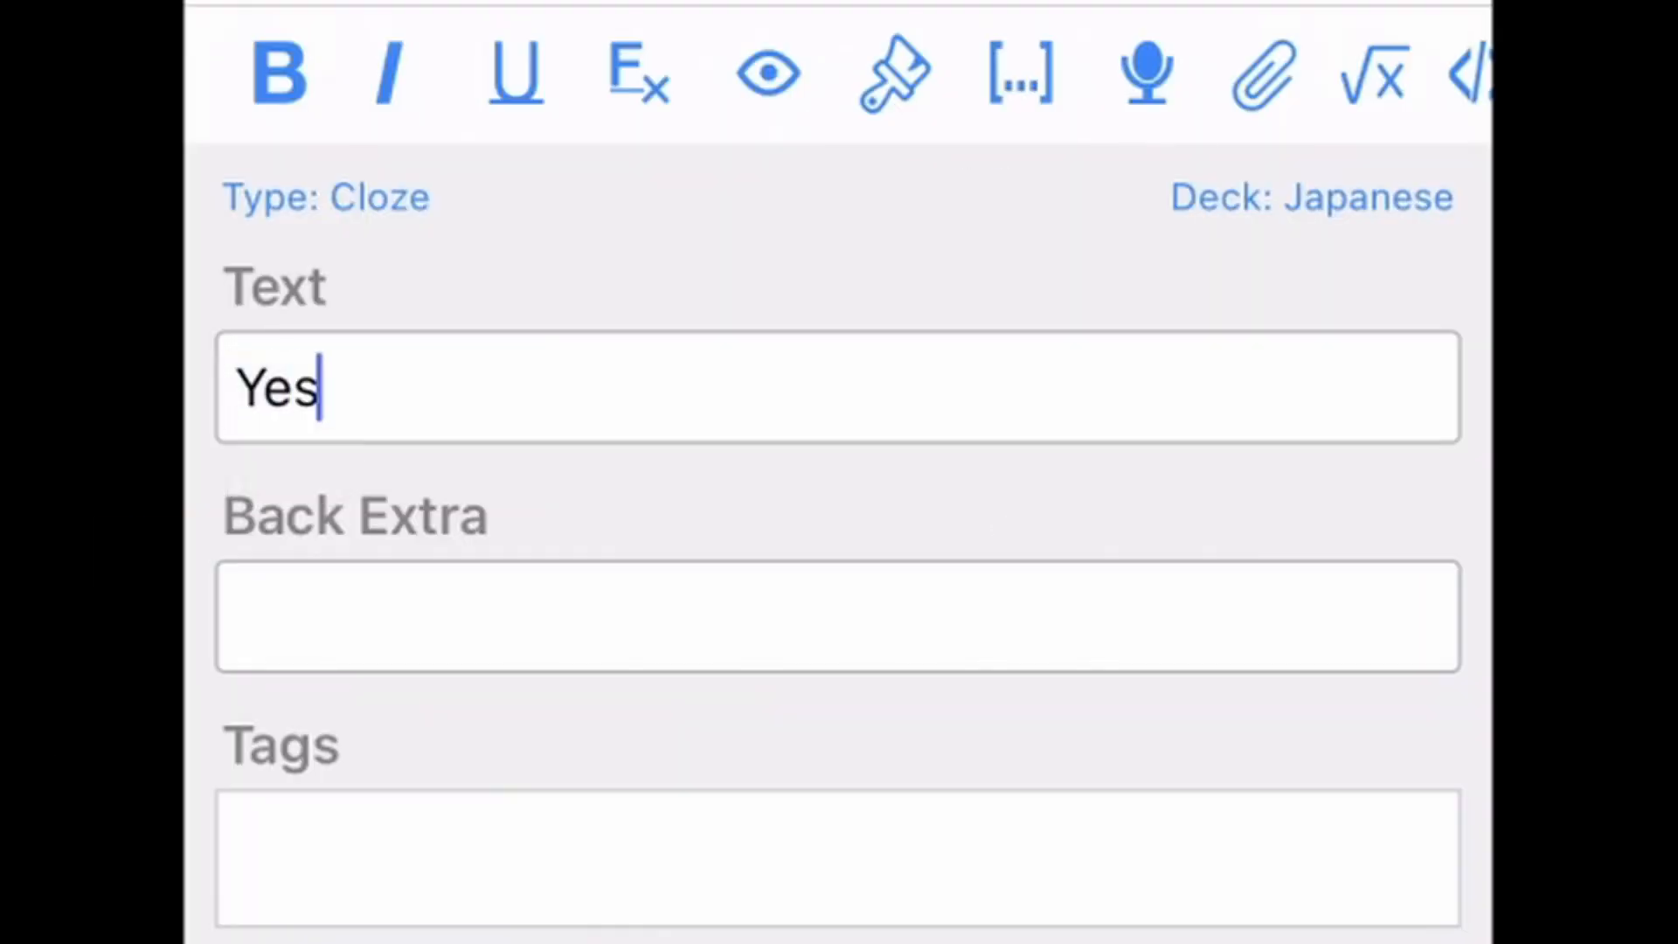
{"action": "type", "text": "in Japa"}
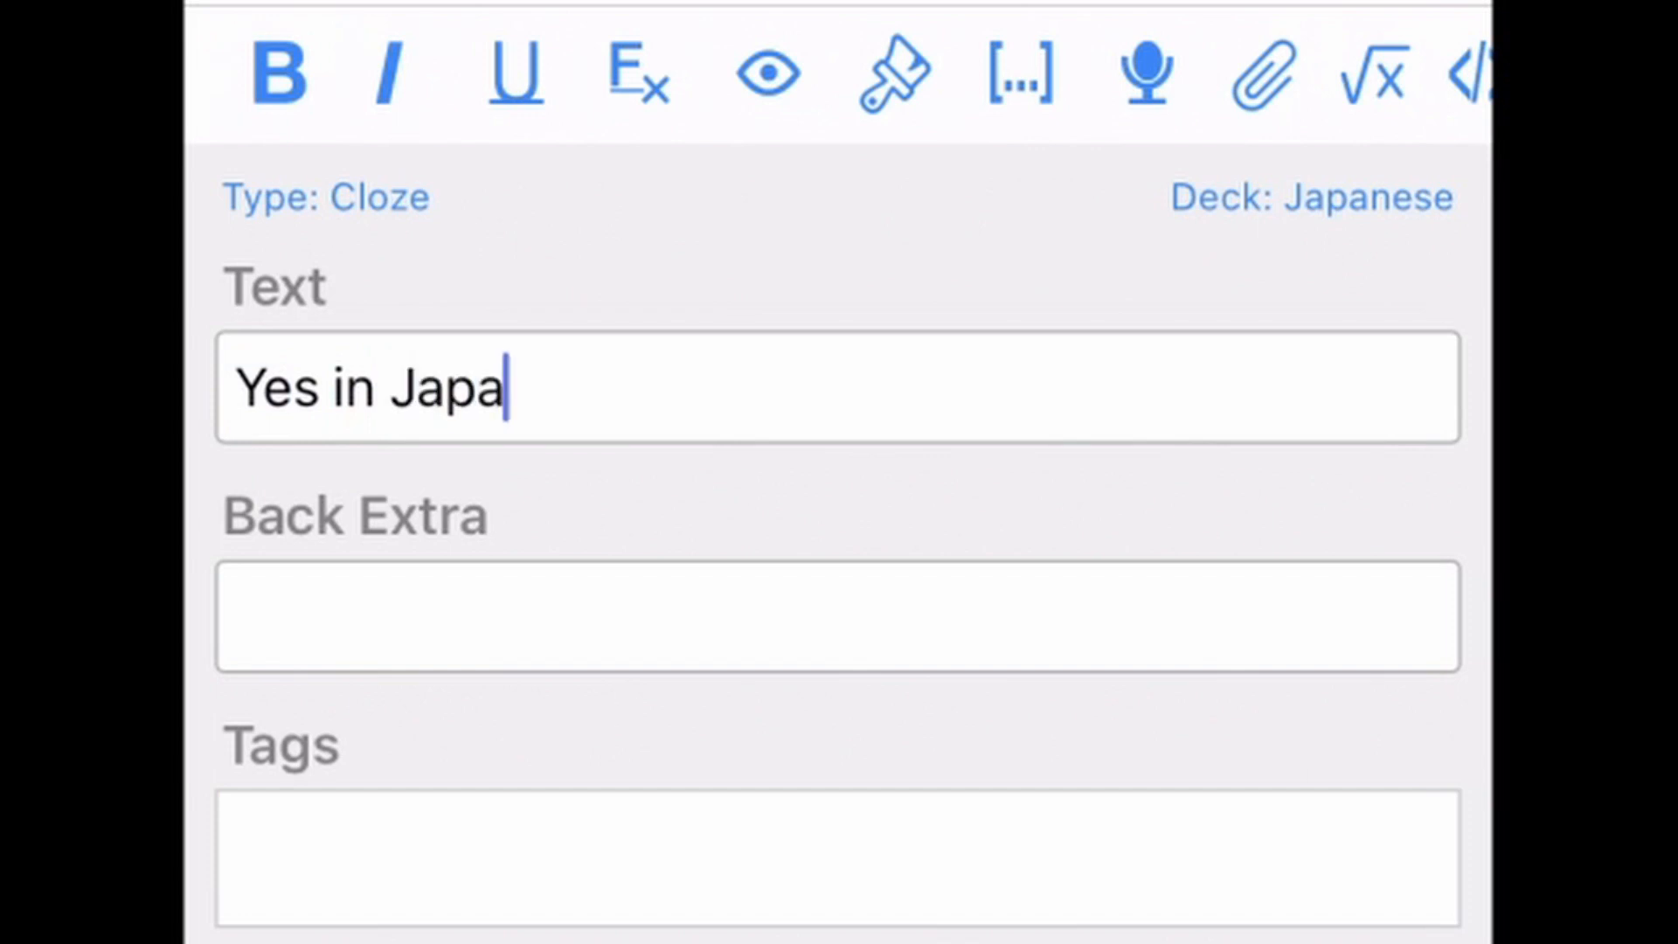
{"action": "type", "text": "nese:"}
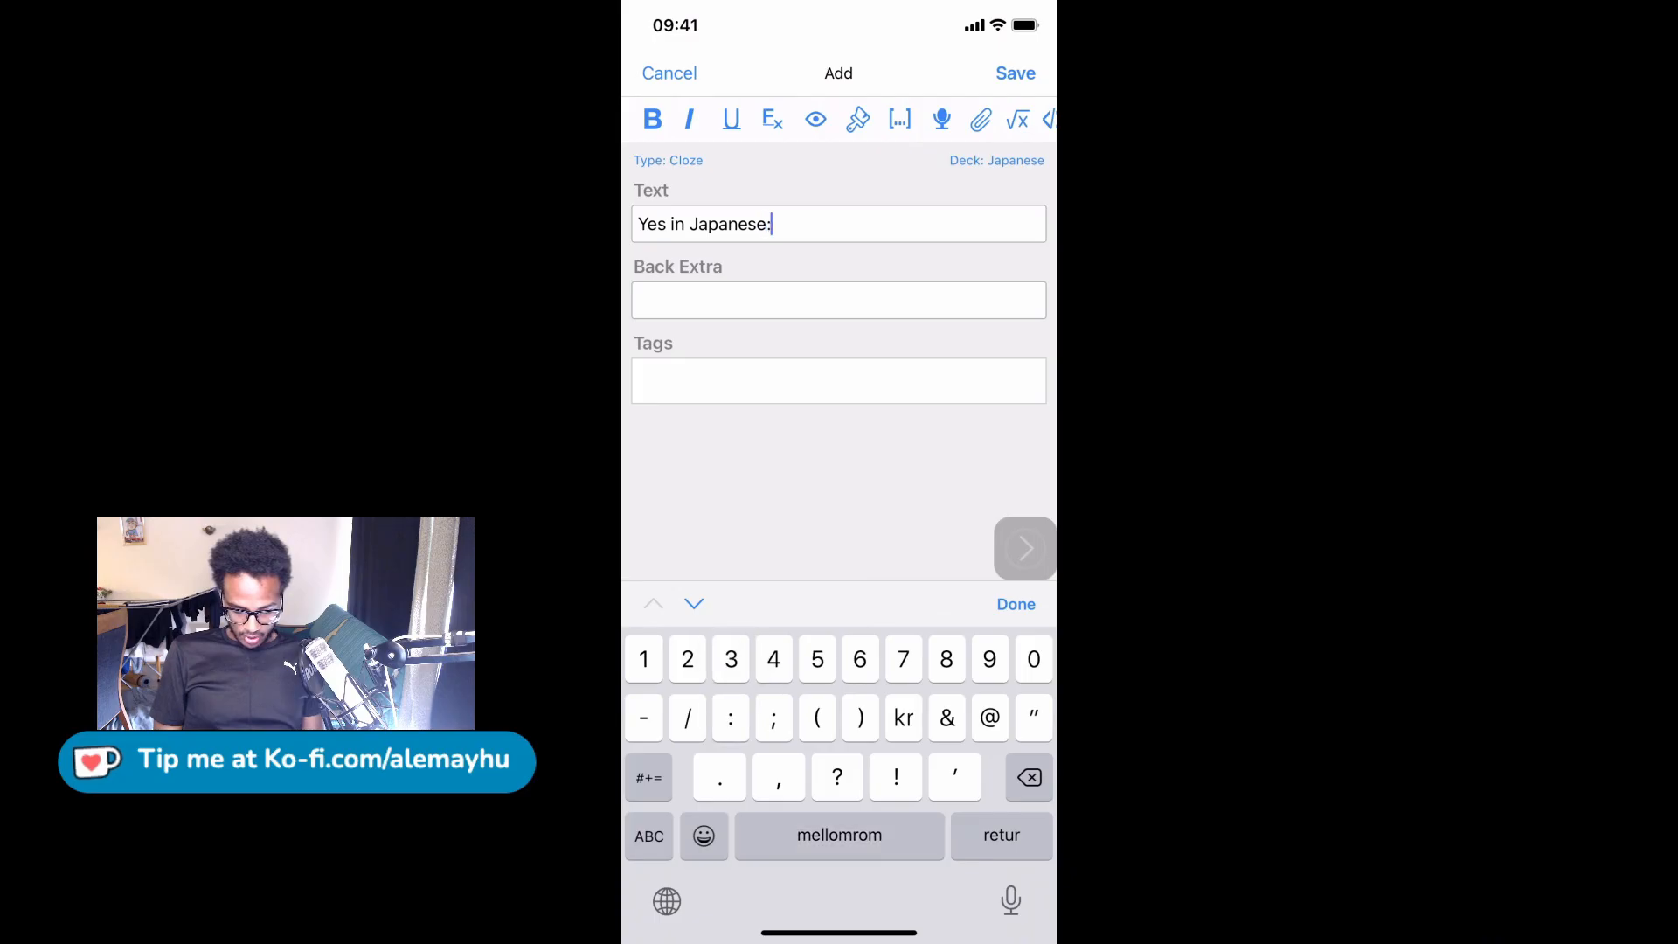
Switch to the Japanese kana keyboard, enter はい and make it cloze 1
{"action": "left_click", "coordinate": [666, 900]}
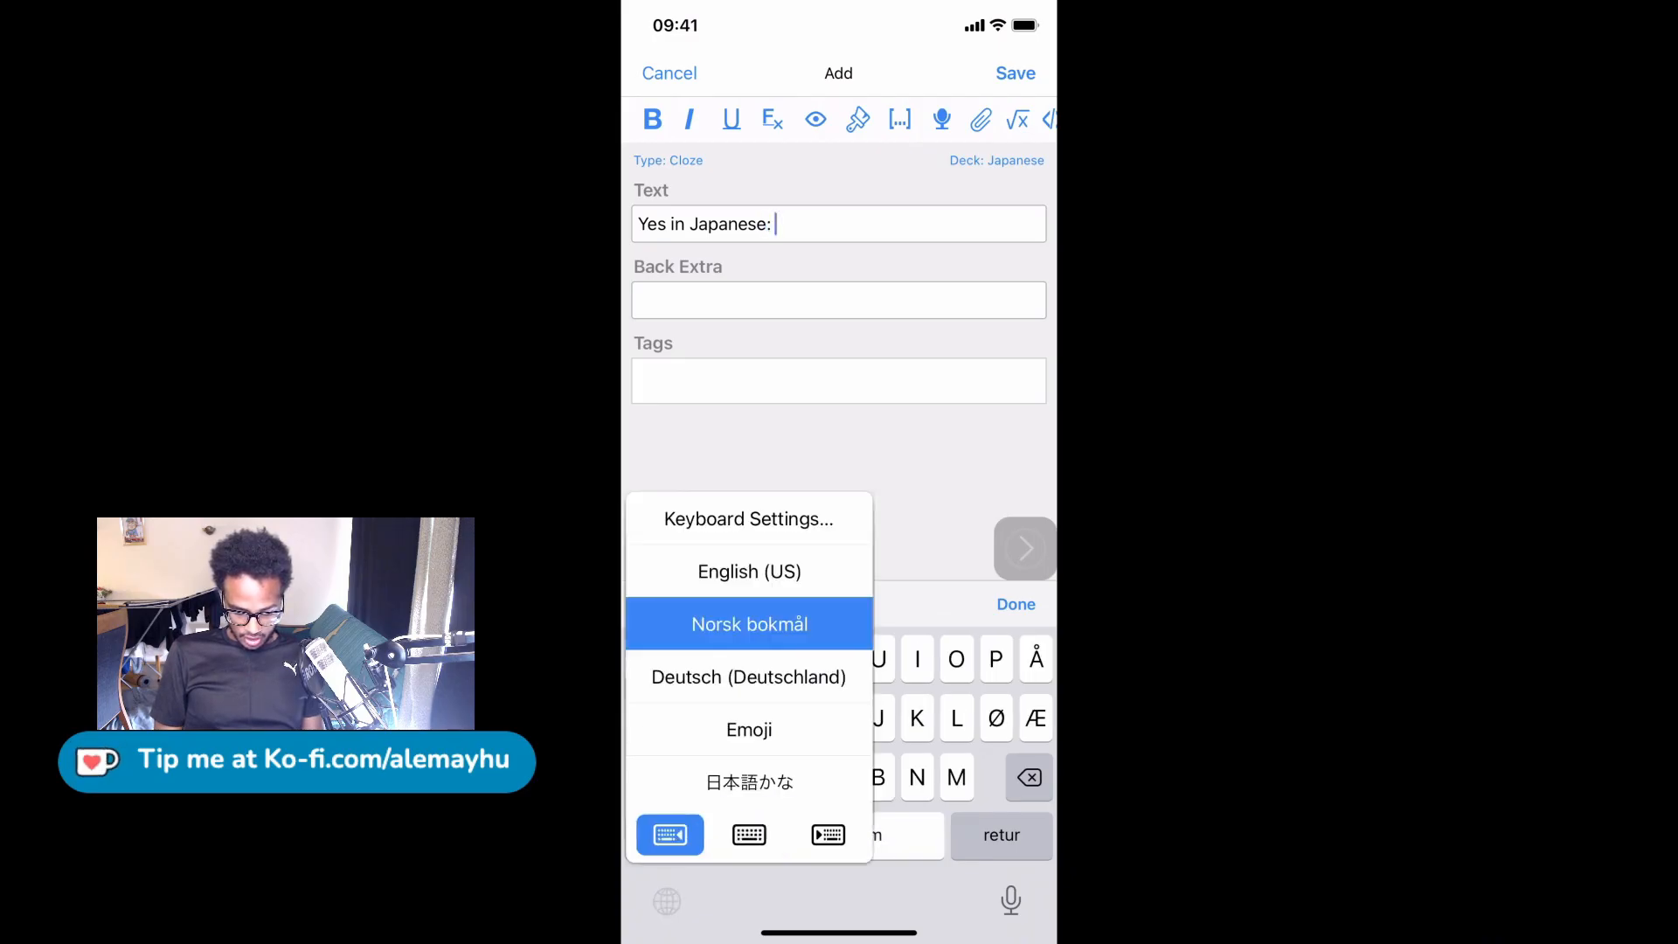
{"action": "left_click", "coordinate": [750, 783]}
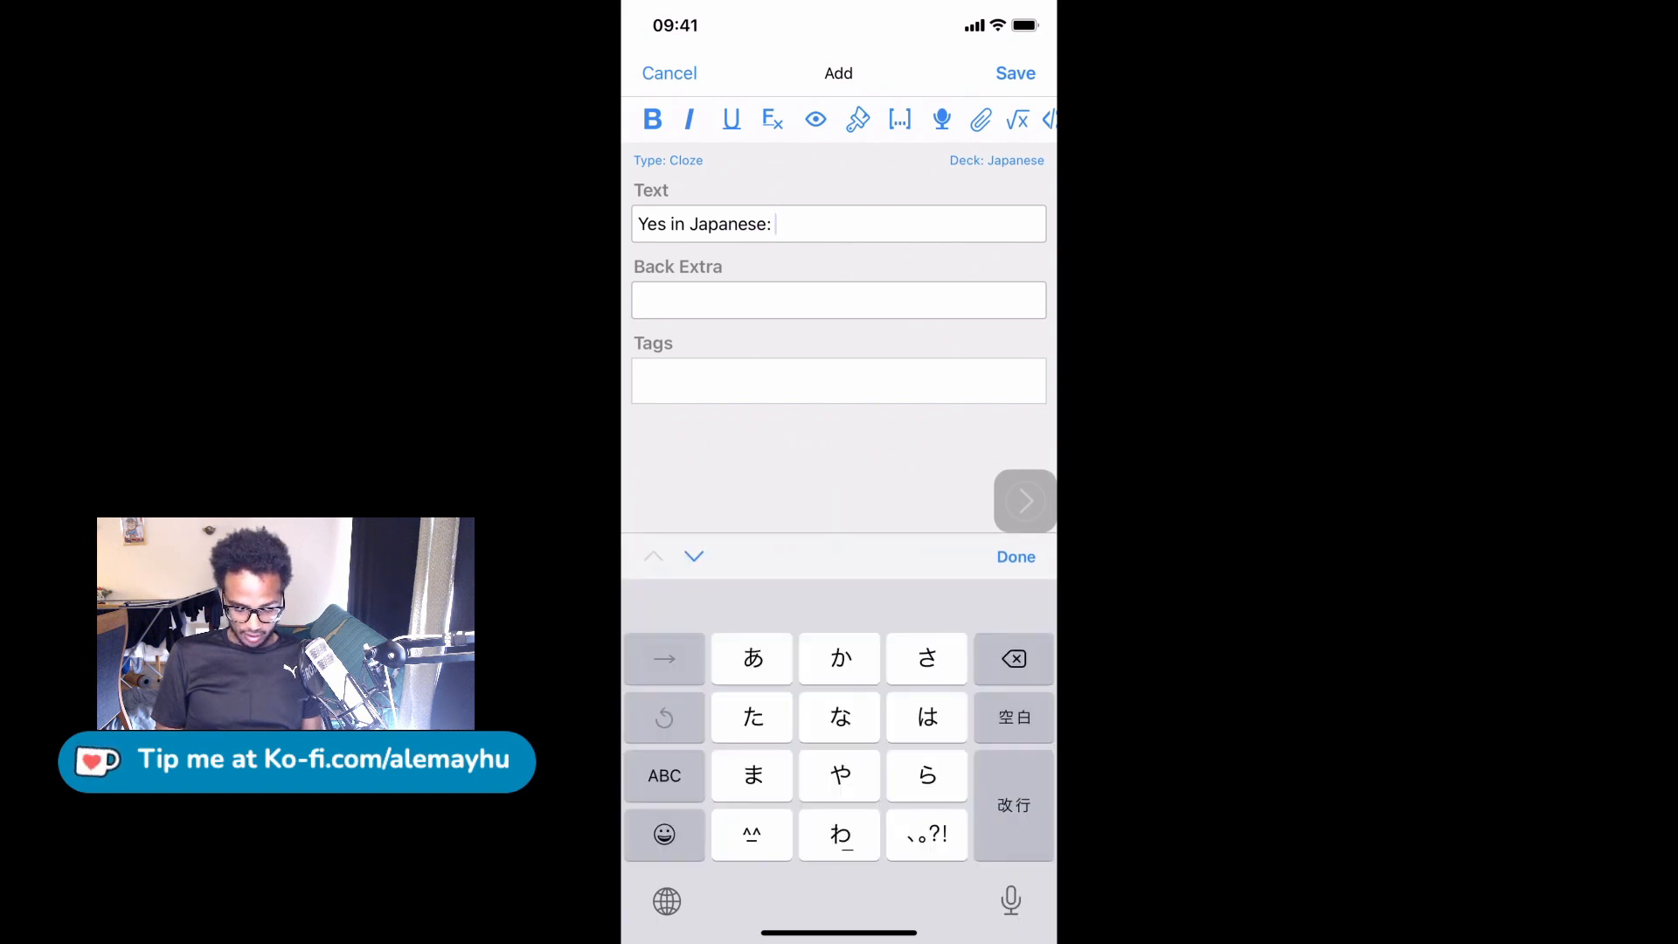
{"action": "left_click", "coordinate": [927, 717]}
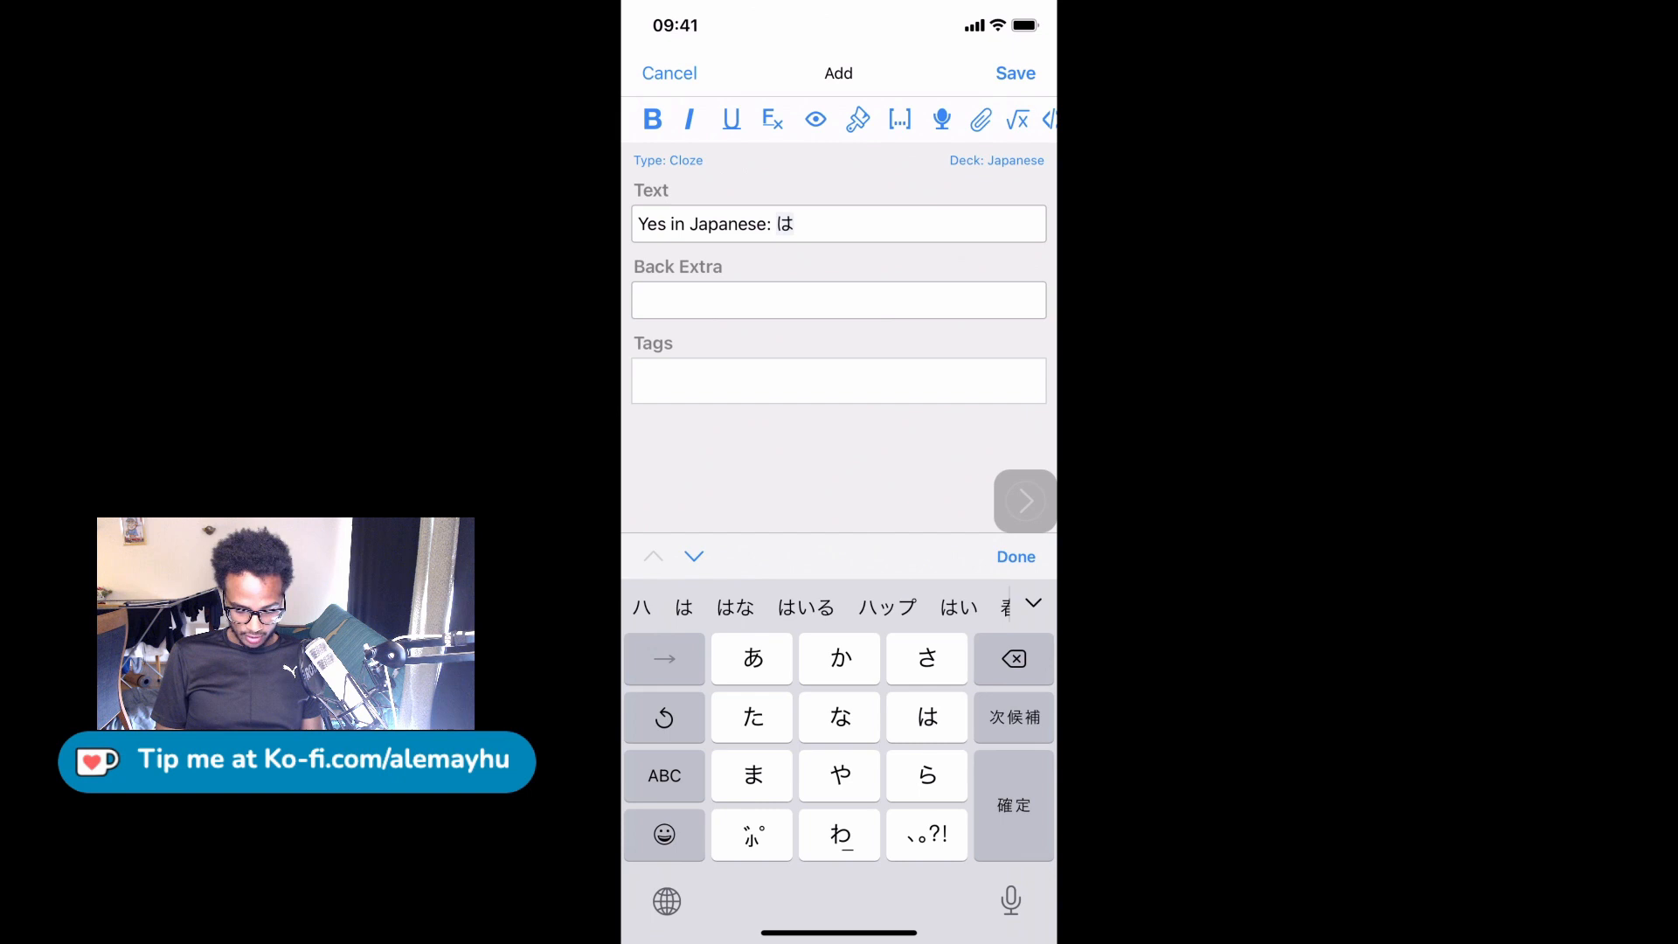
{"action": "left_click", "coordinate": [956, 607]}
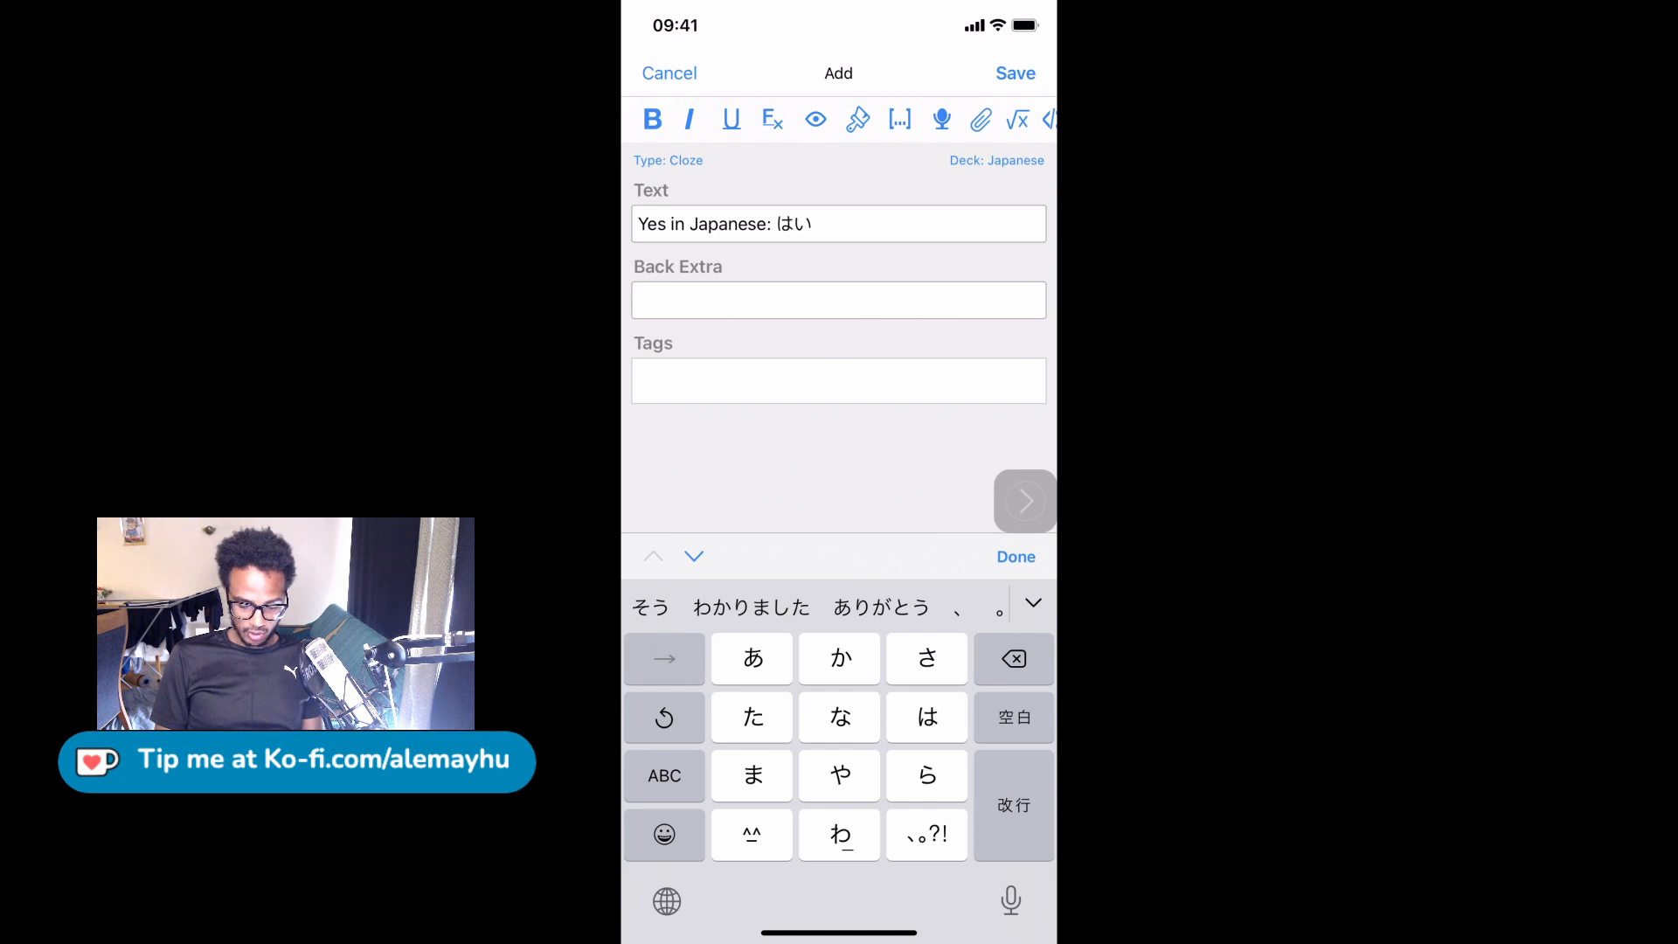
{"action": "left_click", "coordinate": [1012, 74]}
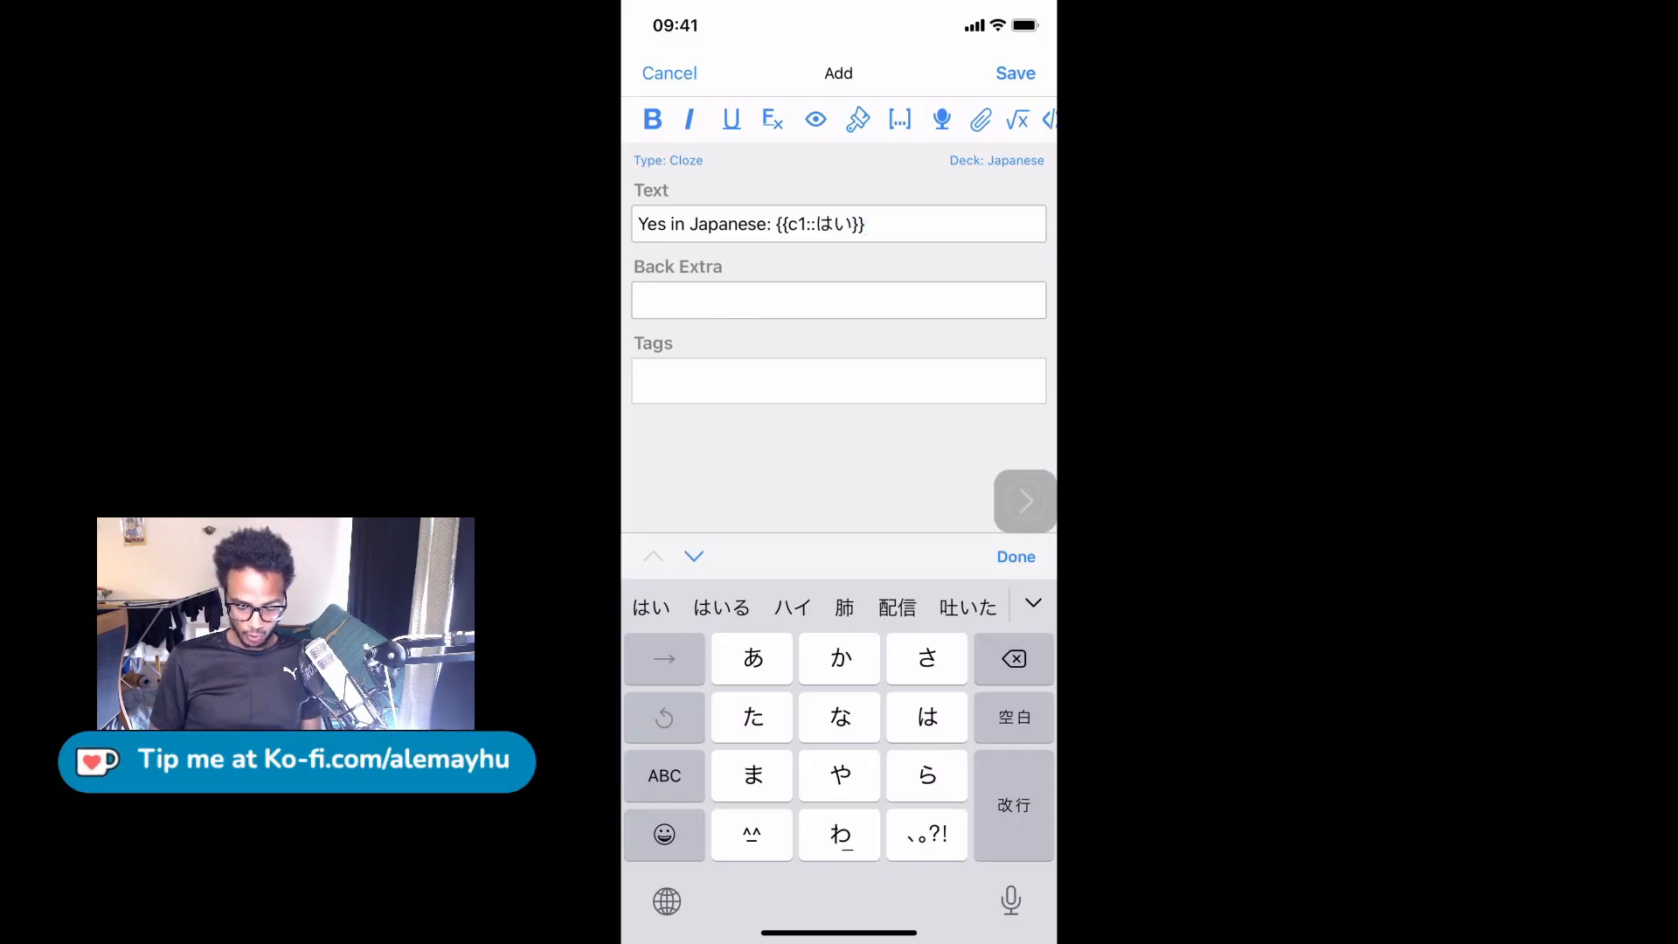
Save the finished はい cloze note, clearing the add form
{"action": "left_click", "coordinate": [1014, 74]}
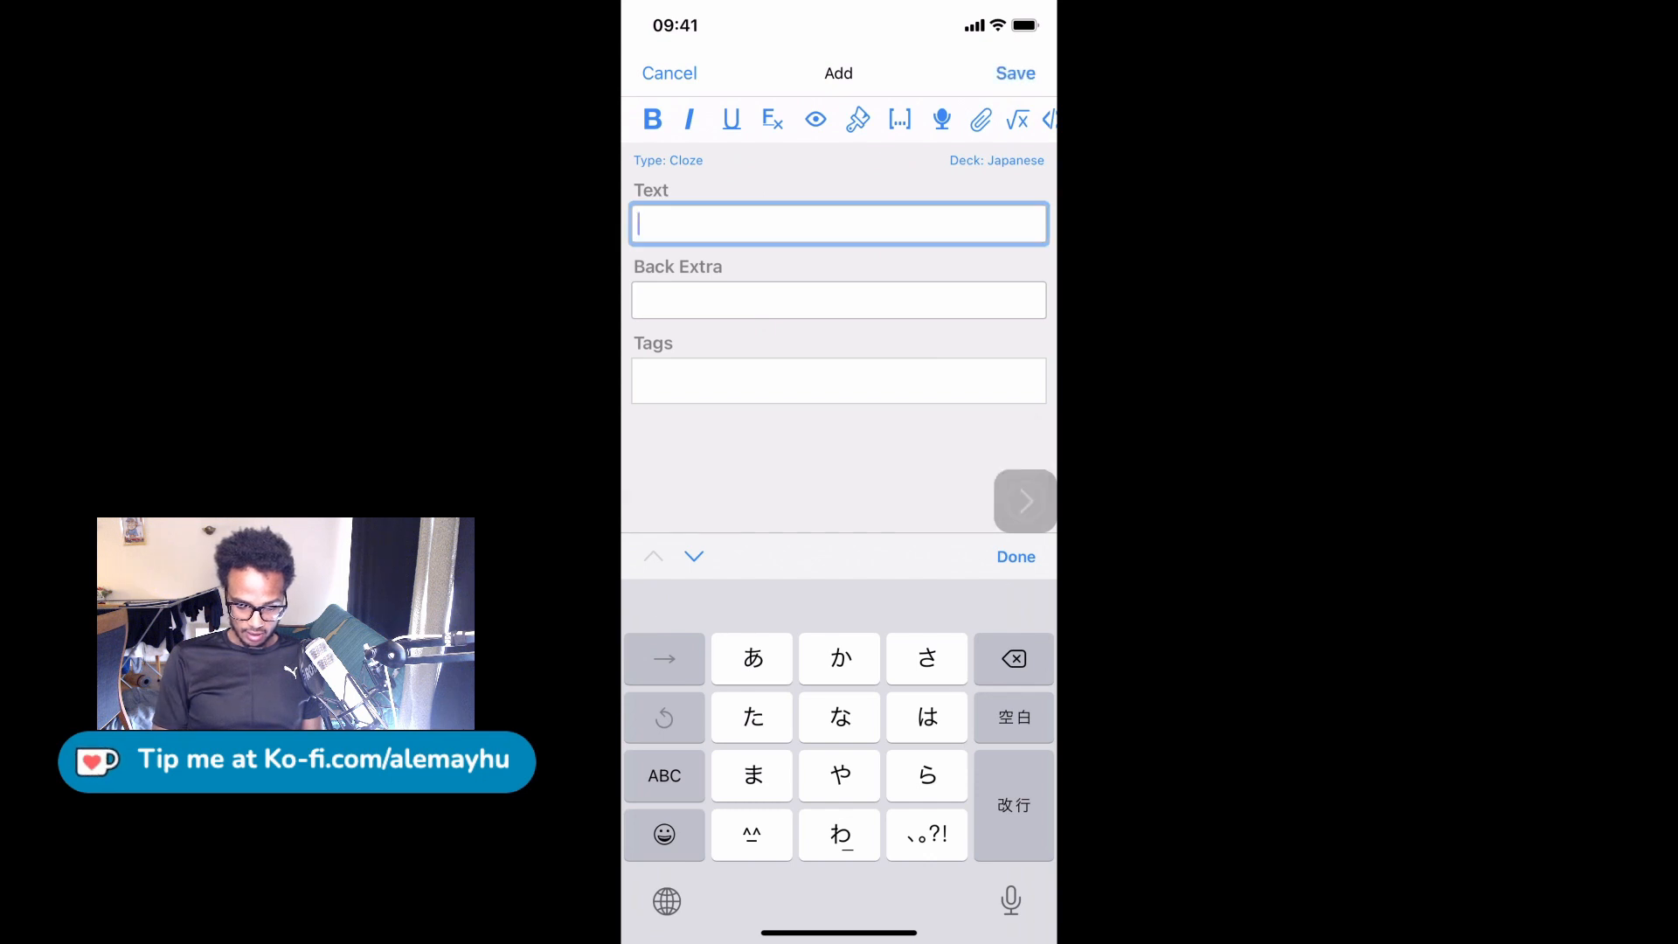
Close the empty add form to leave the note editor
{"action": "left_click", "coordinate": [669, 73]}
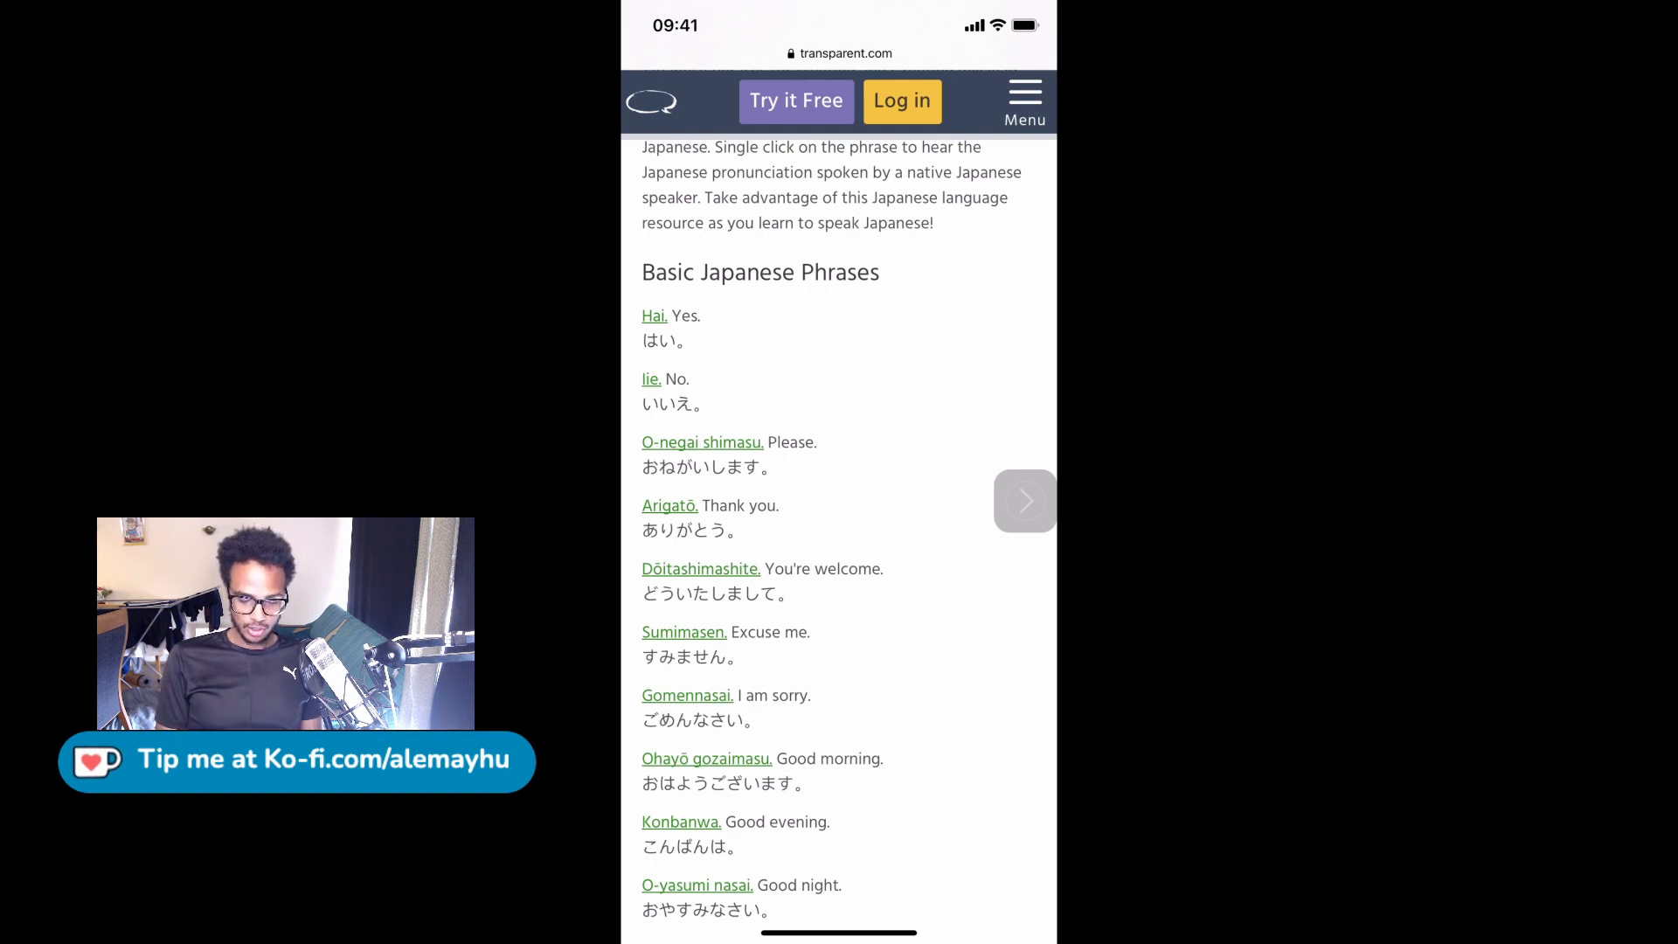
Select the 'Iie. No. いいえ。' phrase on the page for copying
{"action": "double_click", "coordinate": [664, 341]}
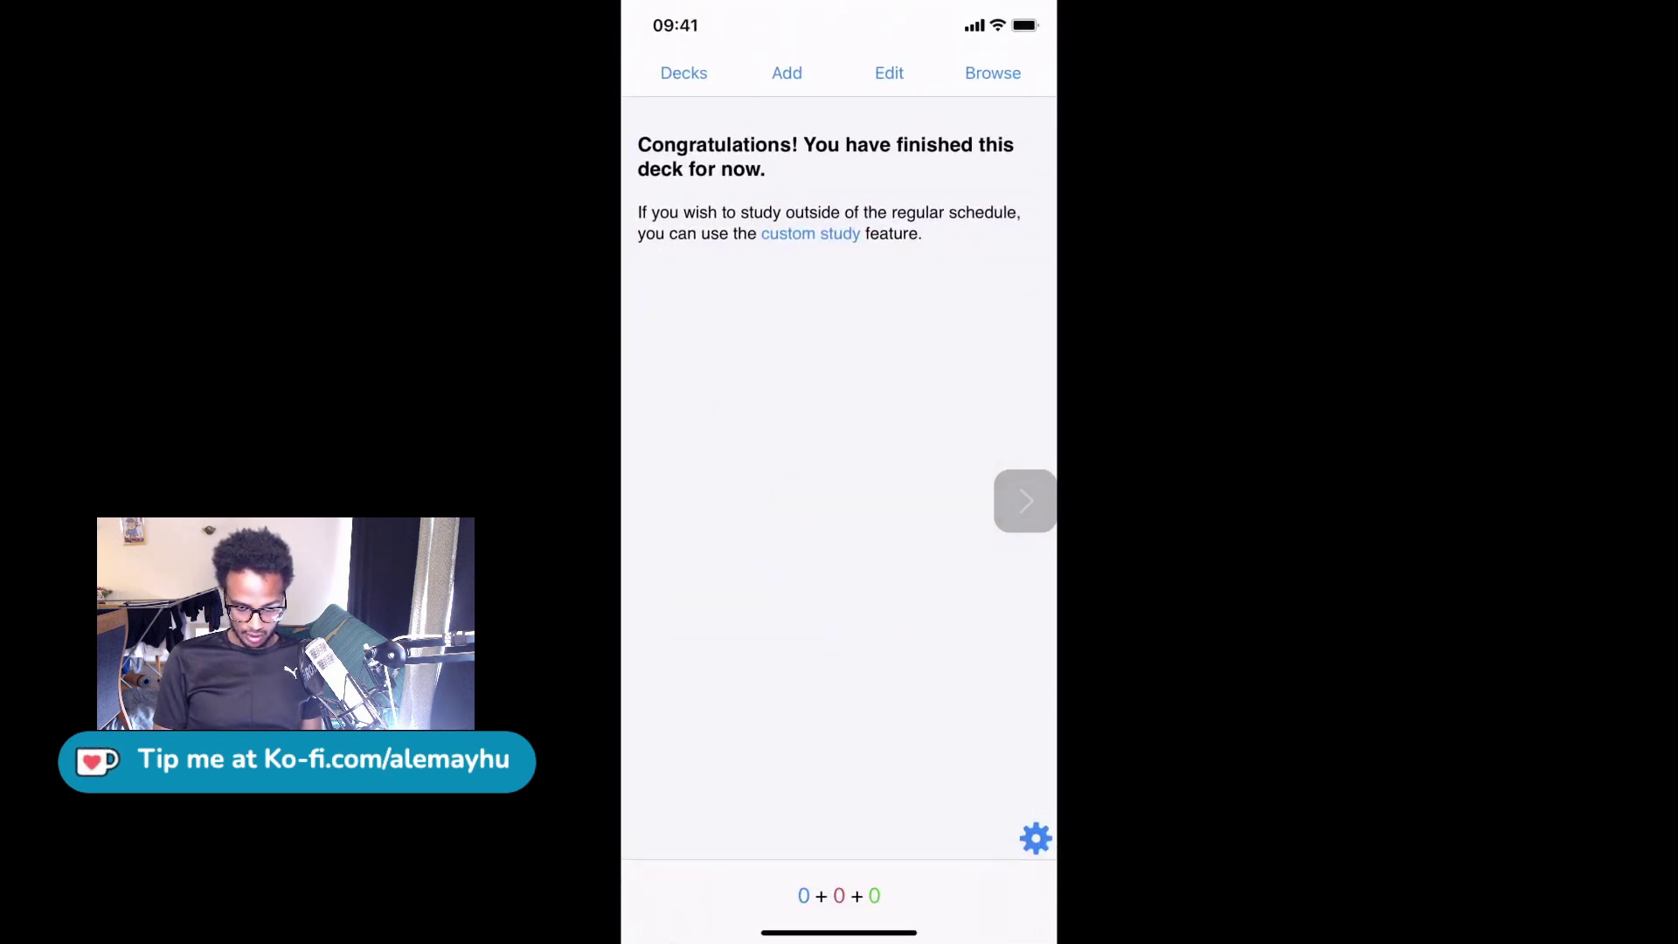
Start a new note from the pasted phrase with No as cloze 1 and いいえ selected for cloze 2
{"action": "left_click", "coordinate": [785, 73]}
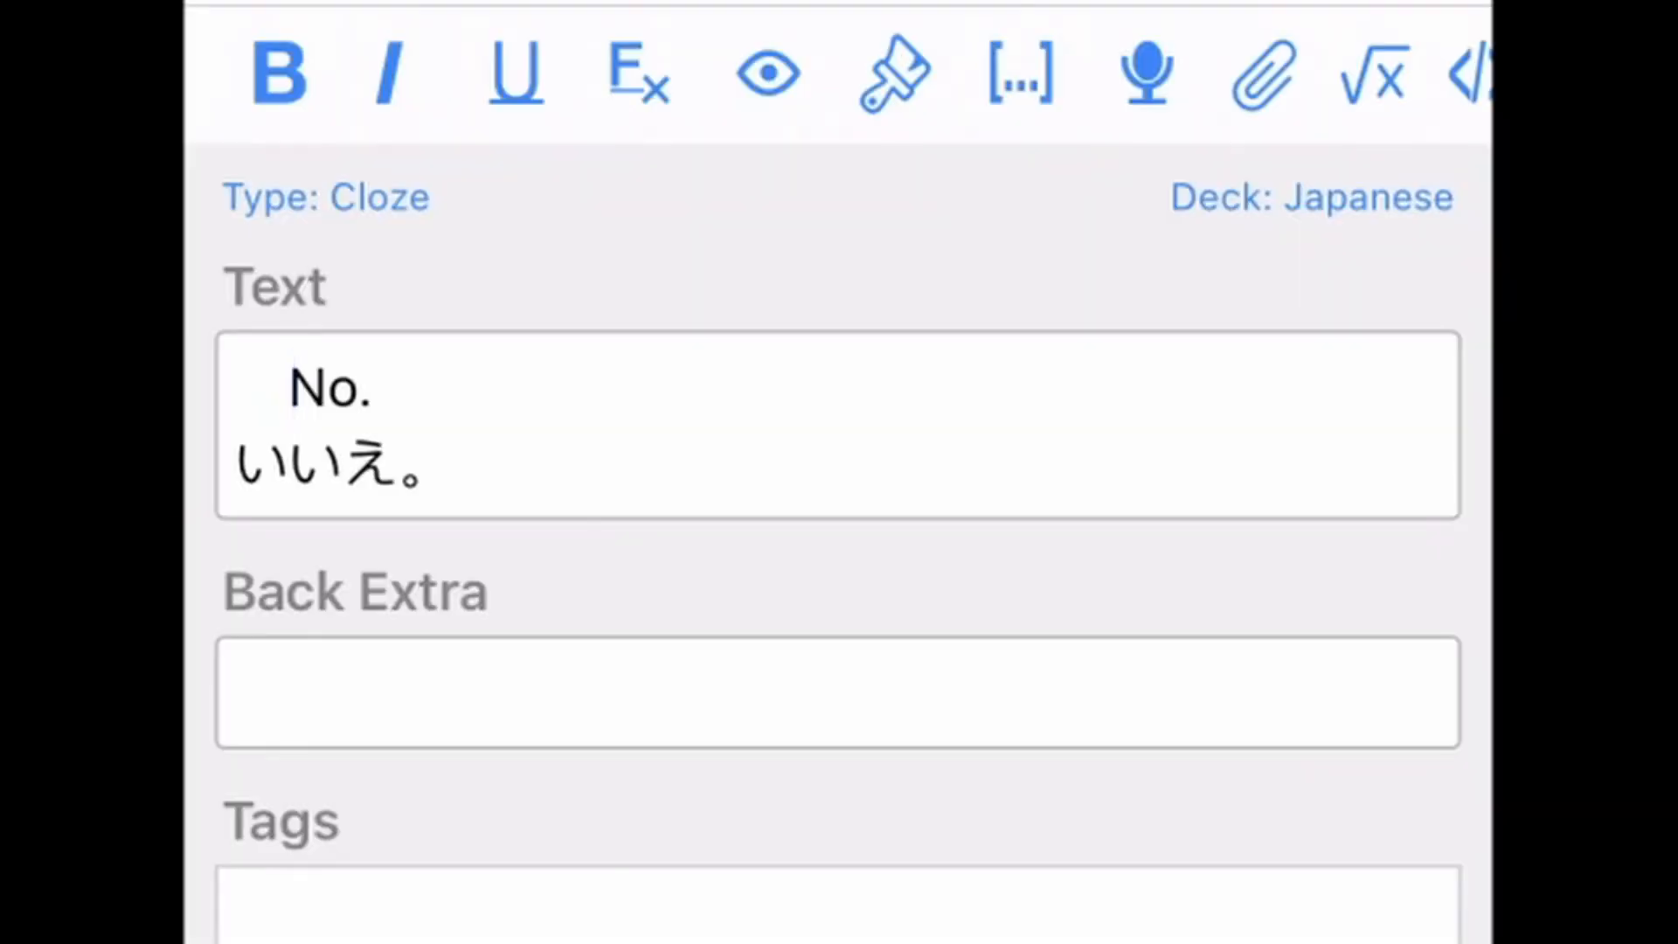
{"action": "left_click", "coordinate": [1014, 72]}
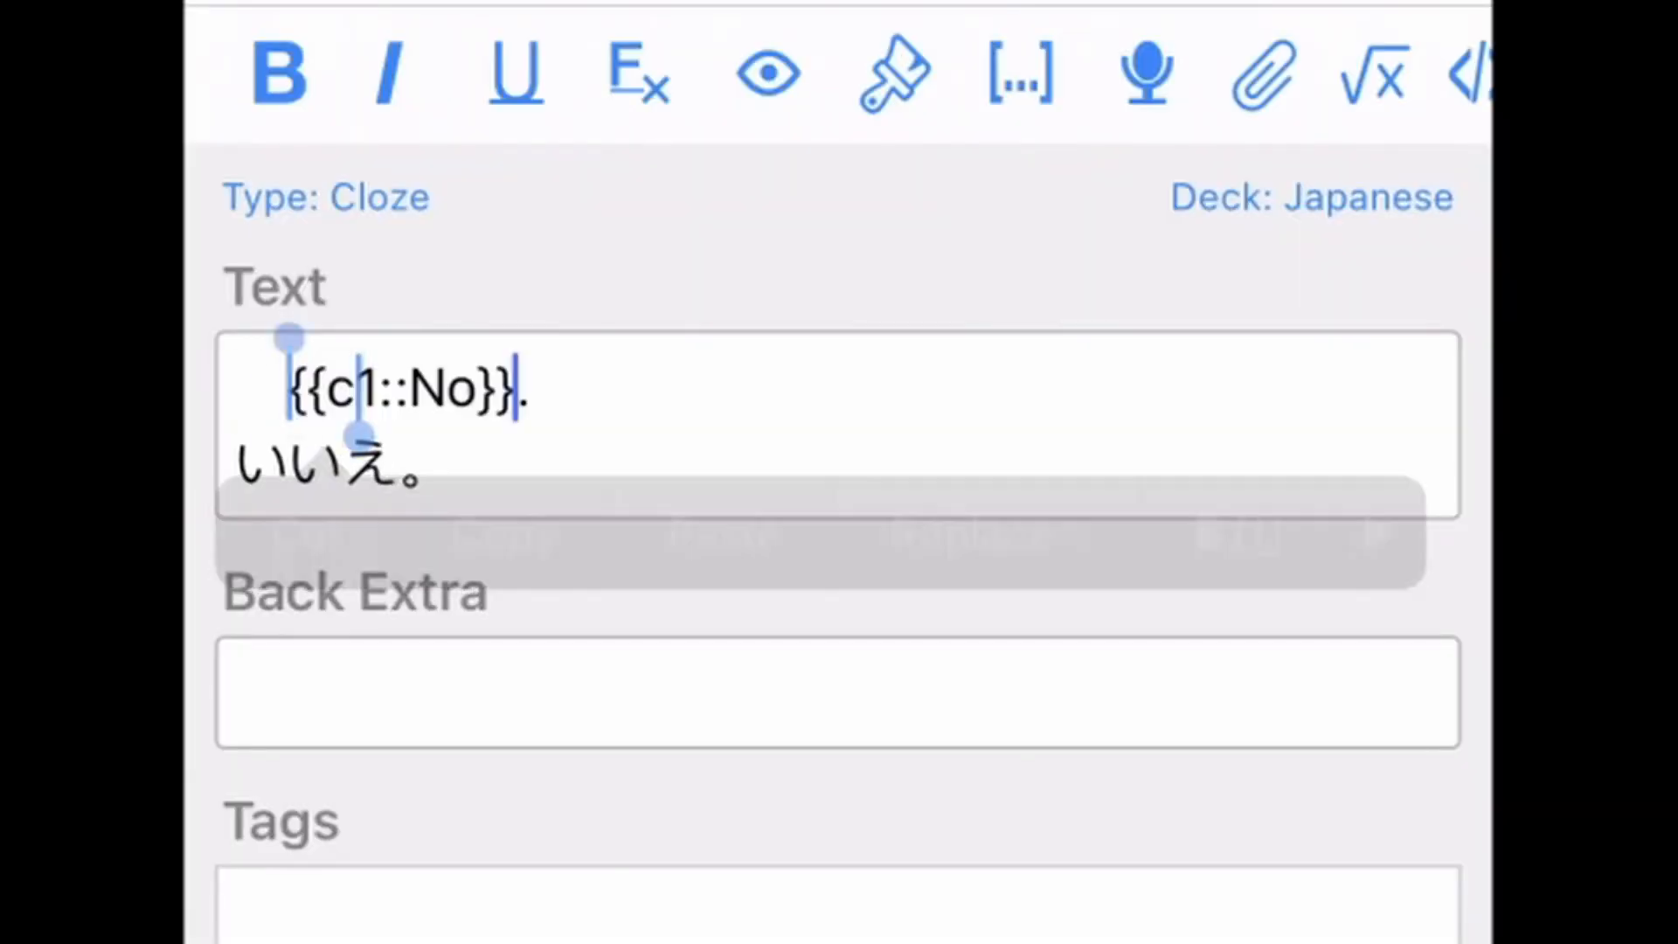
{"action": "double_click", "coordinate": [321, 468]}
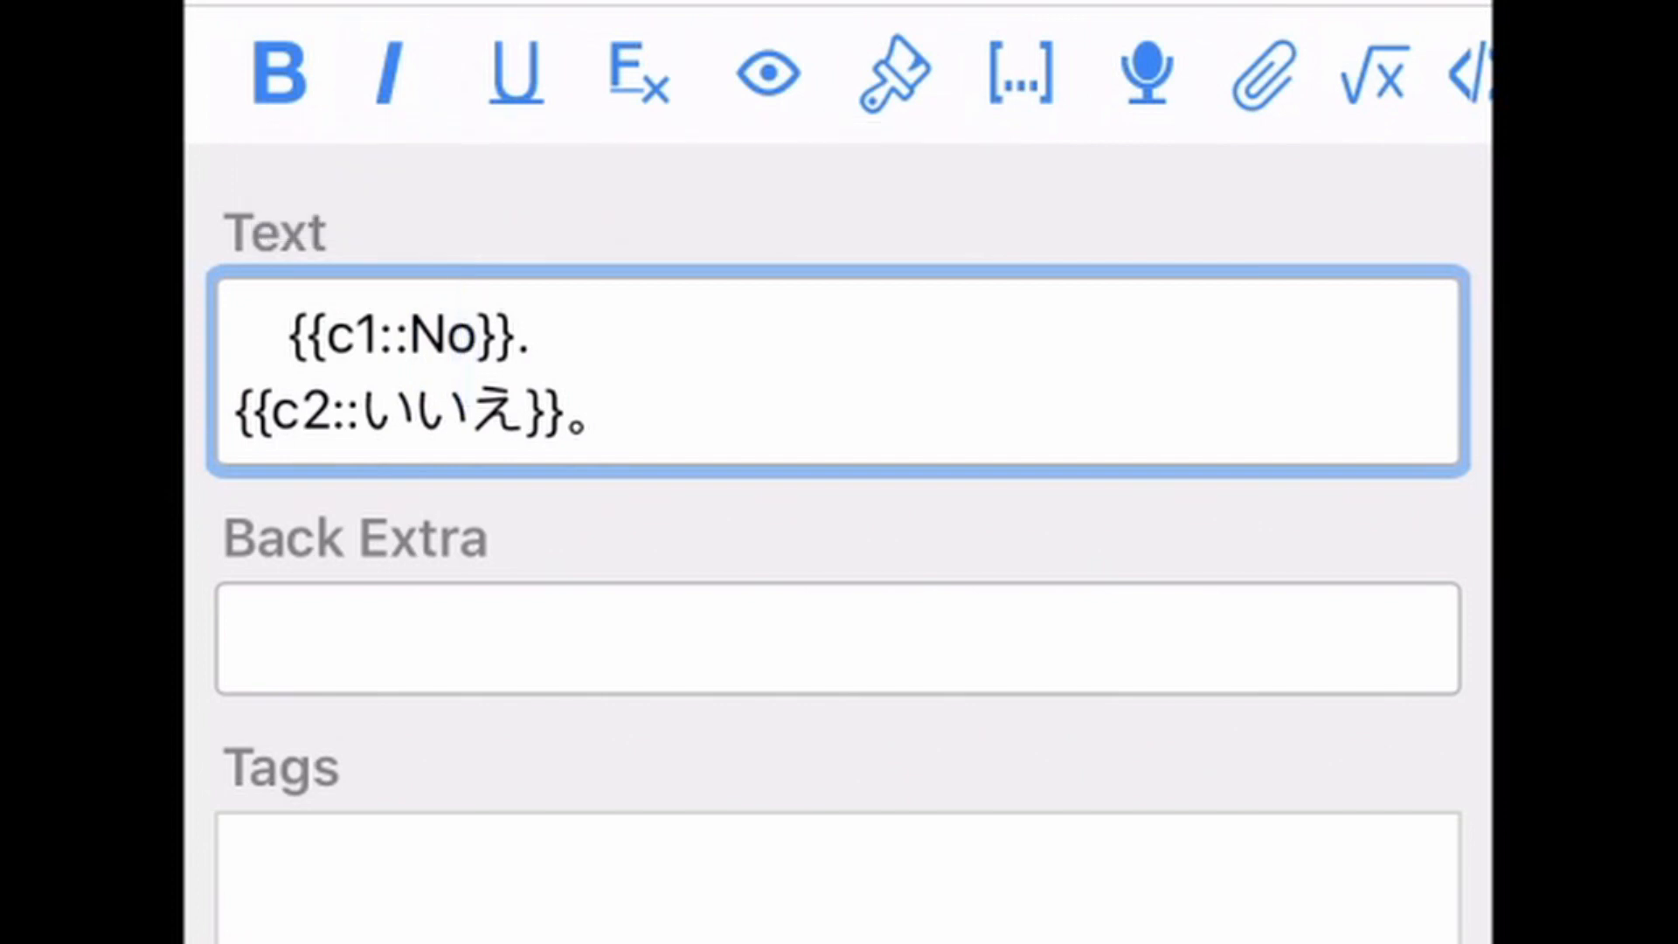
Add the hint '::what does this mean?' after No inside the c1 cloze
{"action": "left_click", "coordinate": [475, 334]}
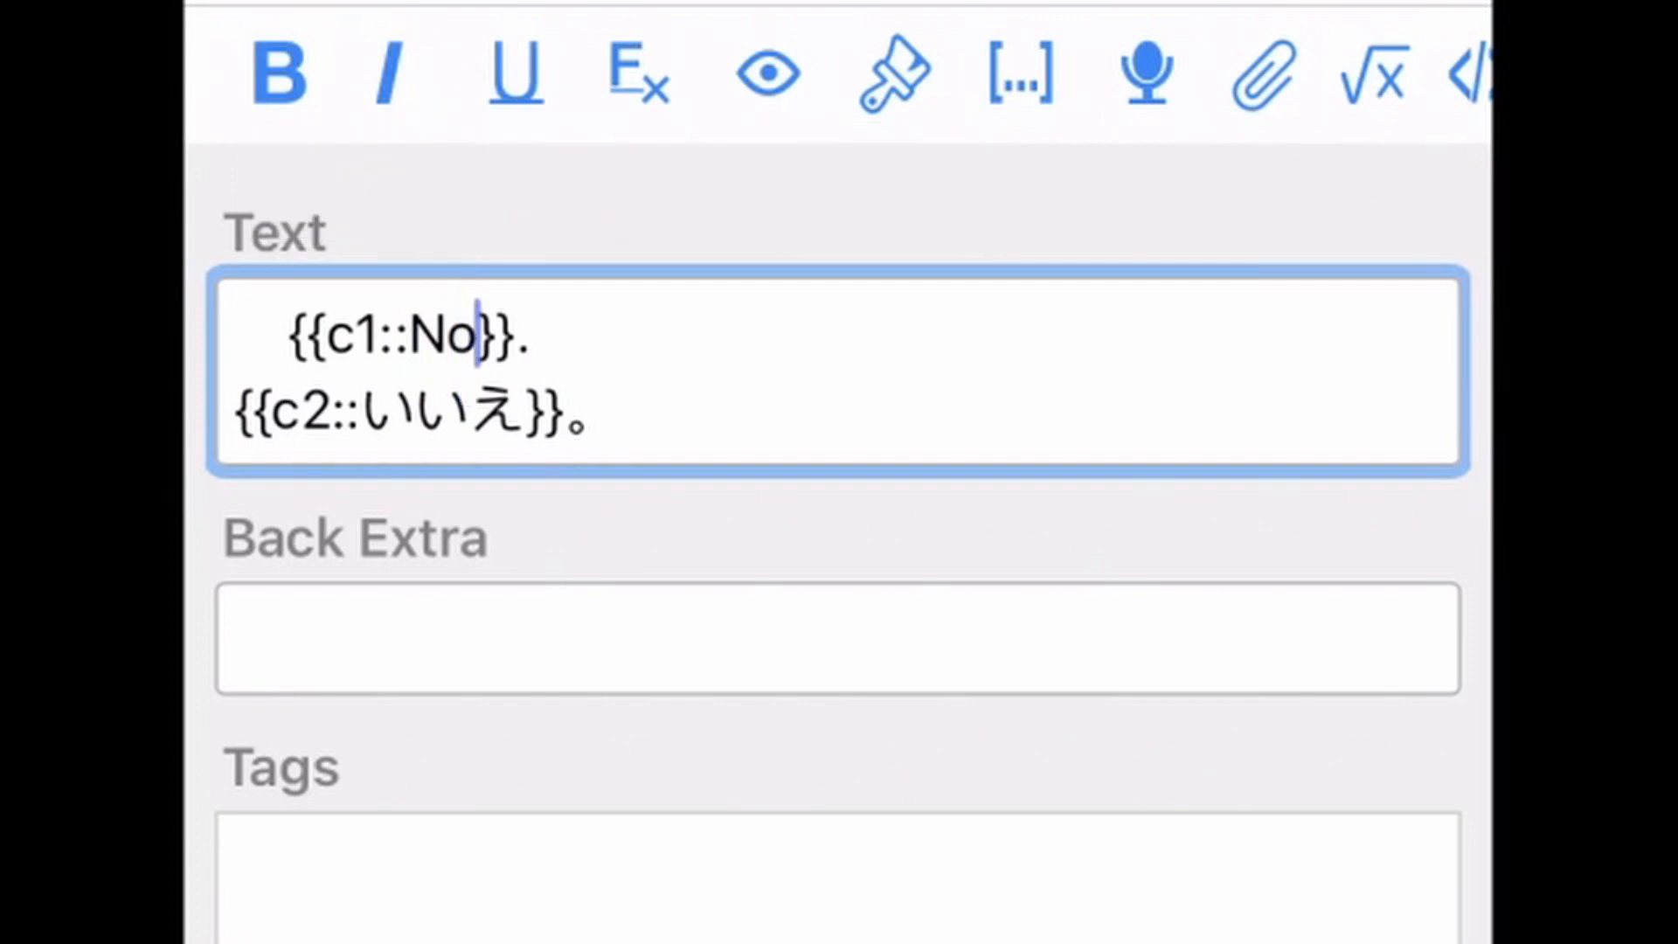
{"action": "type", "text": "::"}
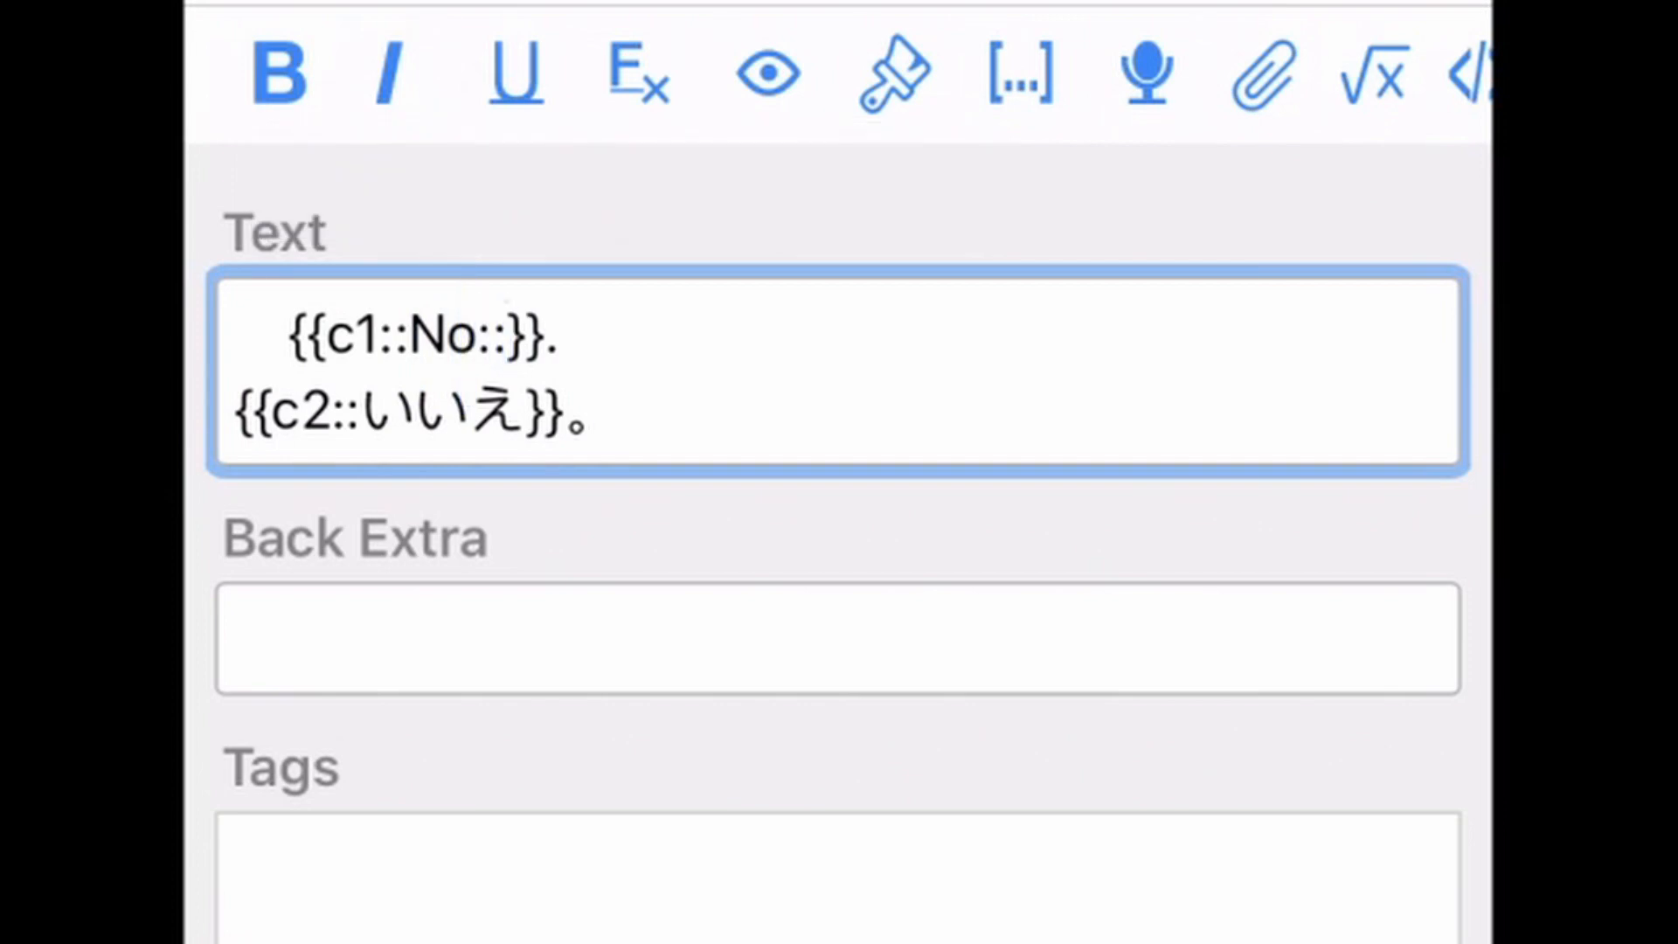
{"action": "left_click", "coordinate": [503, 332]}
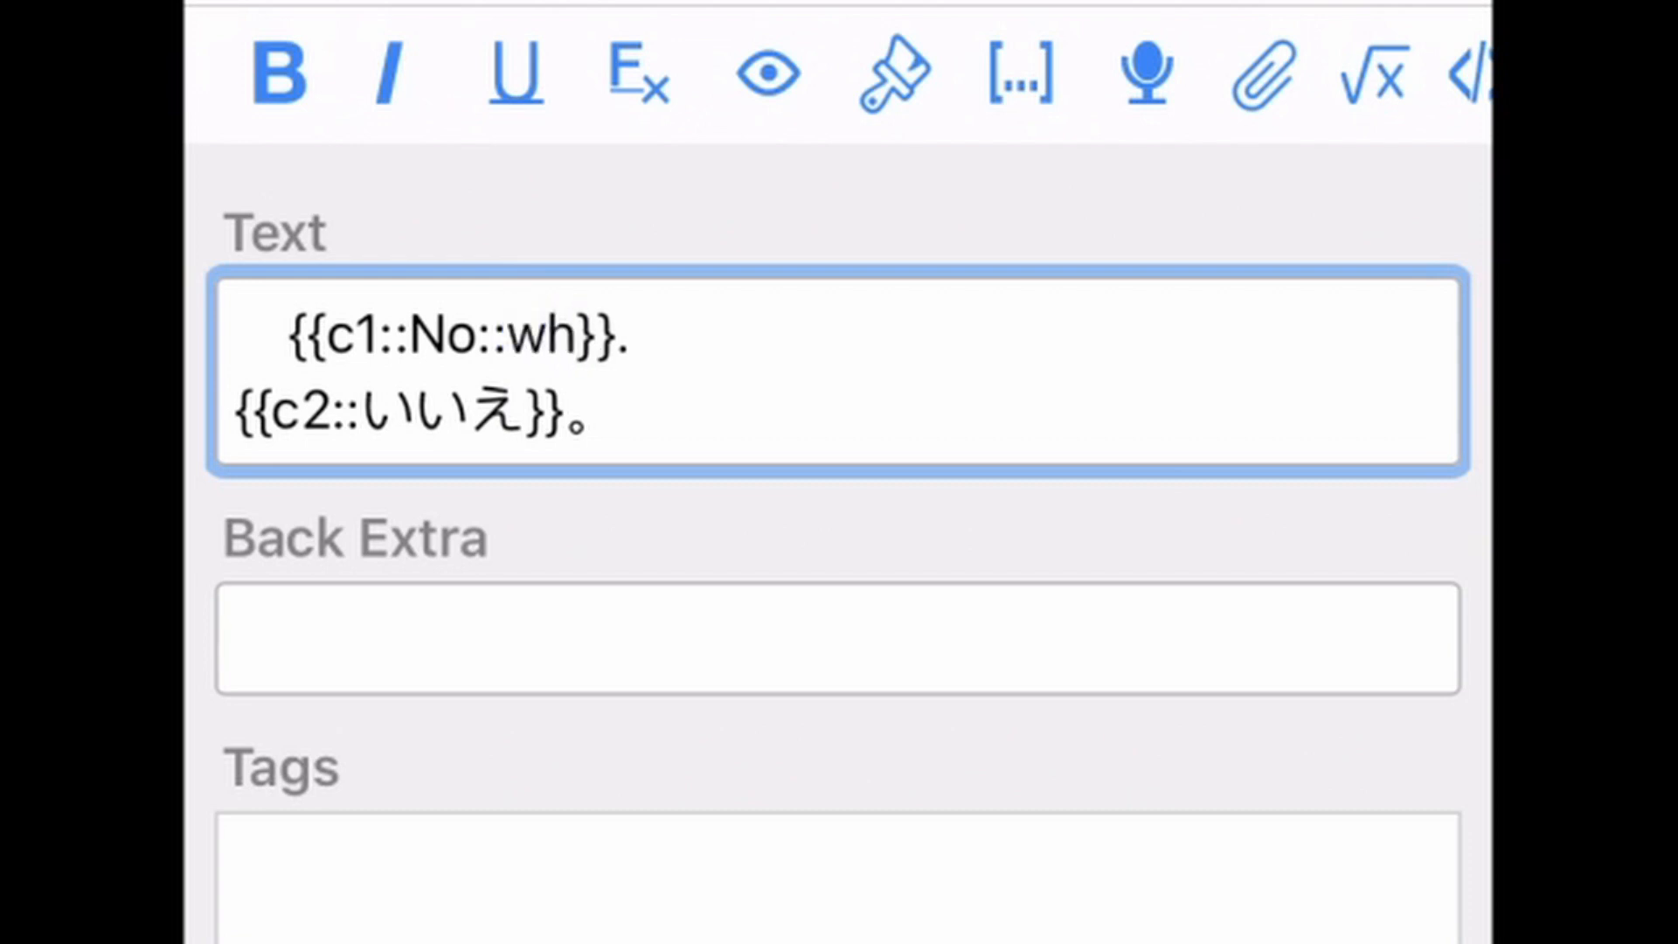
{"action": "type", "text": "what does thi"}
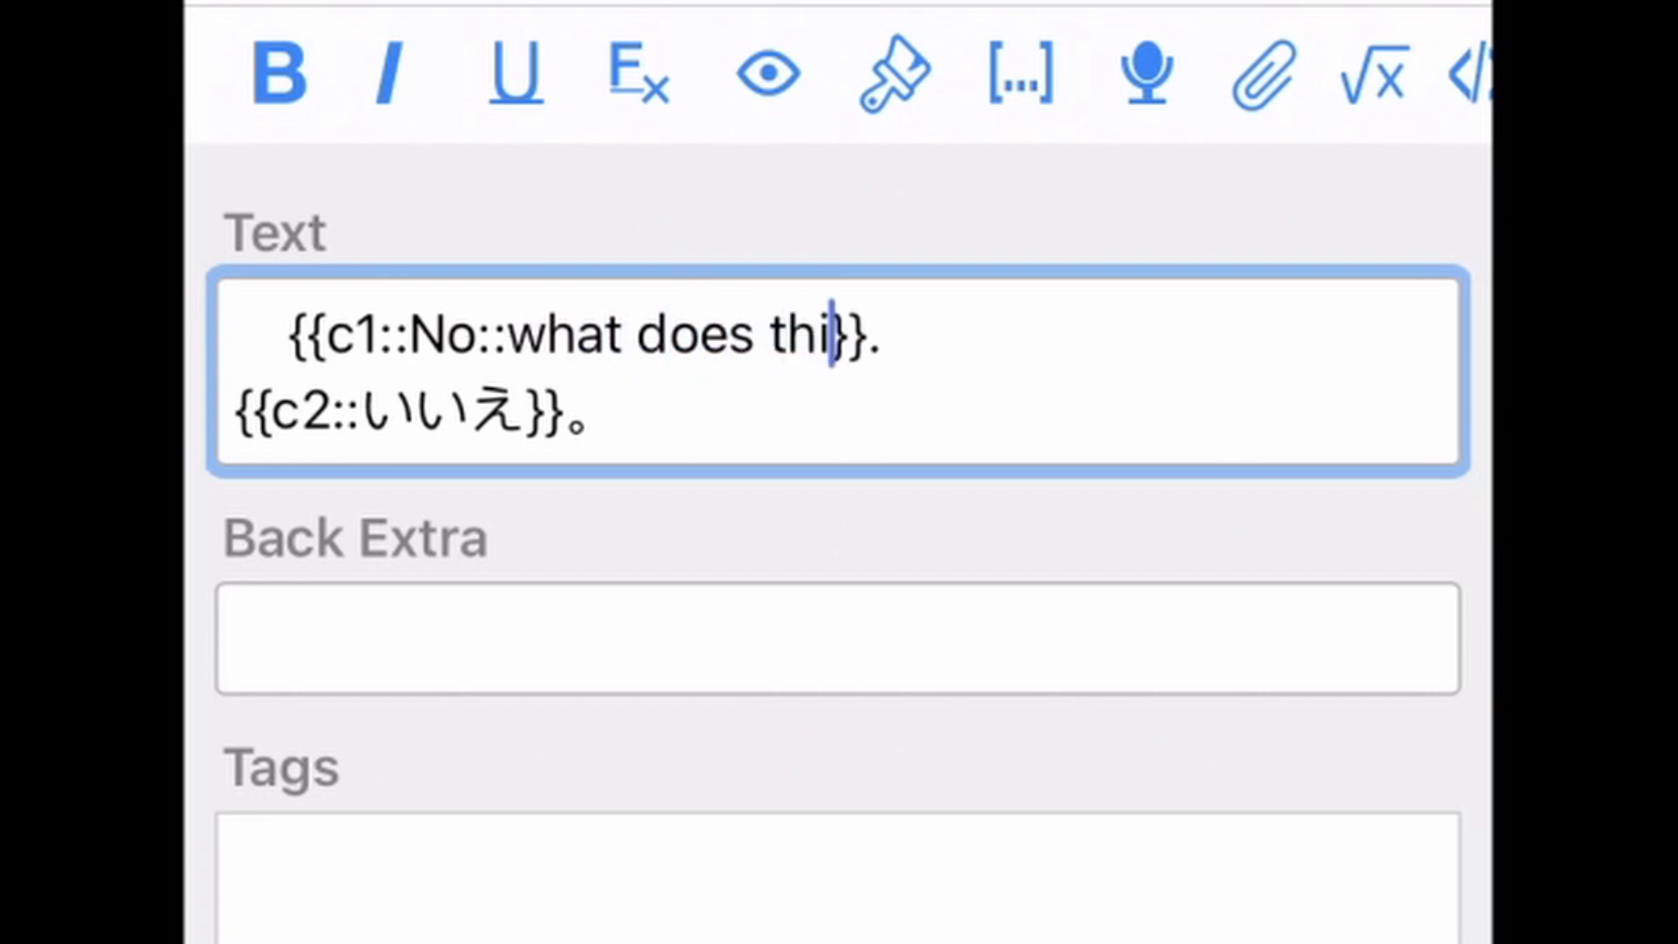
{"action": "type", "text": "s mean"}
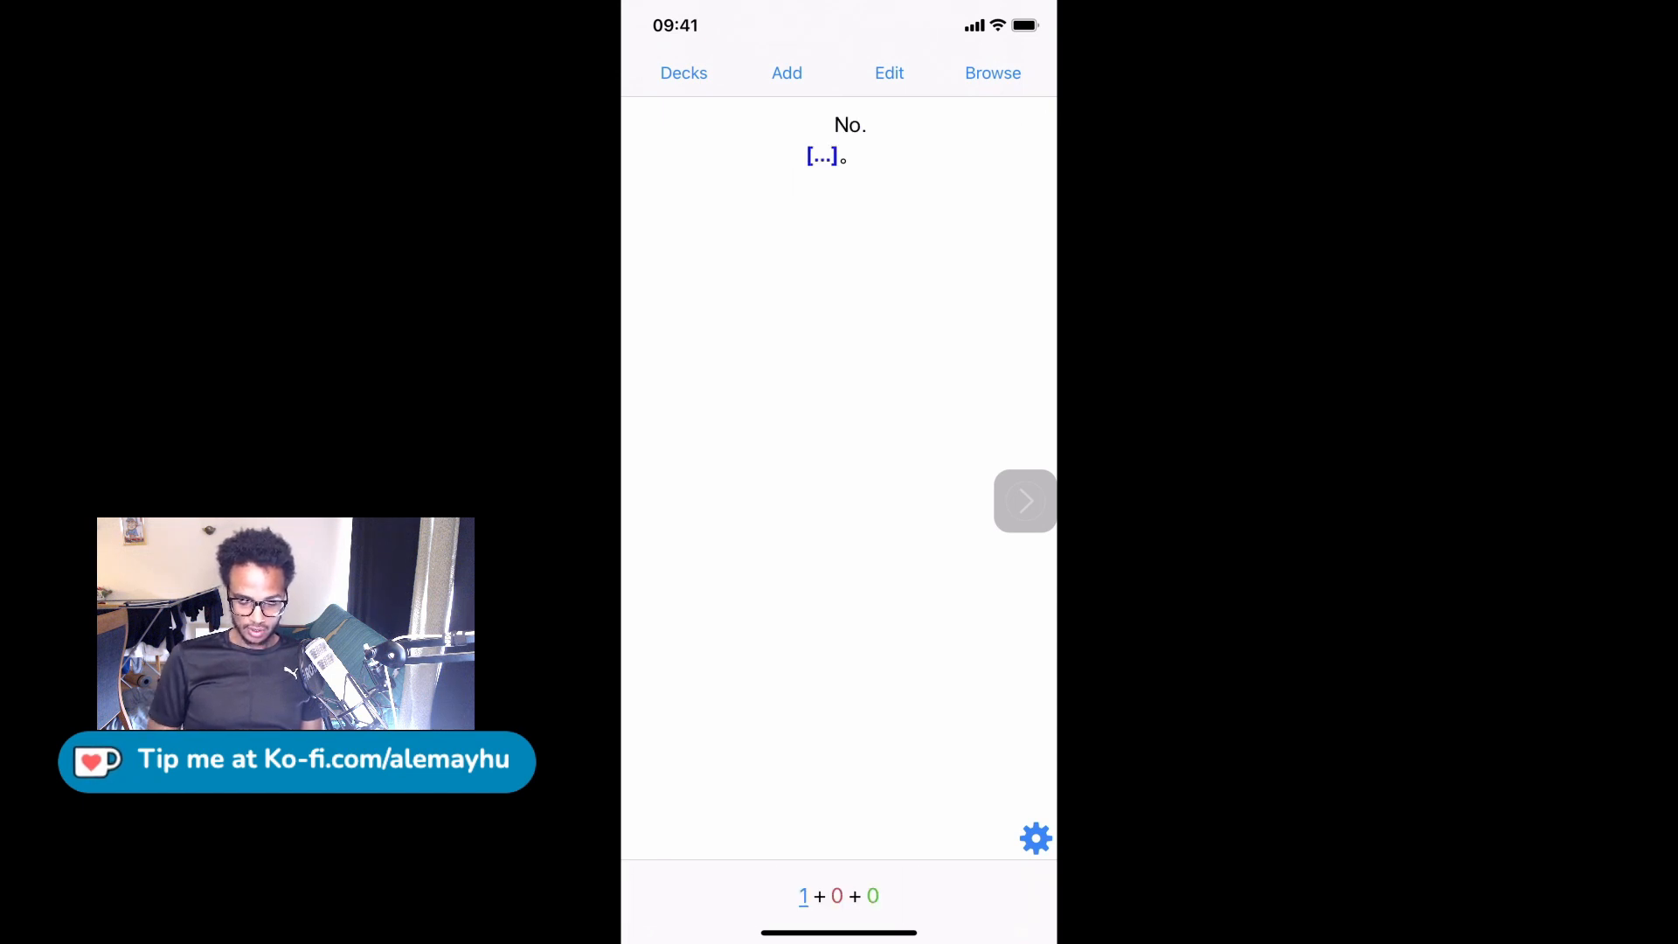
Edit the card and type the hint 'how to say this in Japanese' inside the いいえ cloze
{"action": "left_click", "coordinate": [889, 73]}
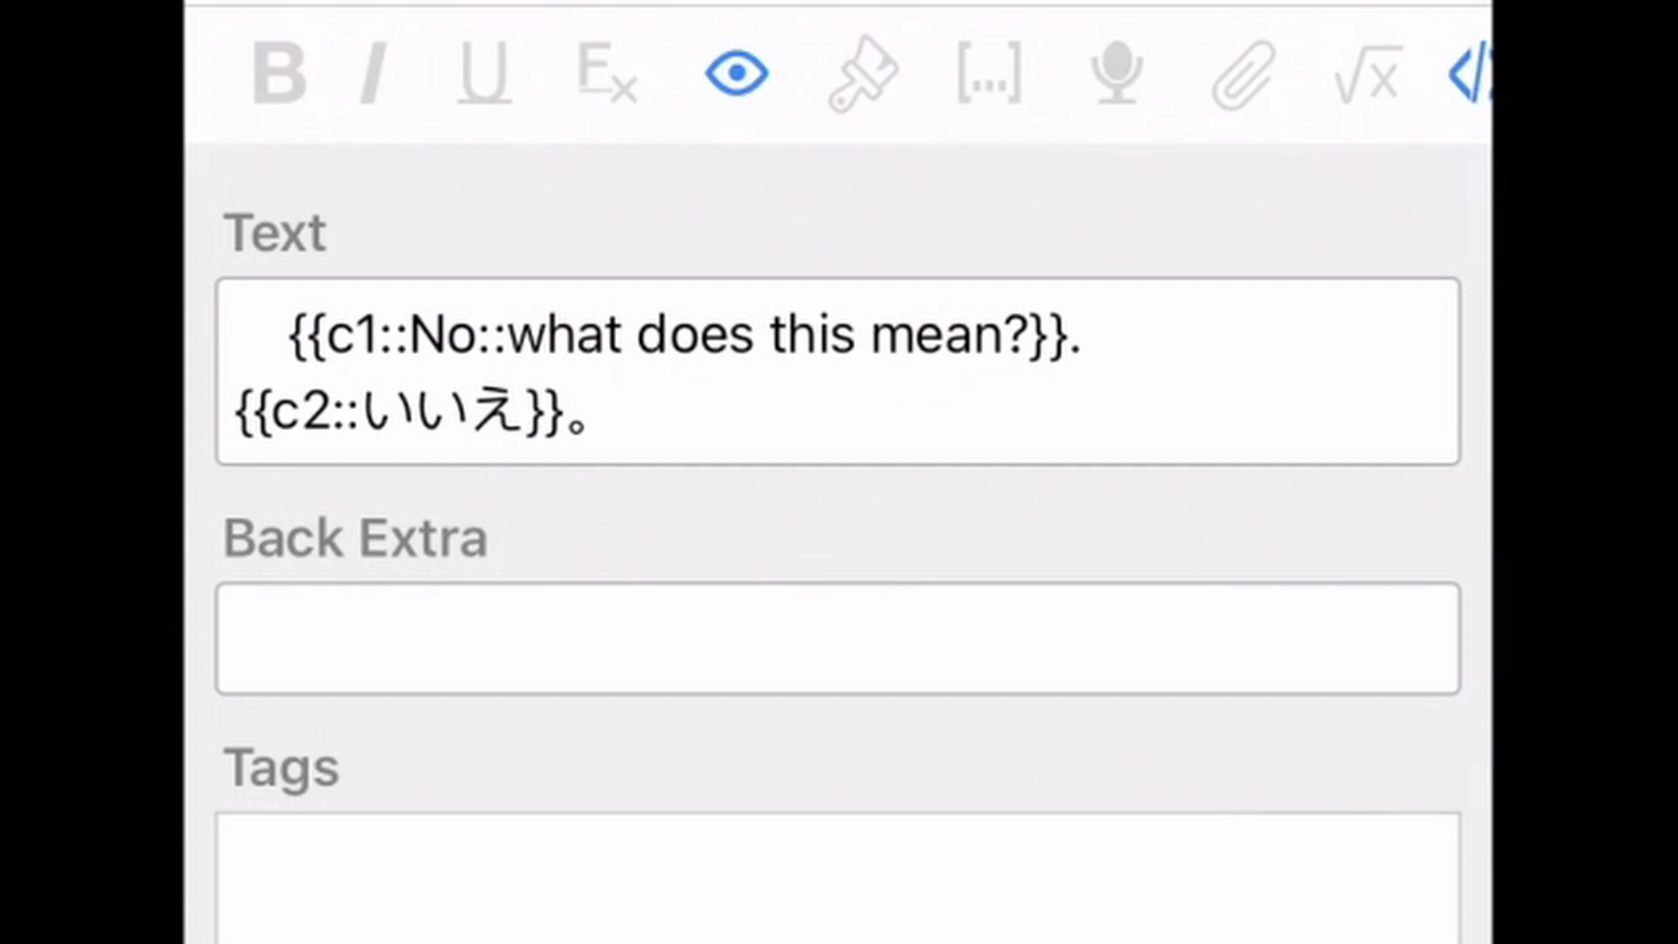
{"action": "left_click", "coordinate": [540, 416]}
{"action": "type", "text": "::how to "}
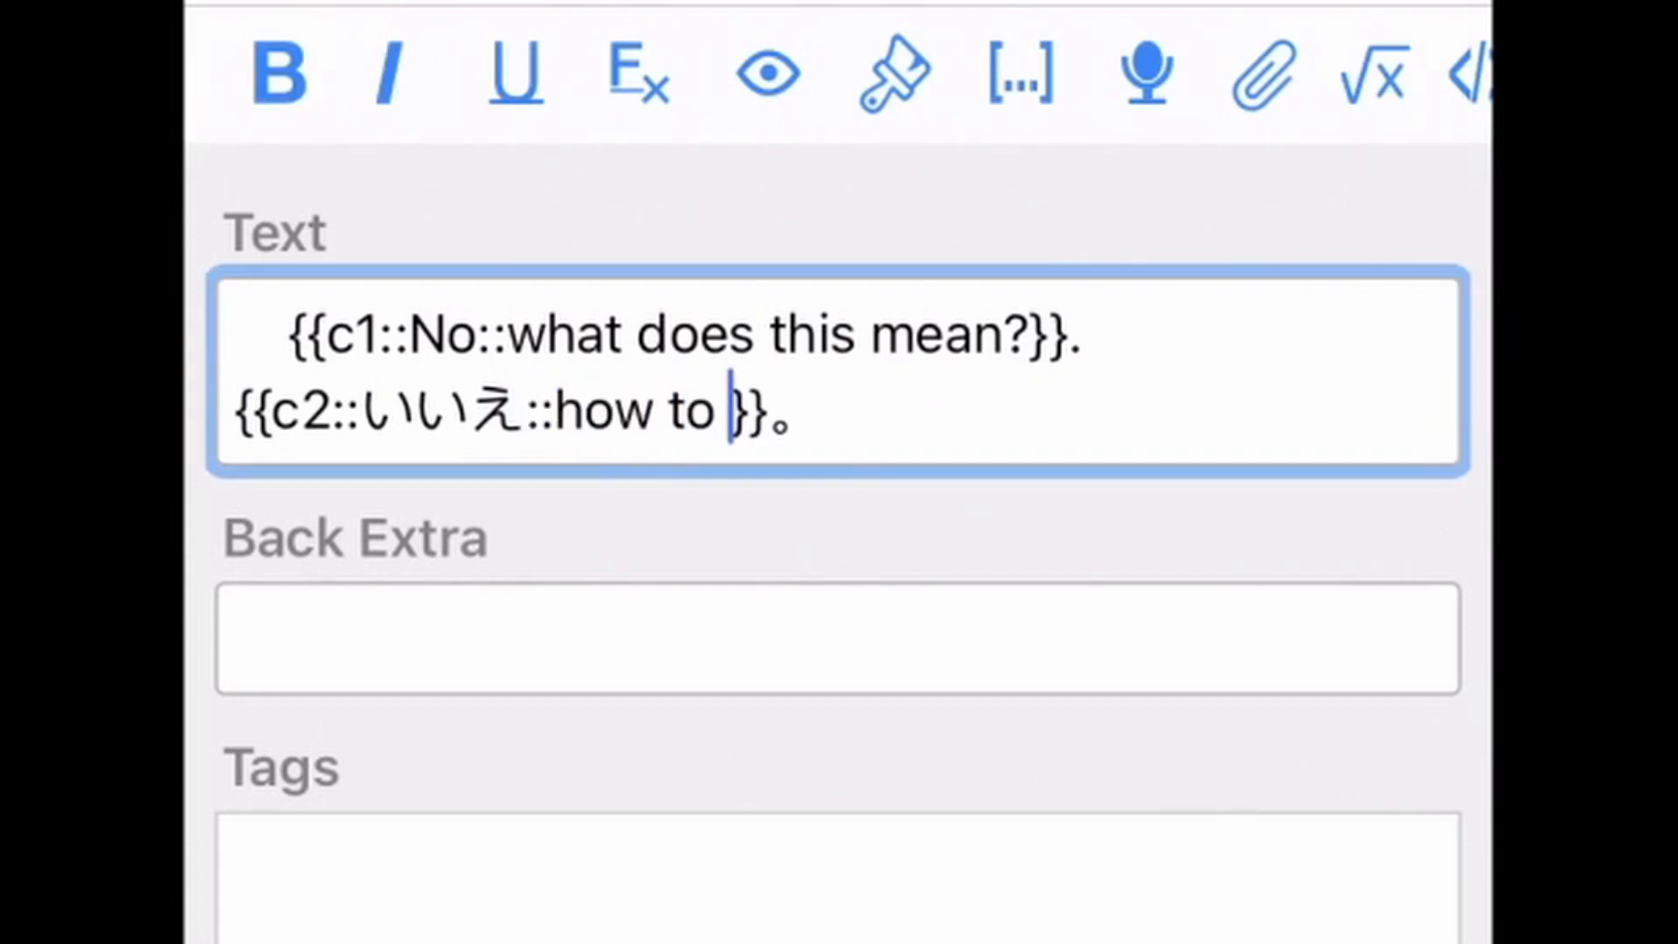
{"action": "type", "text": "stay this in j"}
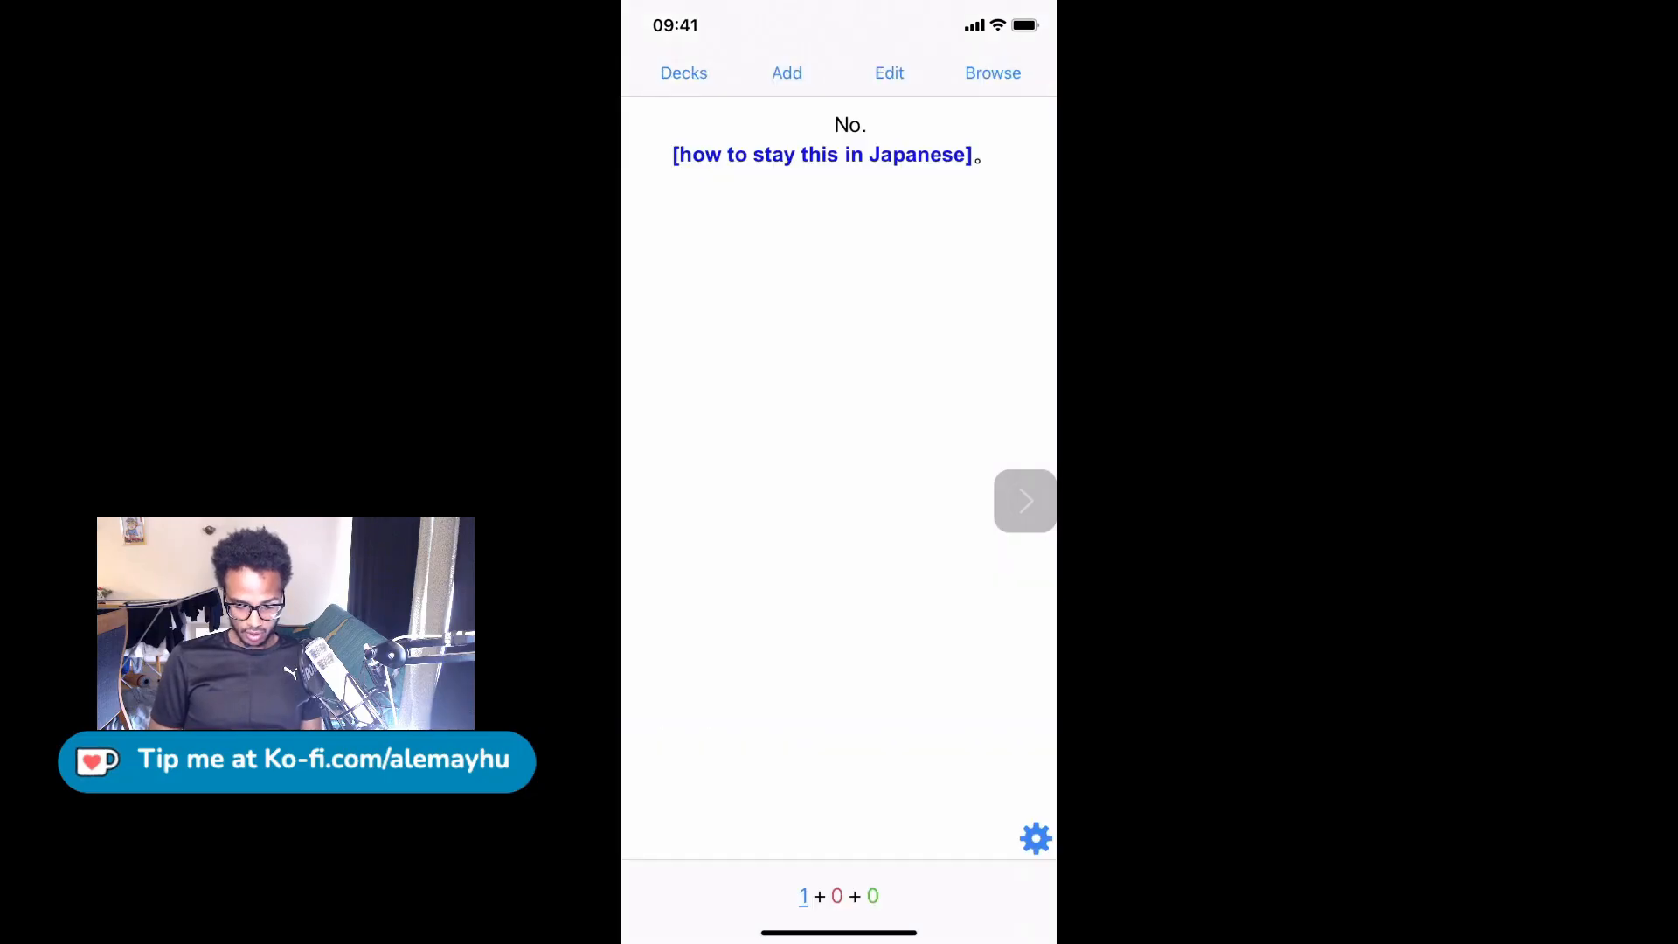
Reopen the card, fix the 'stay' typo in the hint and end it with a question mark
{"action": "left_click", "coordinate": [888, 73]}
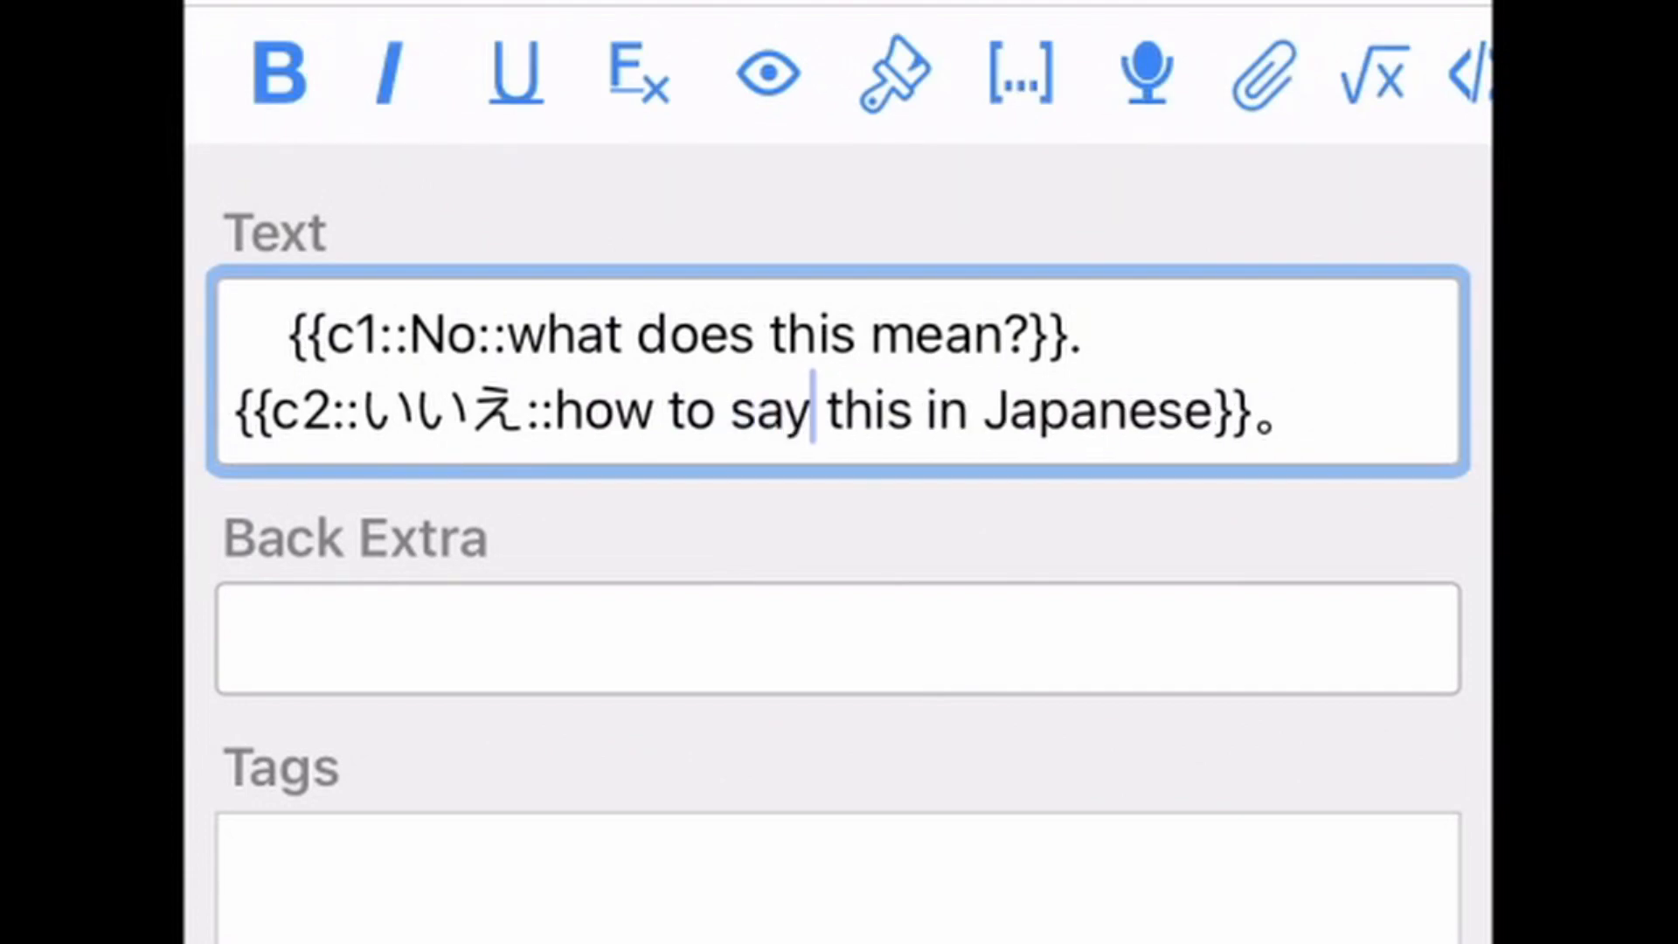
{"action": "left_click", "coordinate": [1327, 411]}
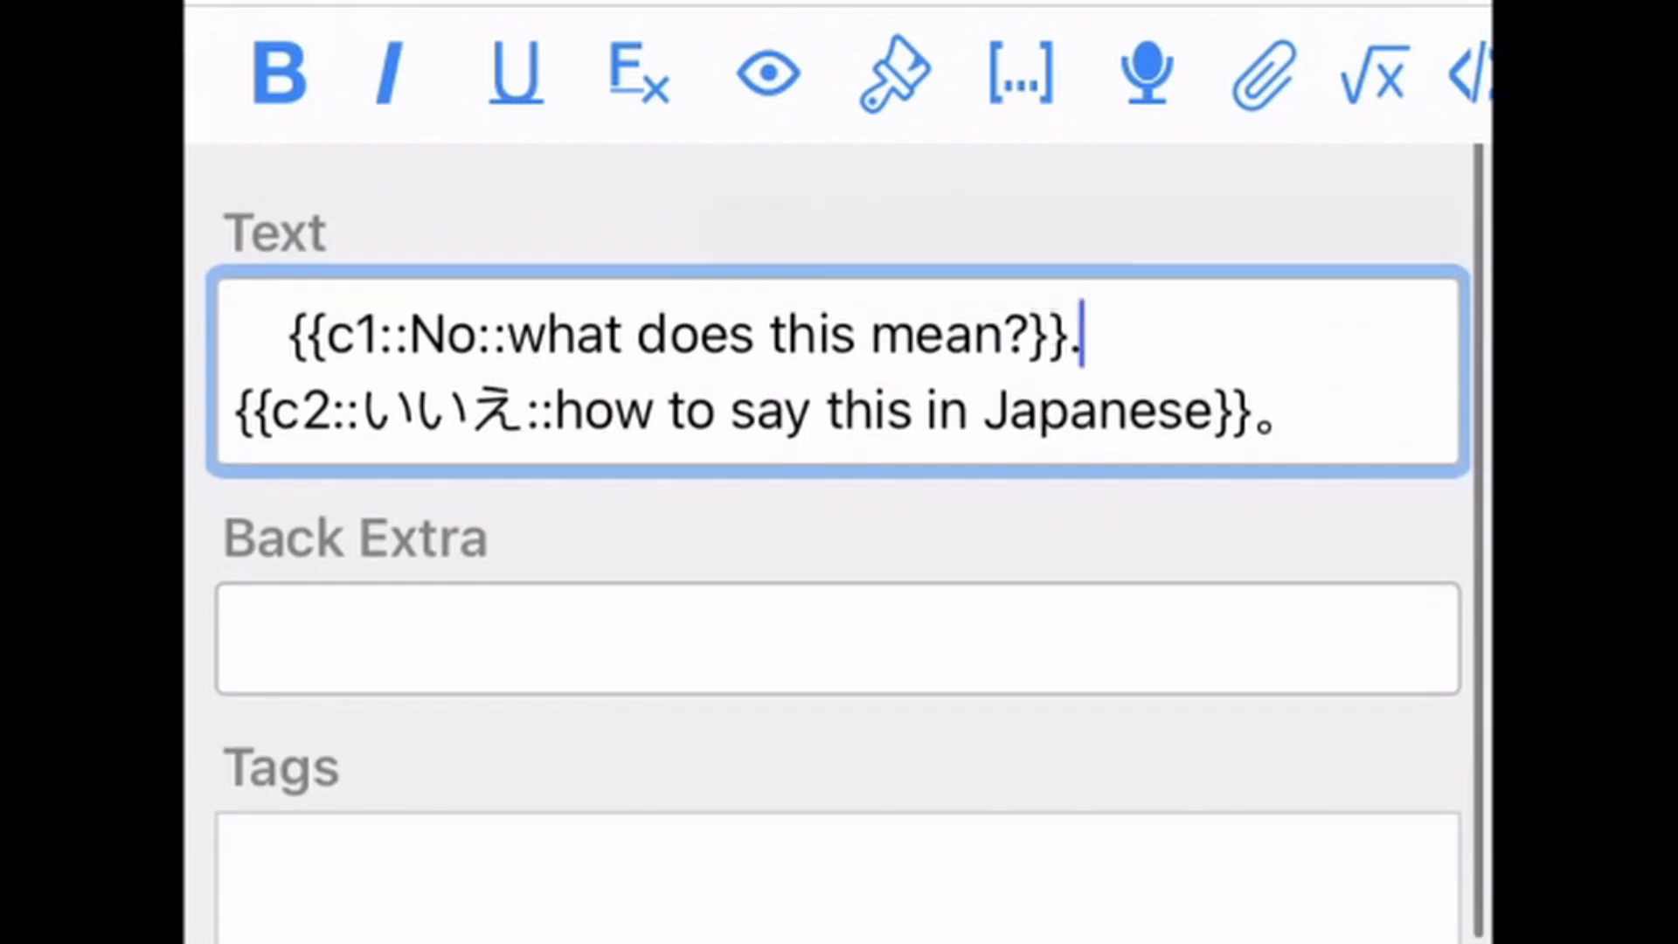
{"action": "left_click", "coordinate": [1210, 409]}
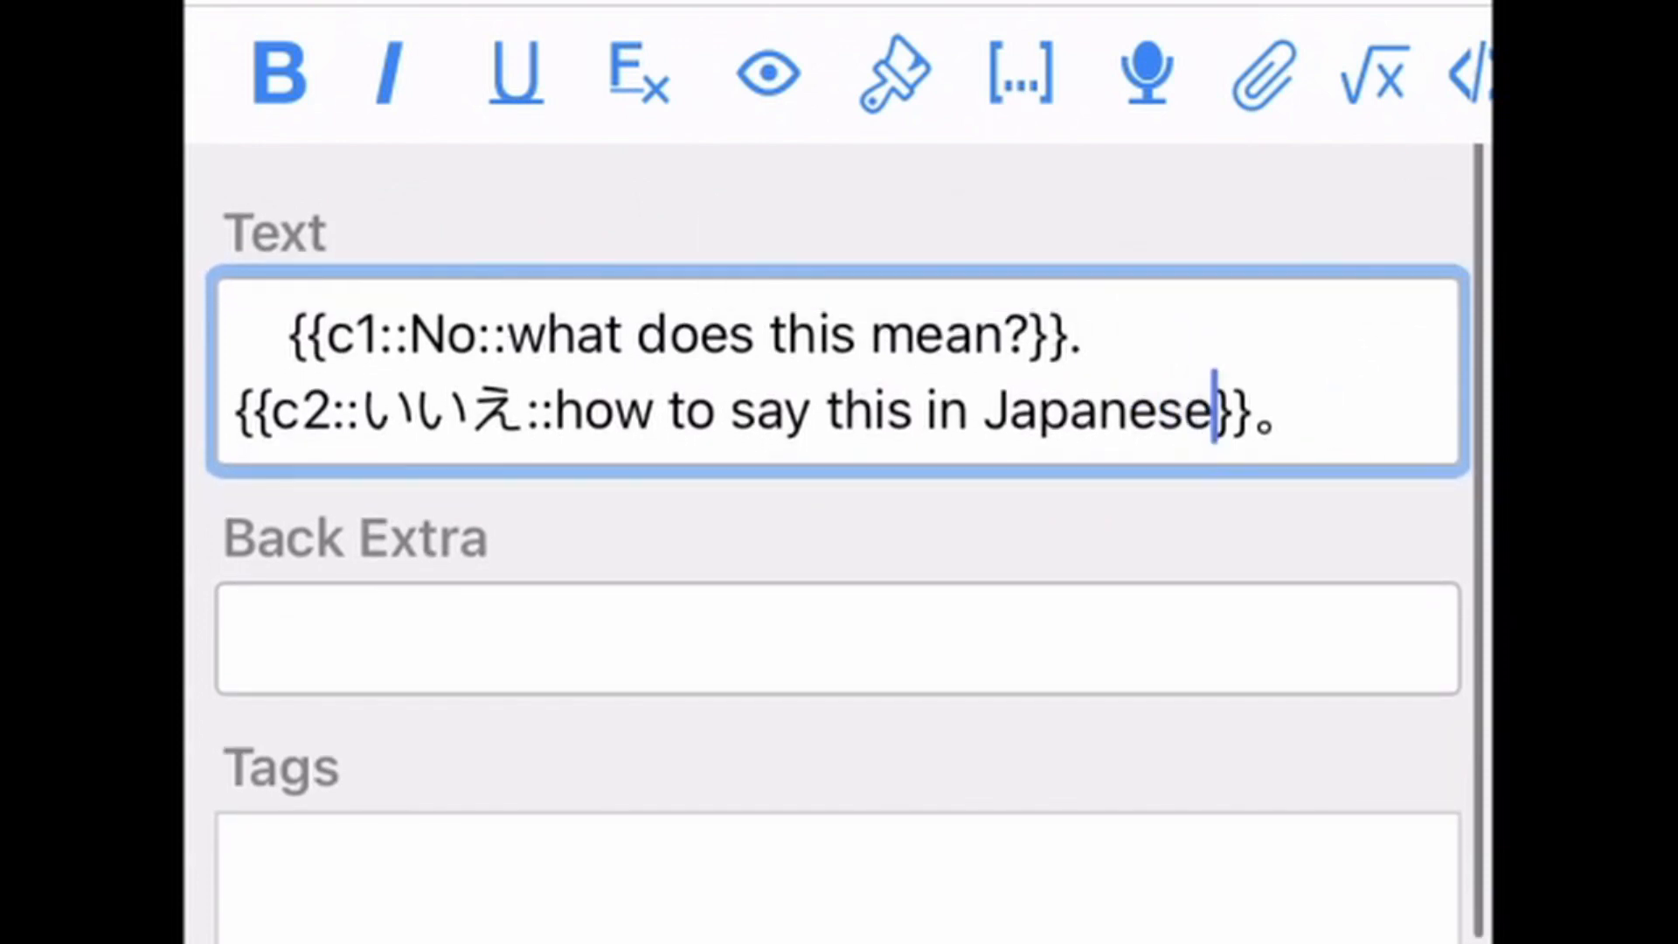
{"action": "type", "text": "?"}
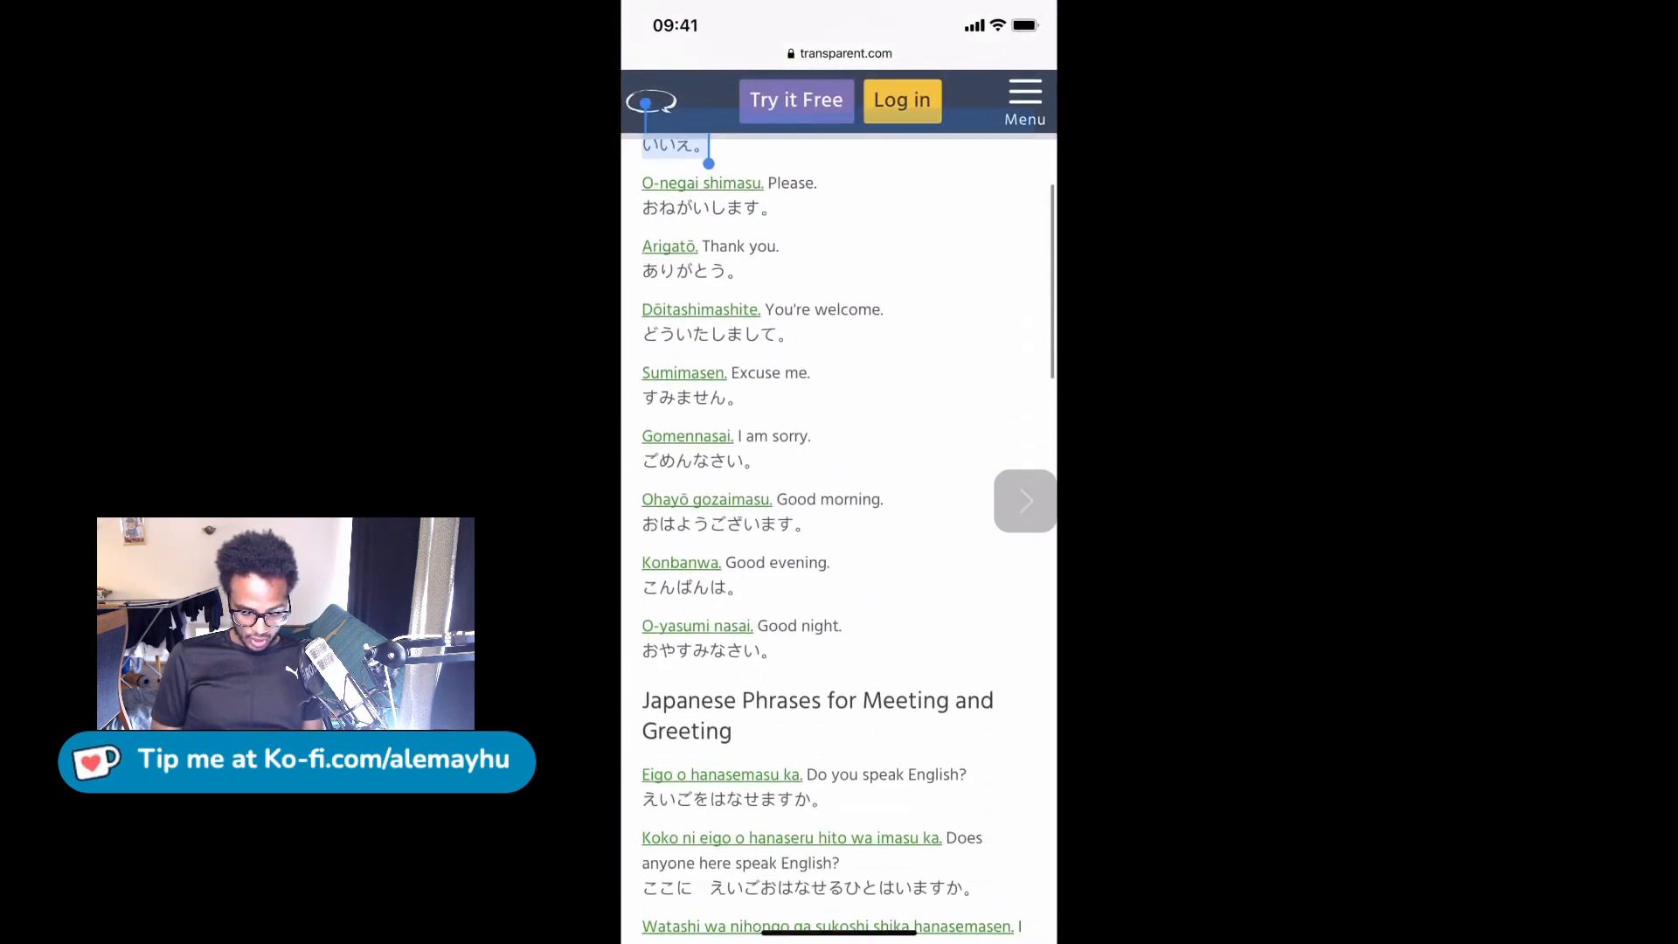
Select a phrase on the transparent.com list to copy
{"action": "double_click", "coordinate": [797, 497]}
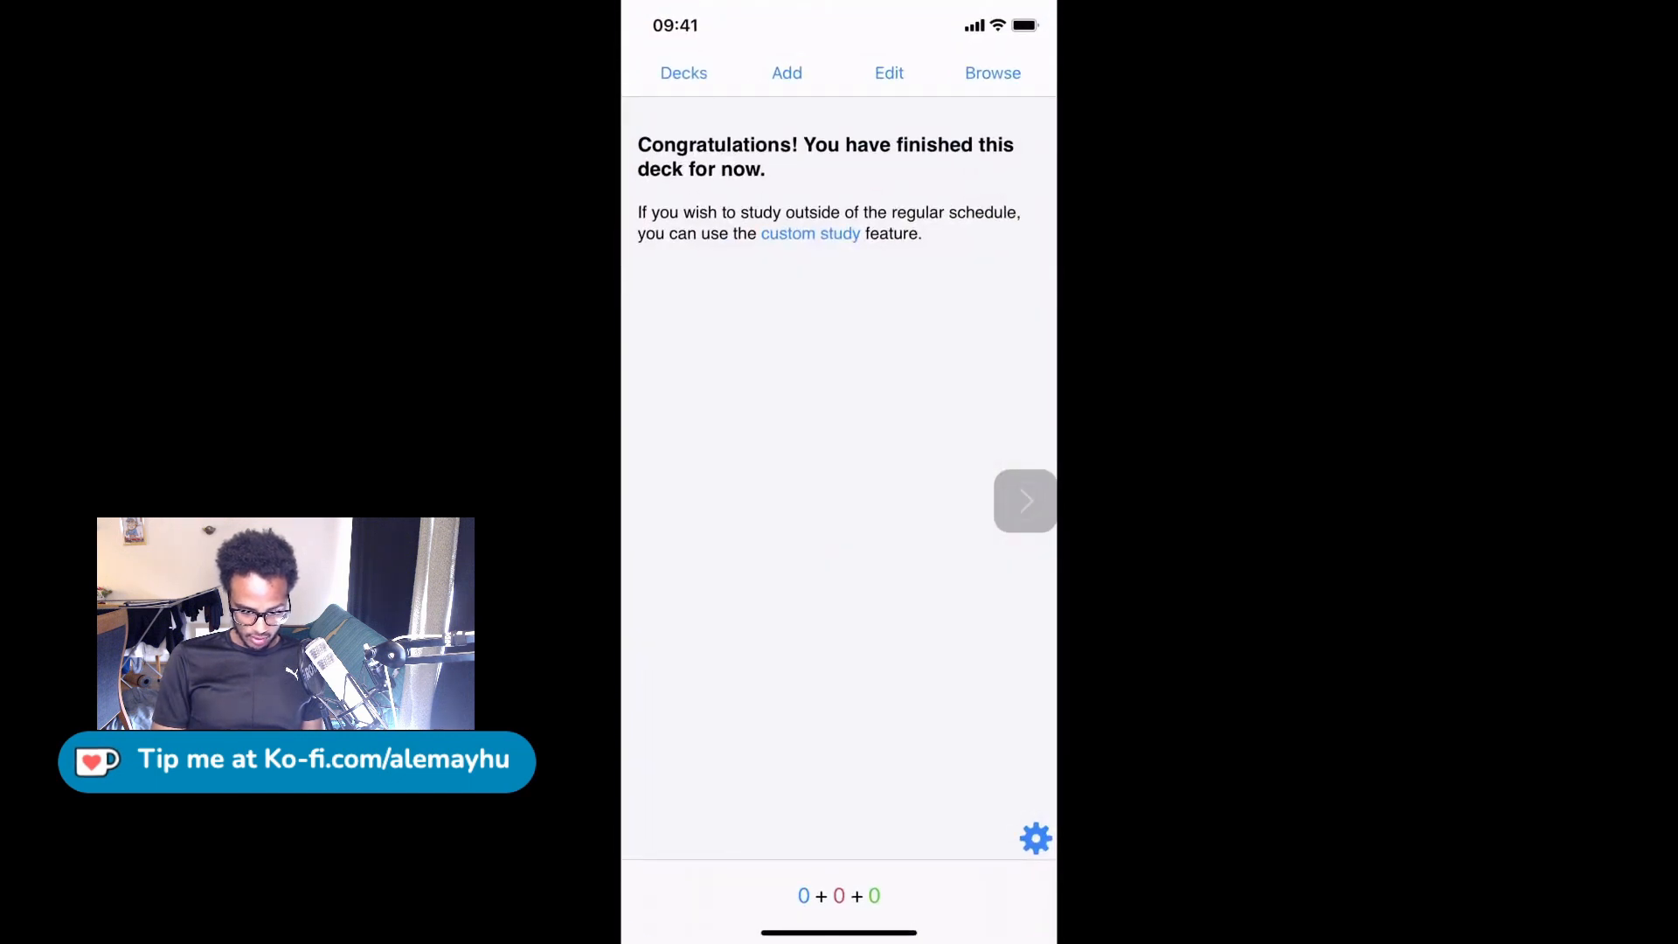
Start a new cloze note titled 'Greetings in Japanese' with a 🇯🇵 flag emoji
{"action": "left_click", "coordinate": [785, 74]}
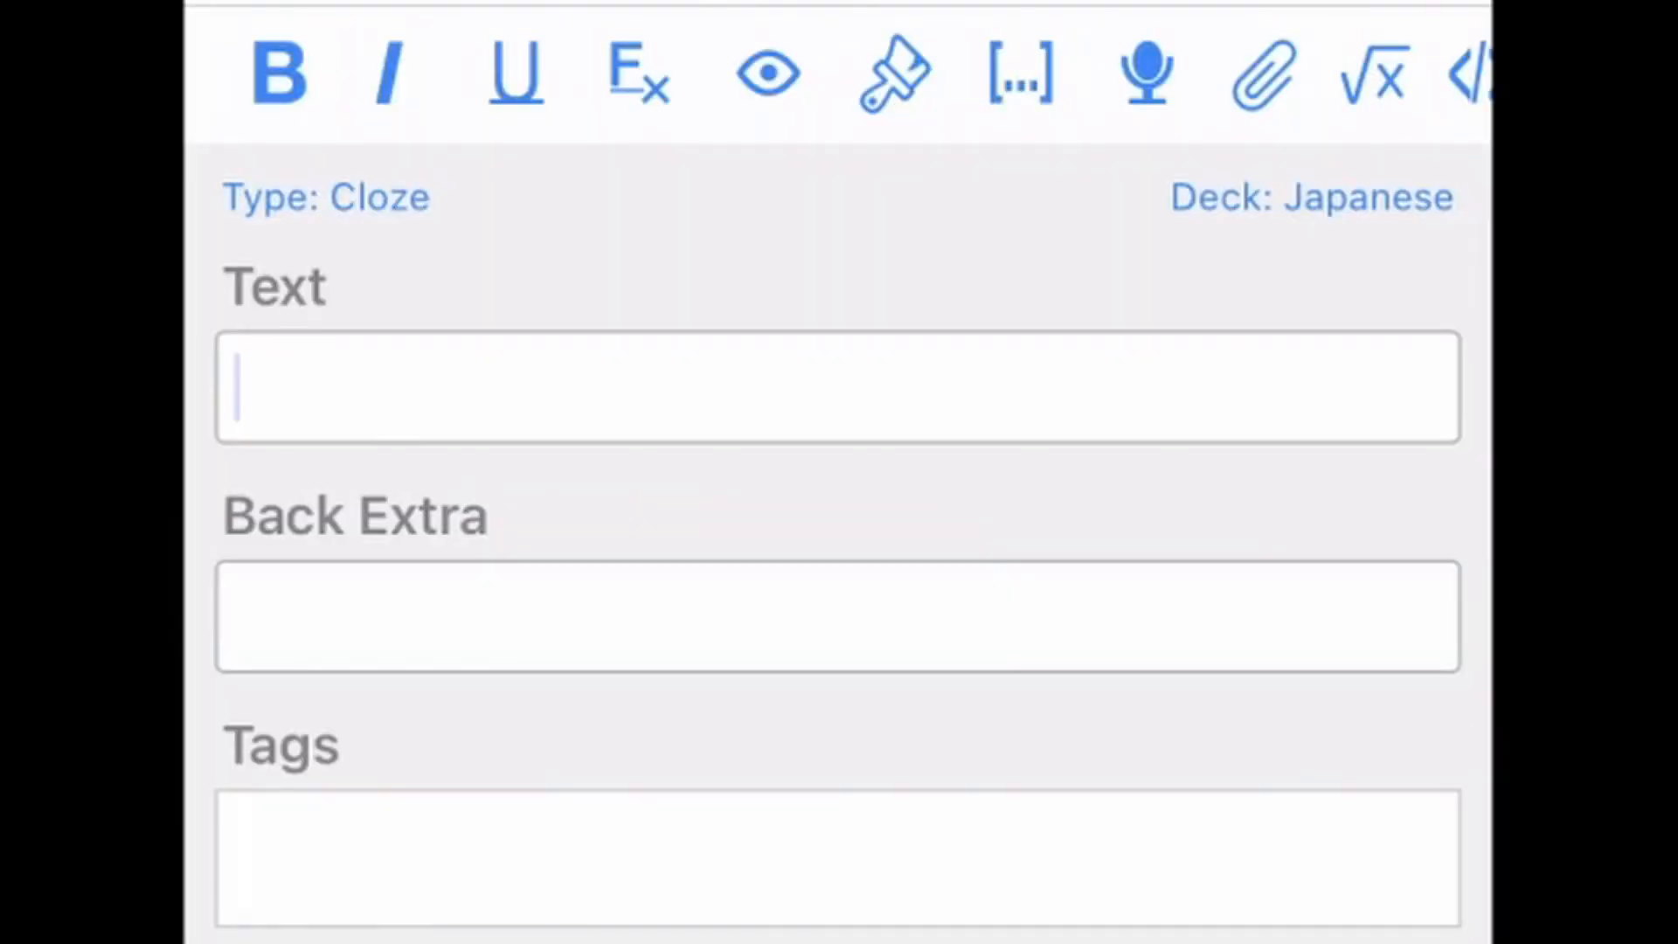
{"action": "type", "text": "Greeti"}
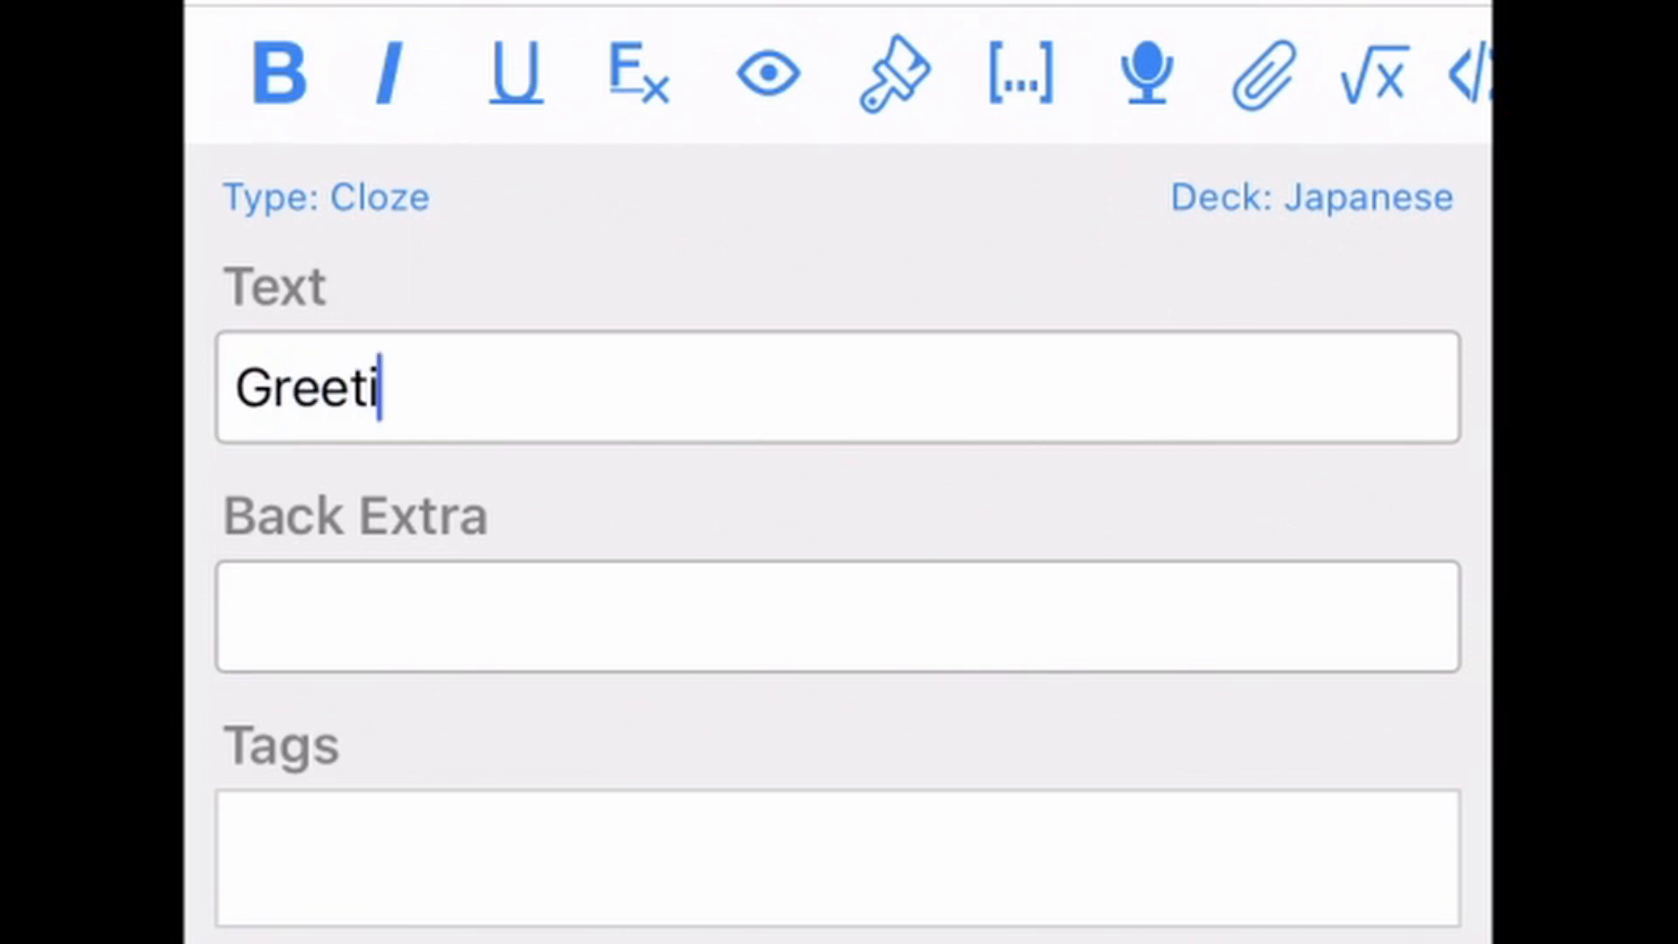
{"action": "type", "text": "ngs in J"}
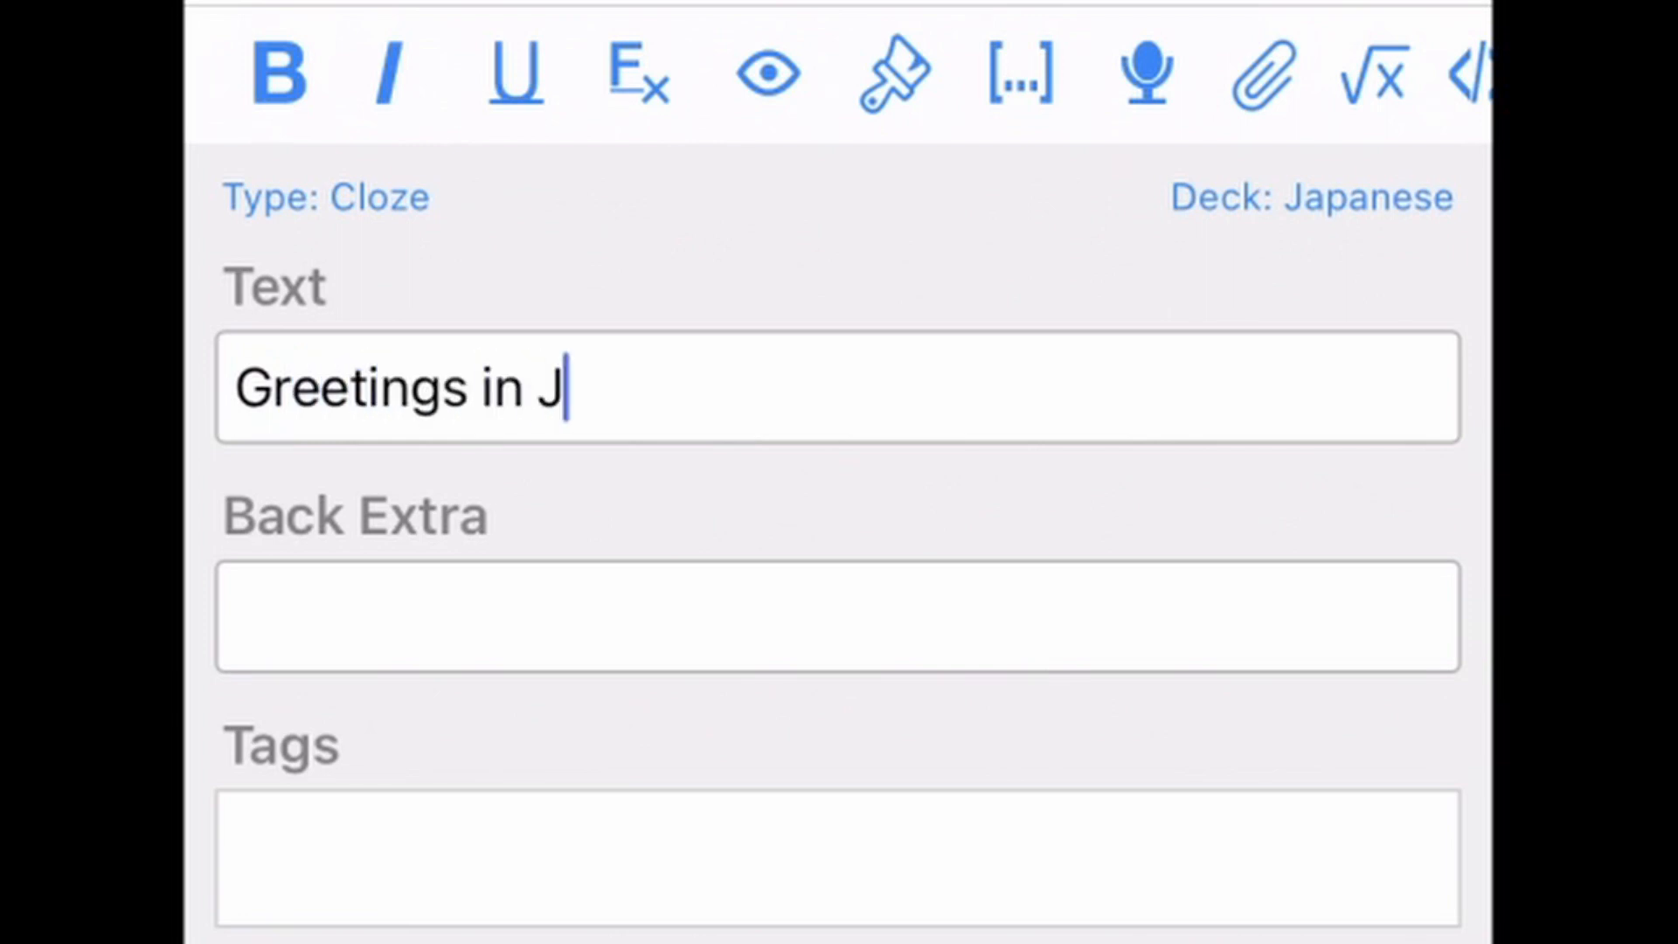
{"action": "type", "text": "apanese"}
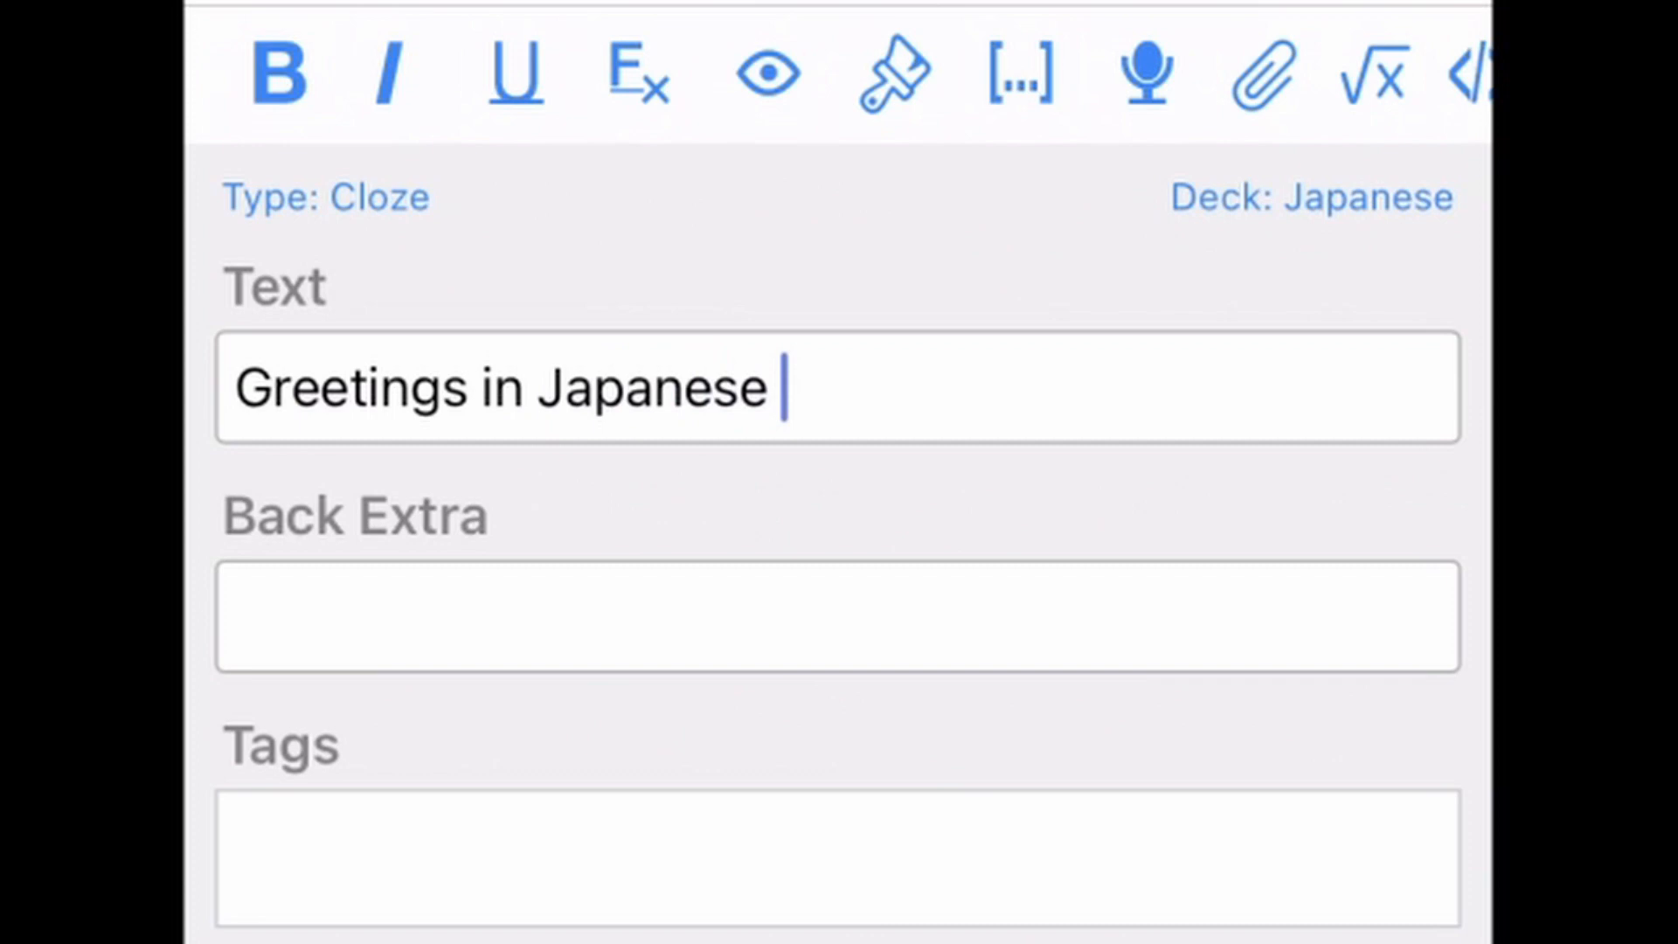
{"action": "type", "text": "🇯🇵"}
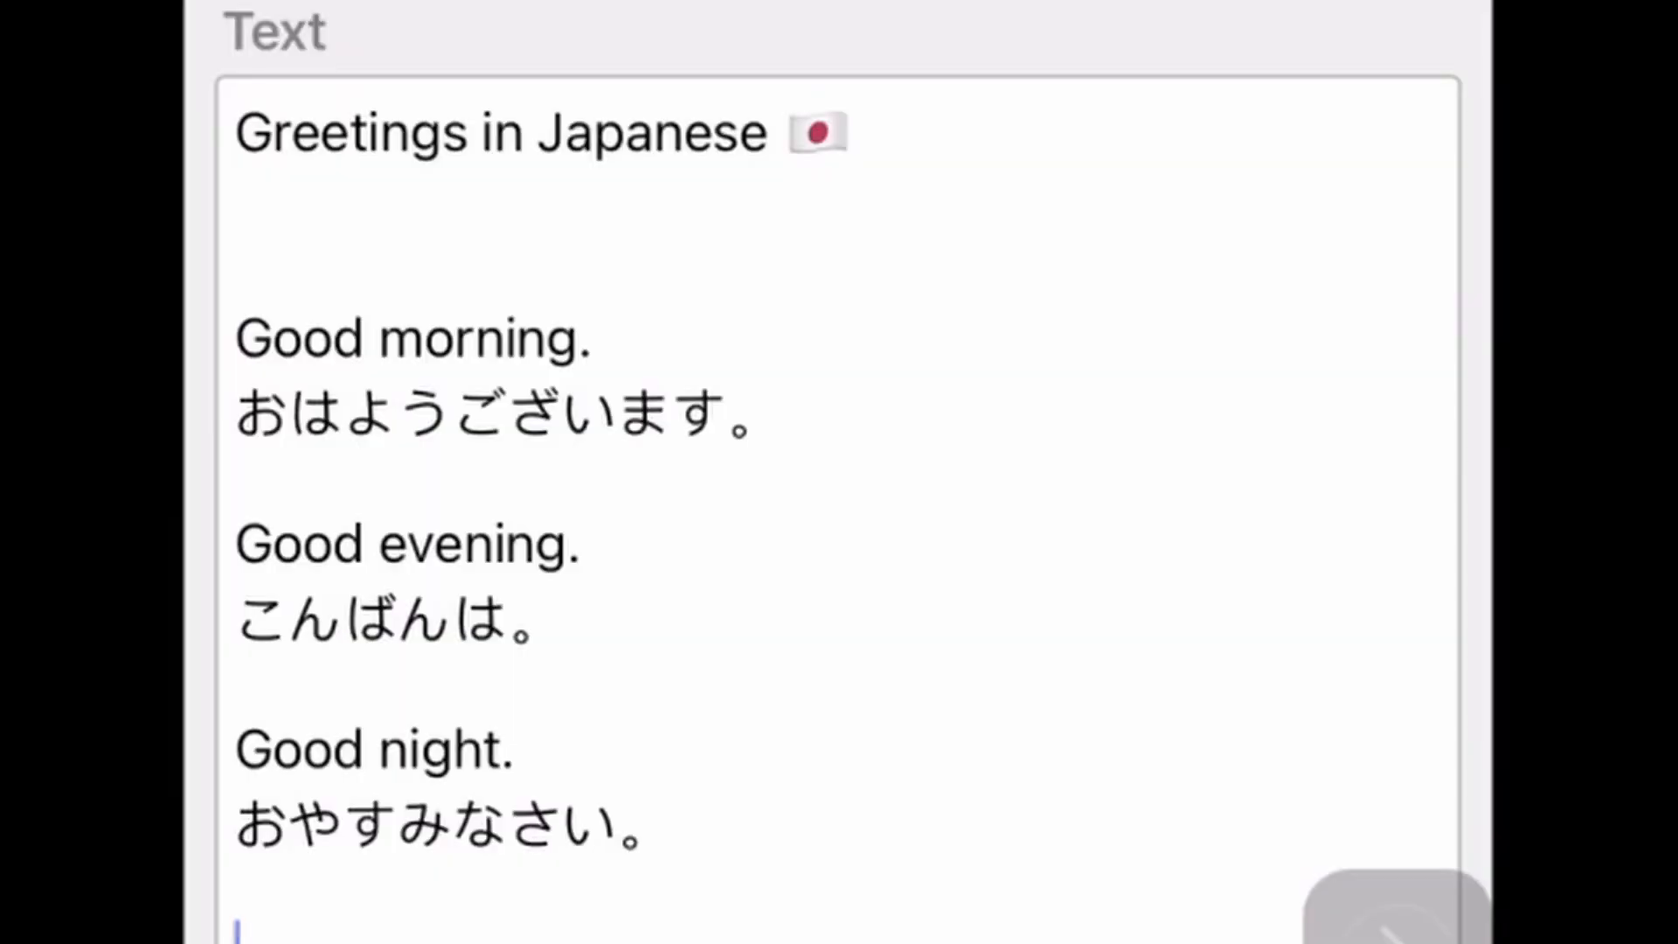
Wrap the good morning/evening/night English and Japanese phrases as clozes c1–c6
{"action": "double_click", "coordinate": [407, 338]}
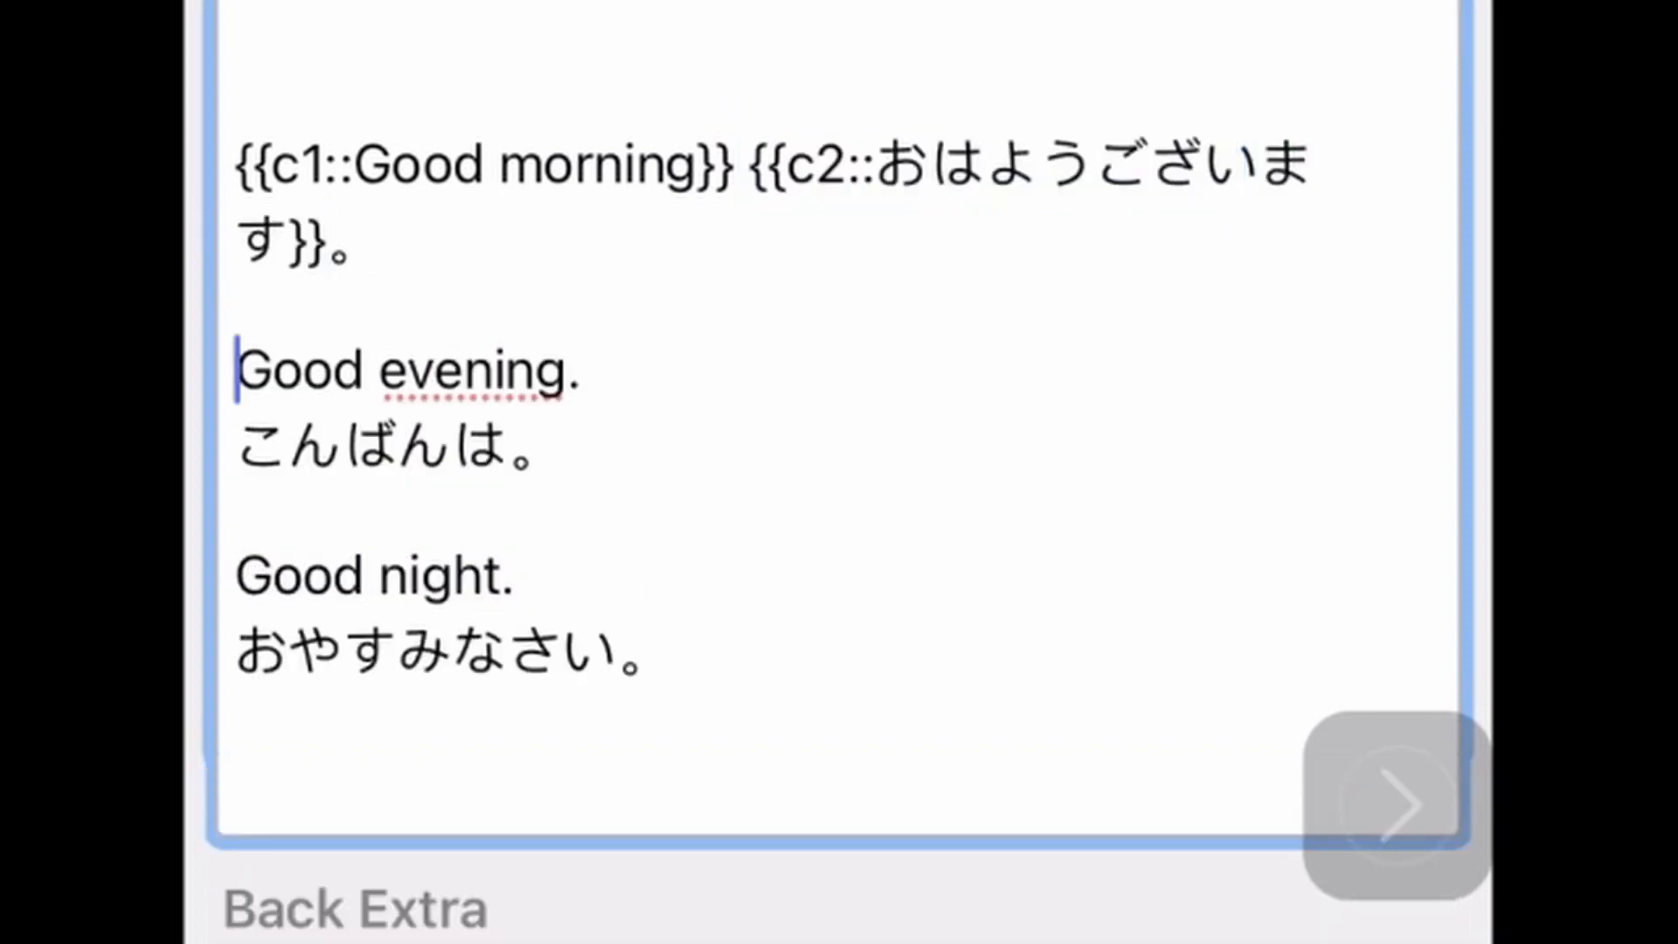
{"action": "left_click", "coordinate": [238, 369]}
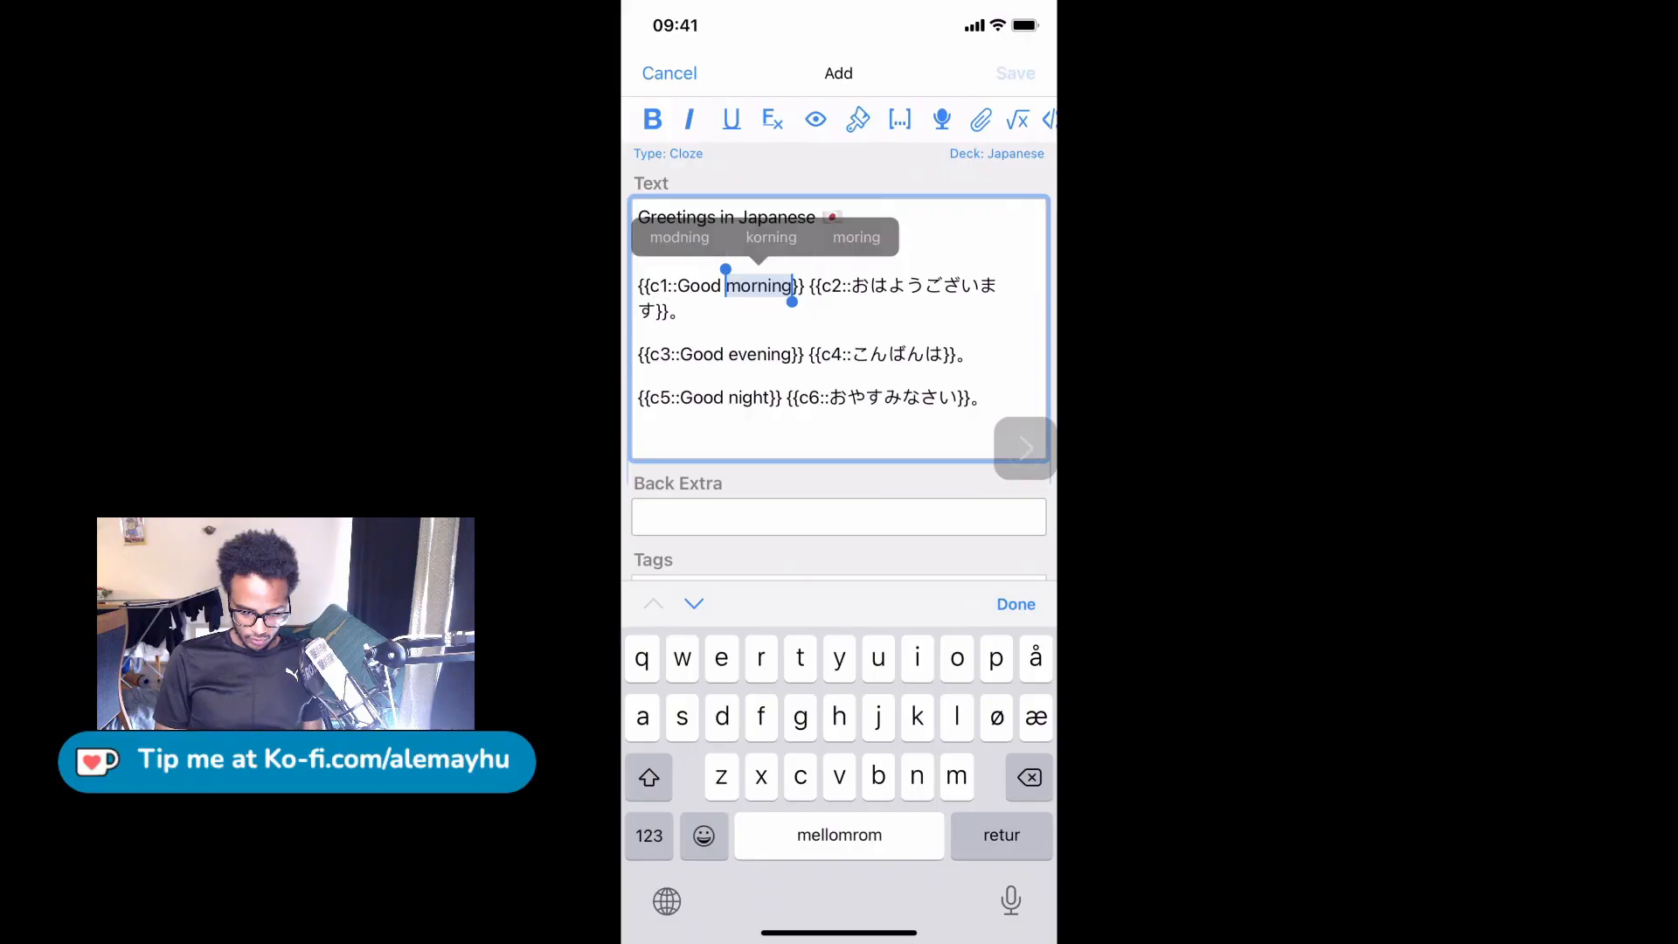
Save the Greetings in Japanese note and begin reviewing its cloze cards
{"action": "left_click", "coordinate": [1012, 74]}
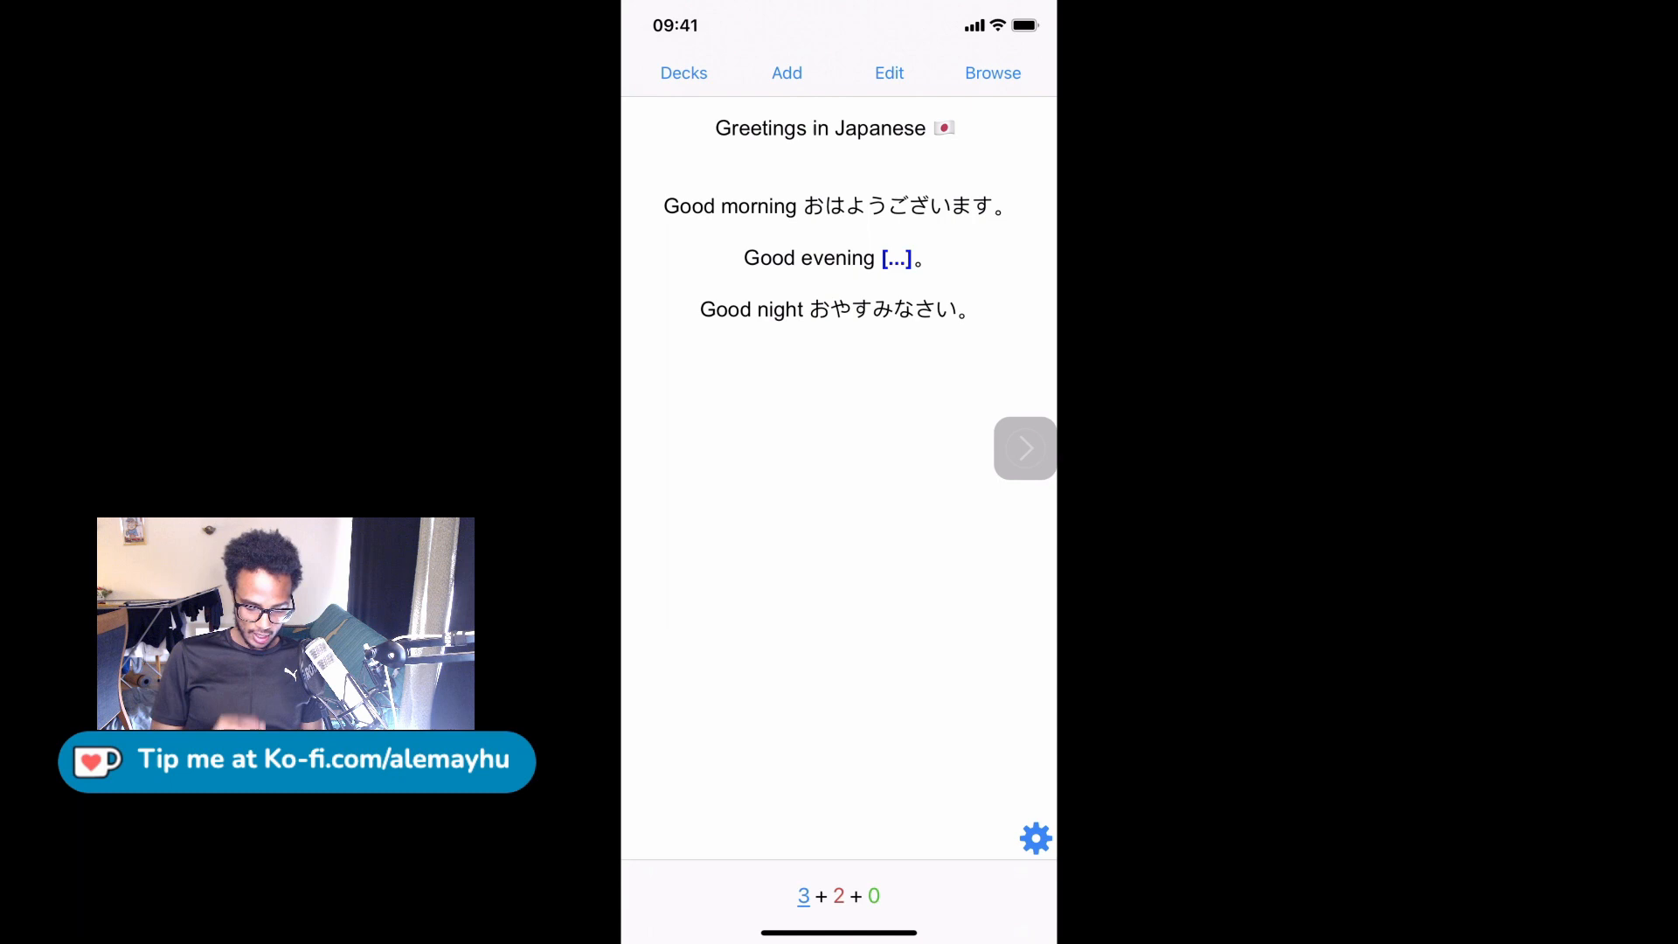
Renumber Good morning's cloze from c1 to c2 so English and Japanese share one card, and save
{"action": "left_click", "coordinate": [888, 73]}
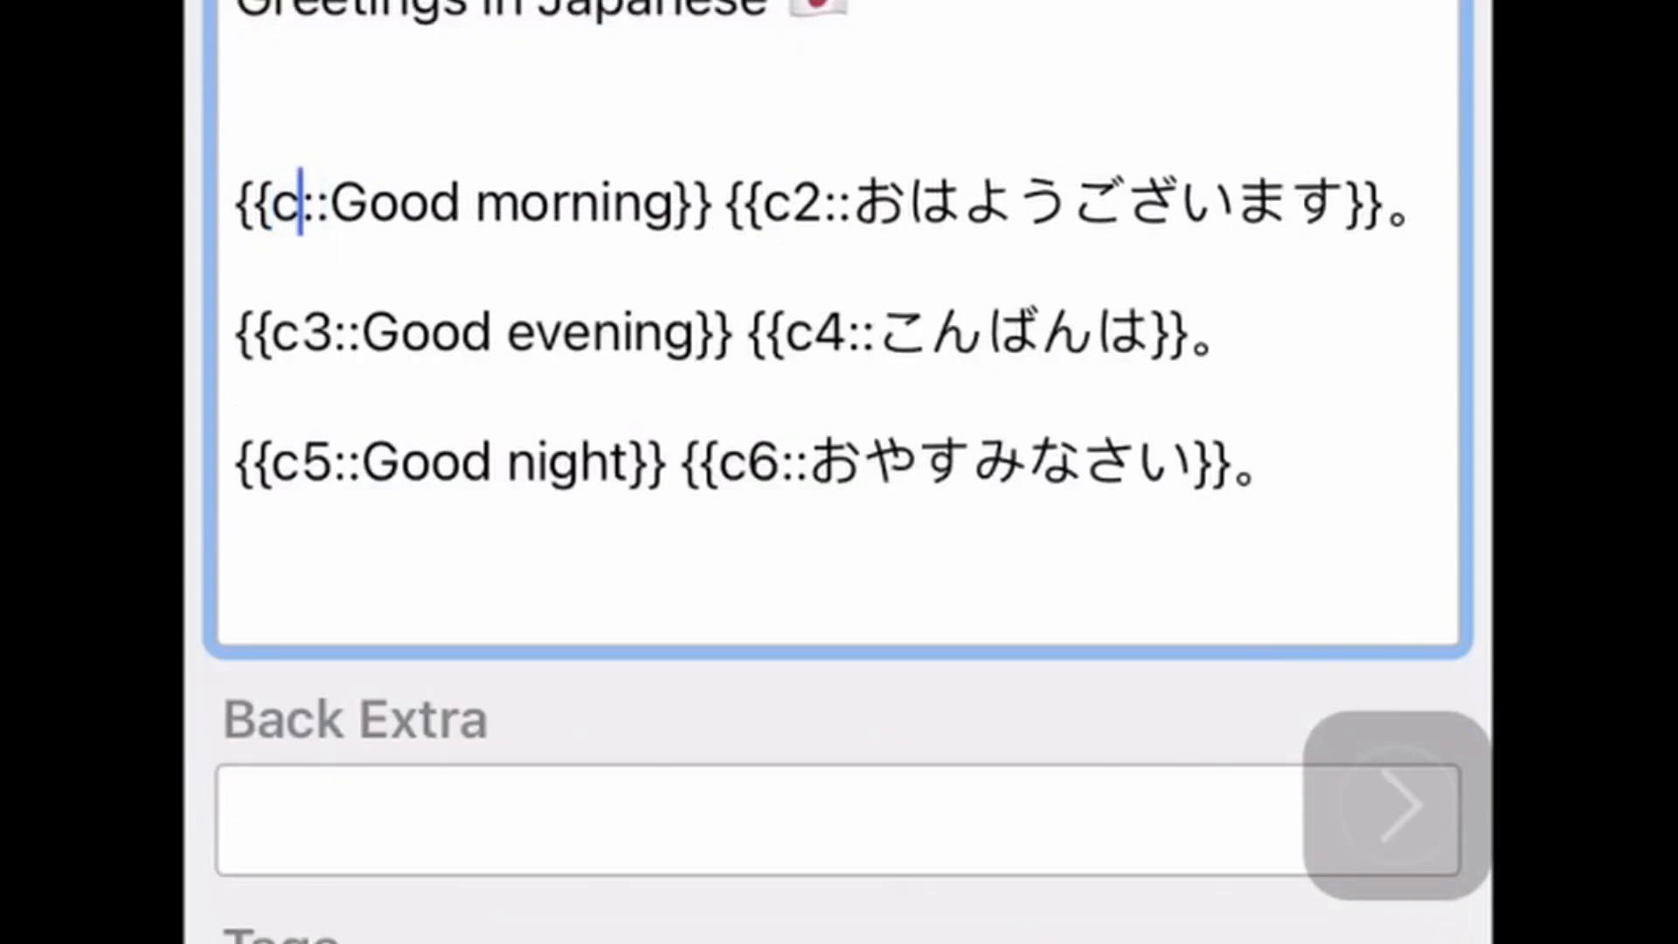
{"action": "type", "text": "2"}
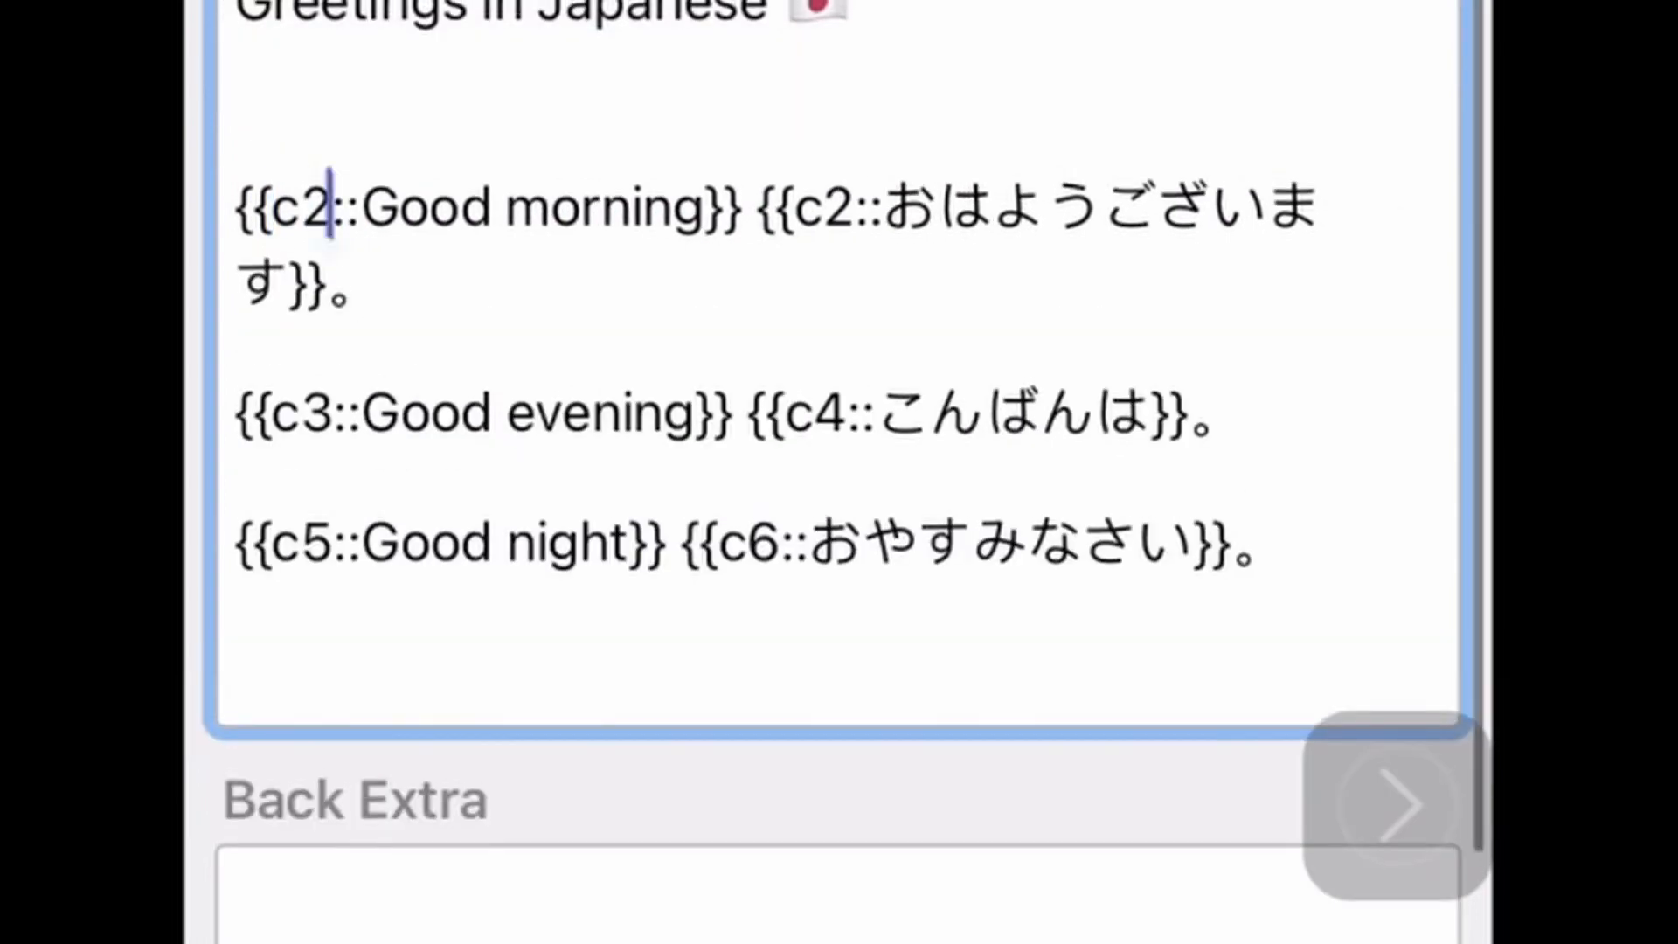
{"action": "left_click", "coordinate": [236, 280]}
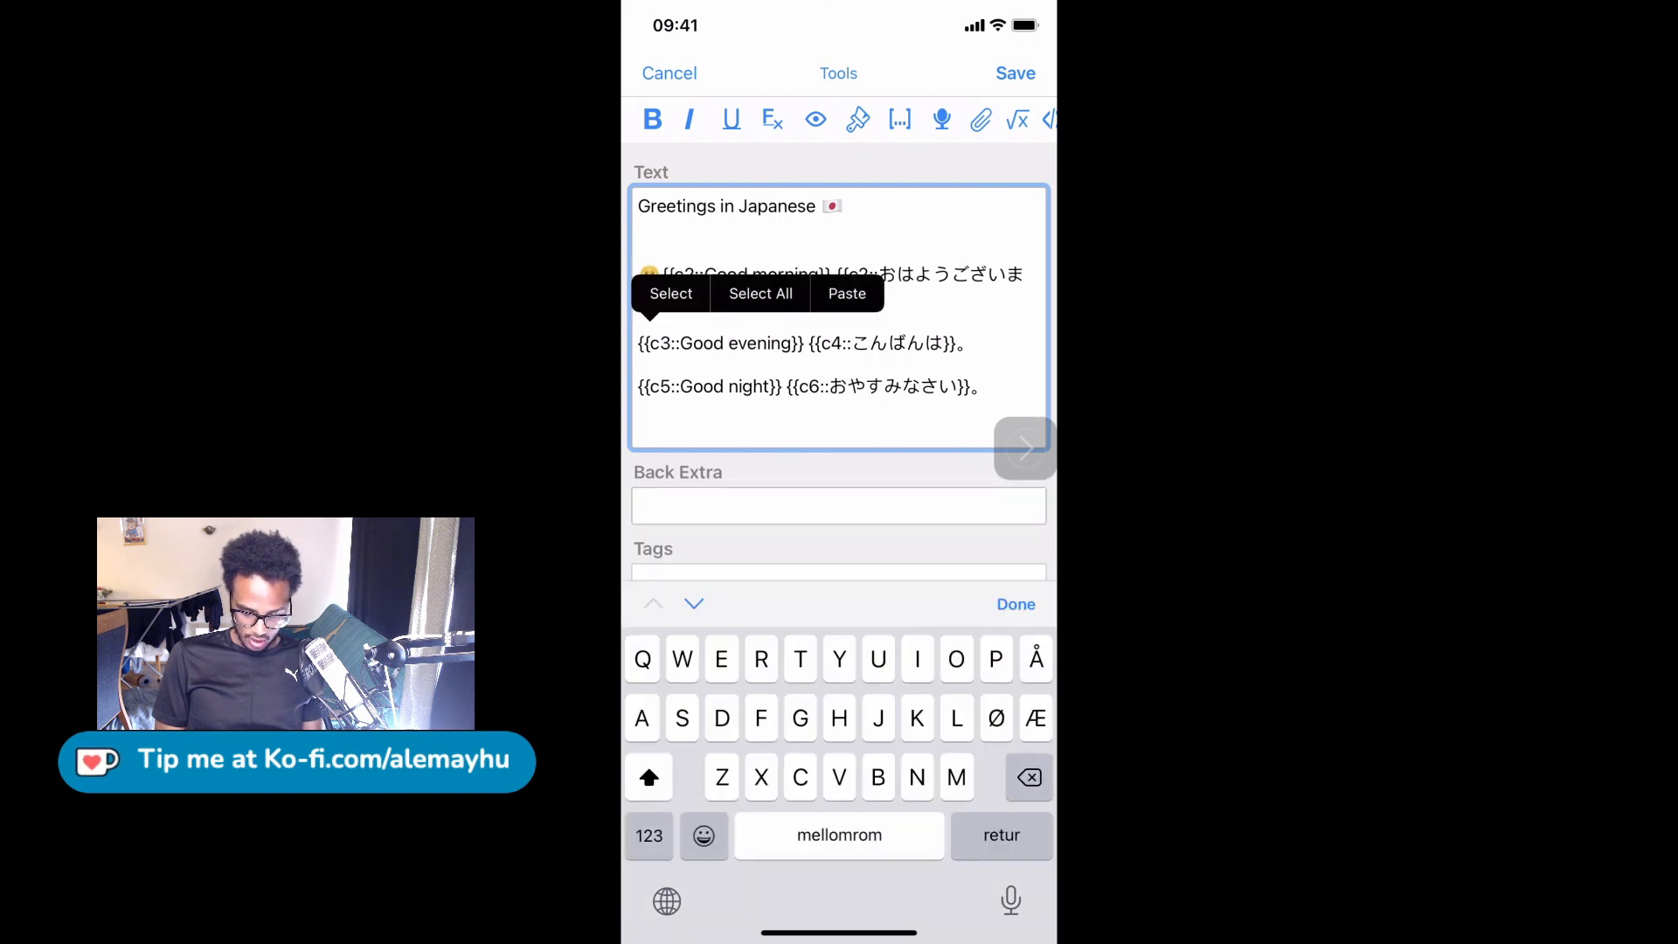
{"action": "left_click", "coordinate": [1014, 74]}
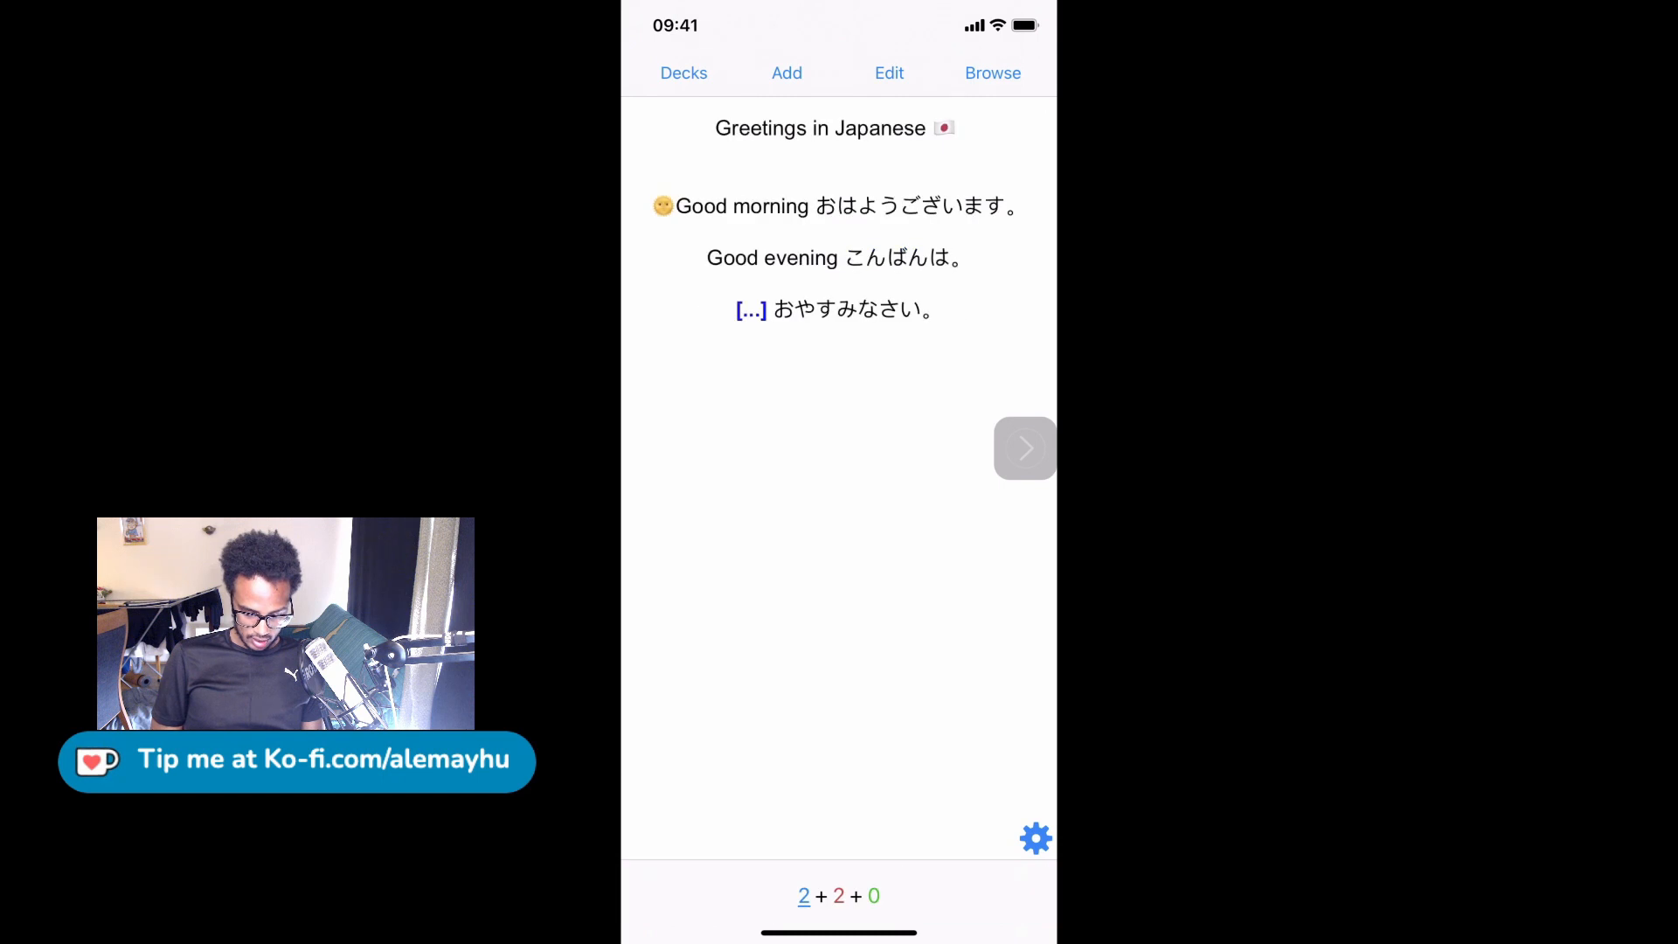
Reveal the answer on the Good night card
{"action": "left_click", "coordinate": [750, 311]}
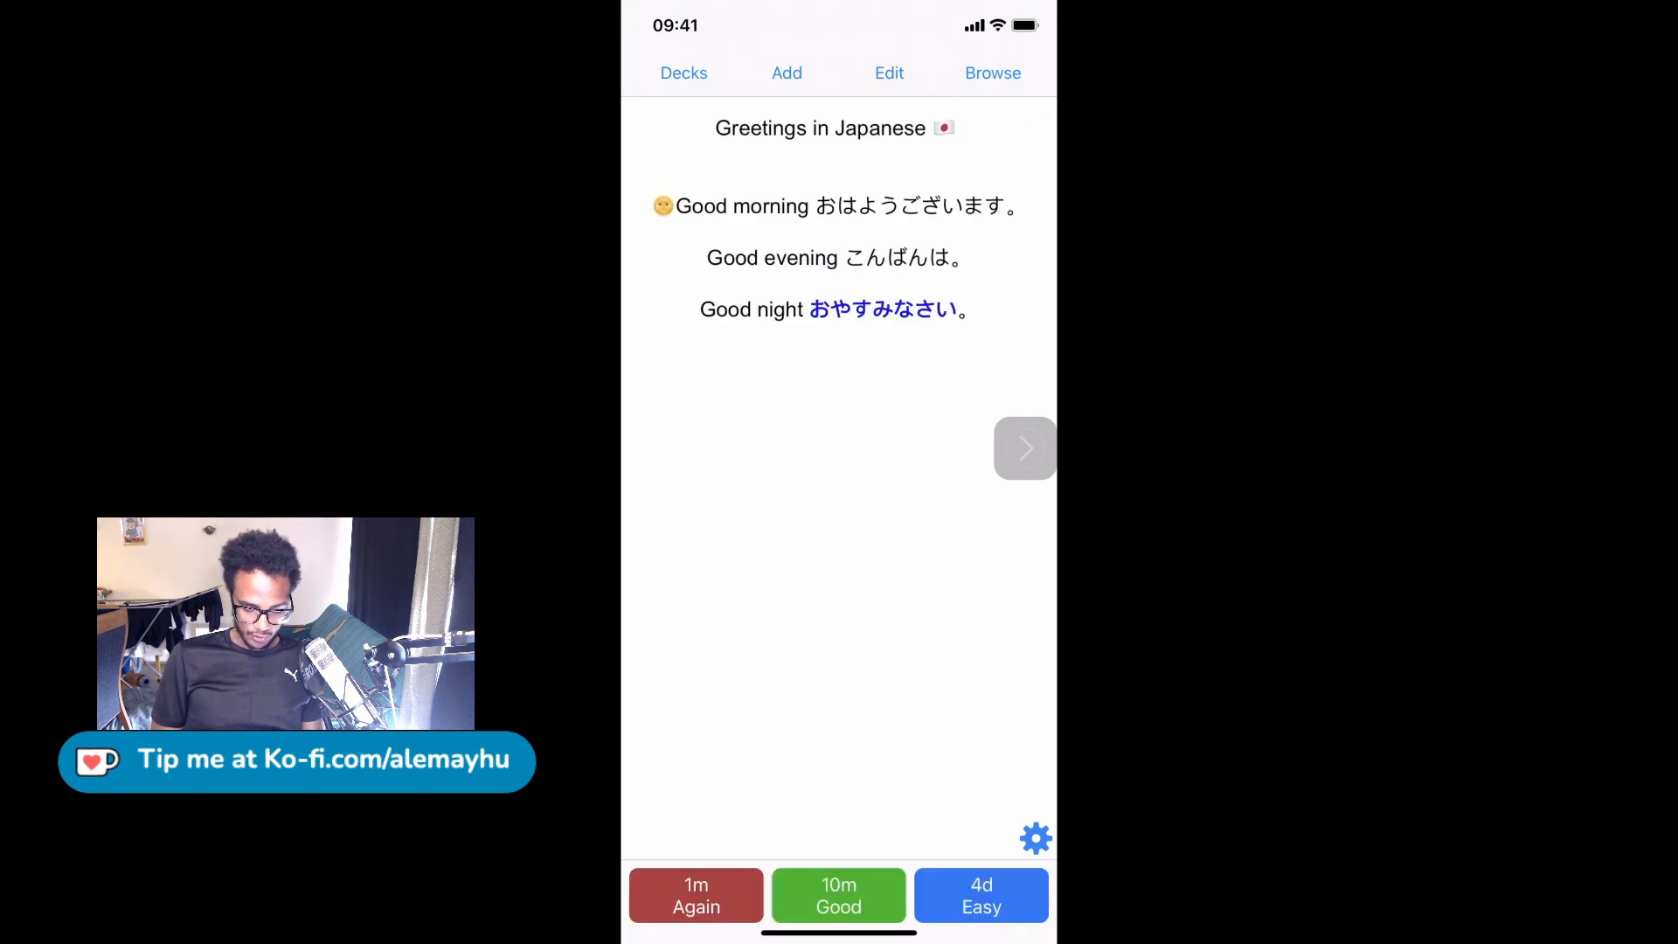